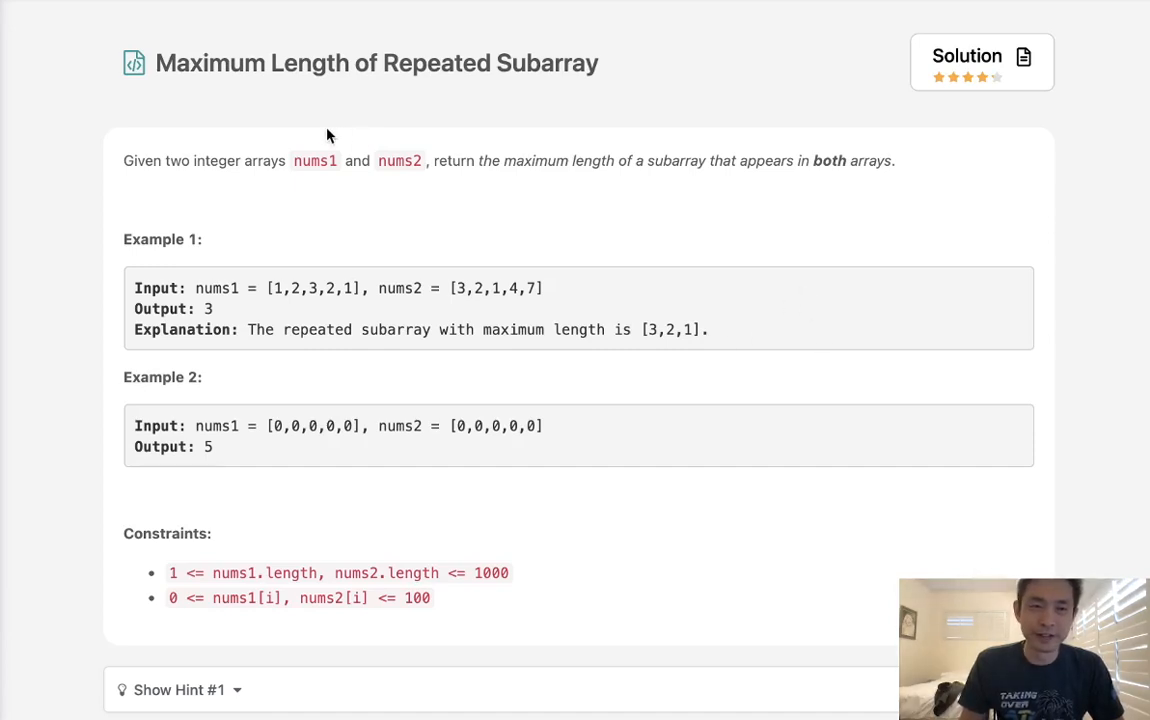
pyautogui.moveTo(250, 78)
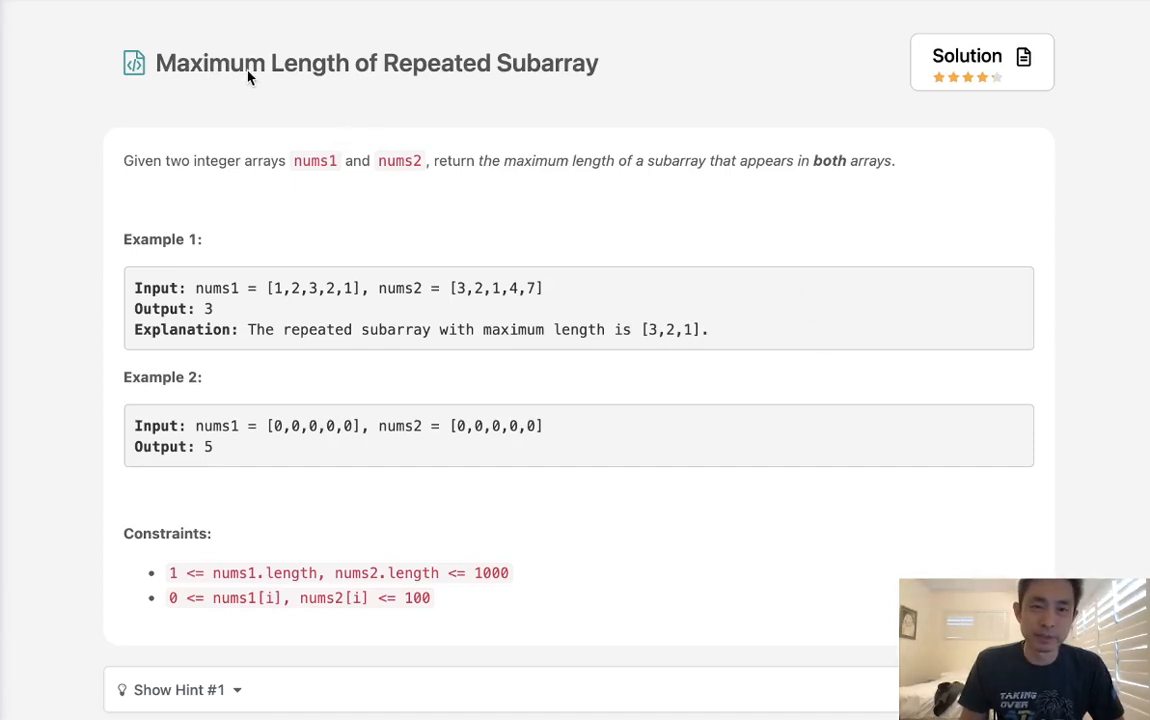
pyautogui.moveTo(256, 184)
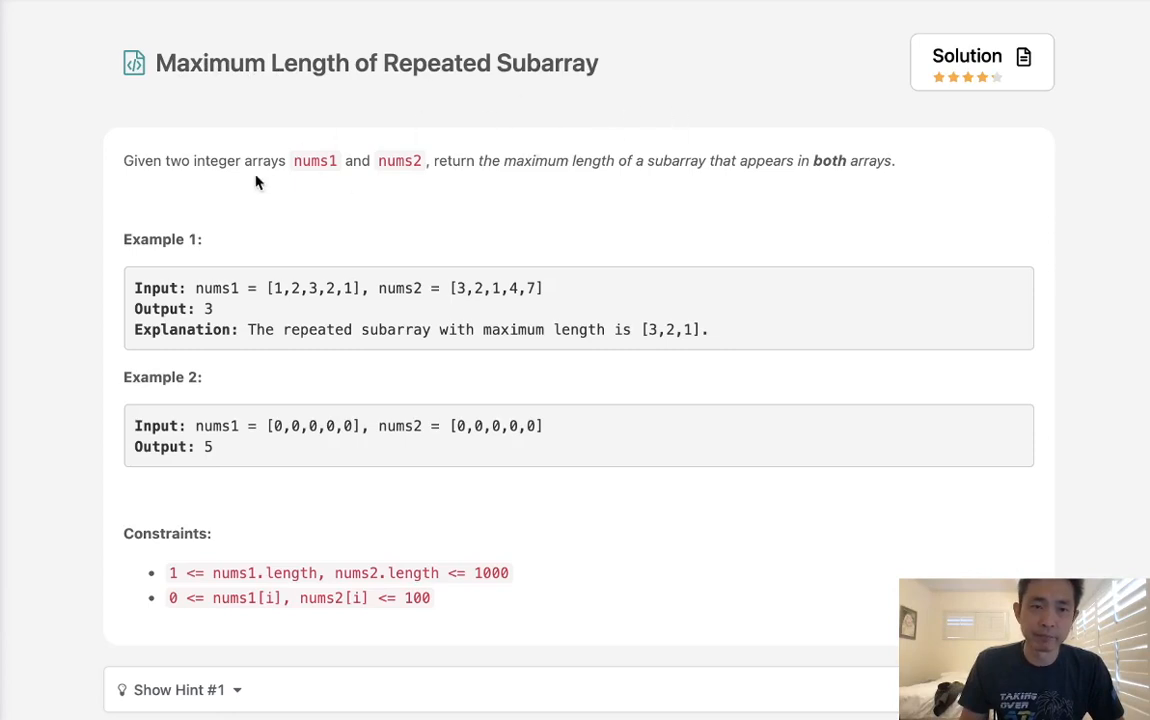
pyautogui.moveTo(308, 178)
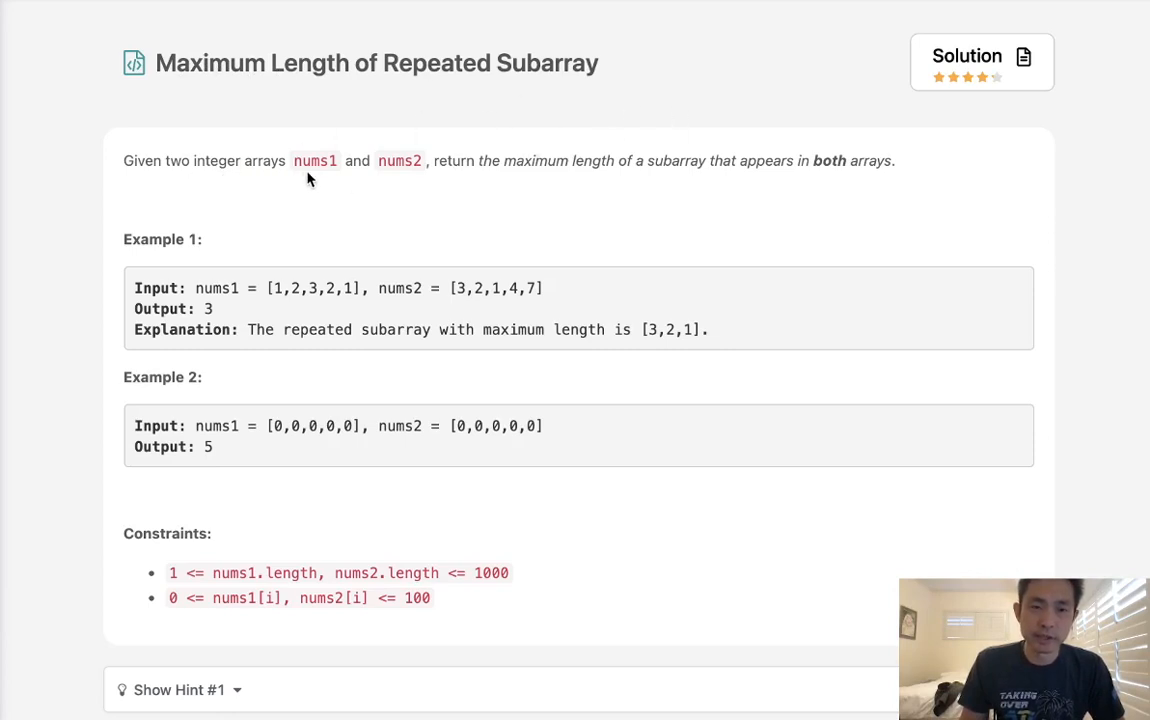
pyautogui.moveTo(576, 188)
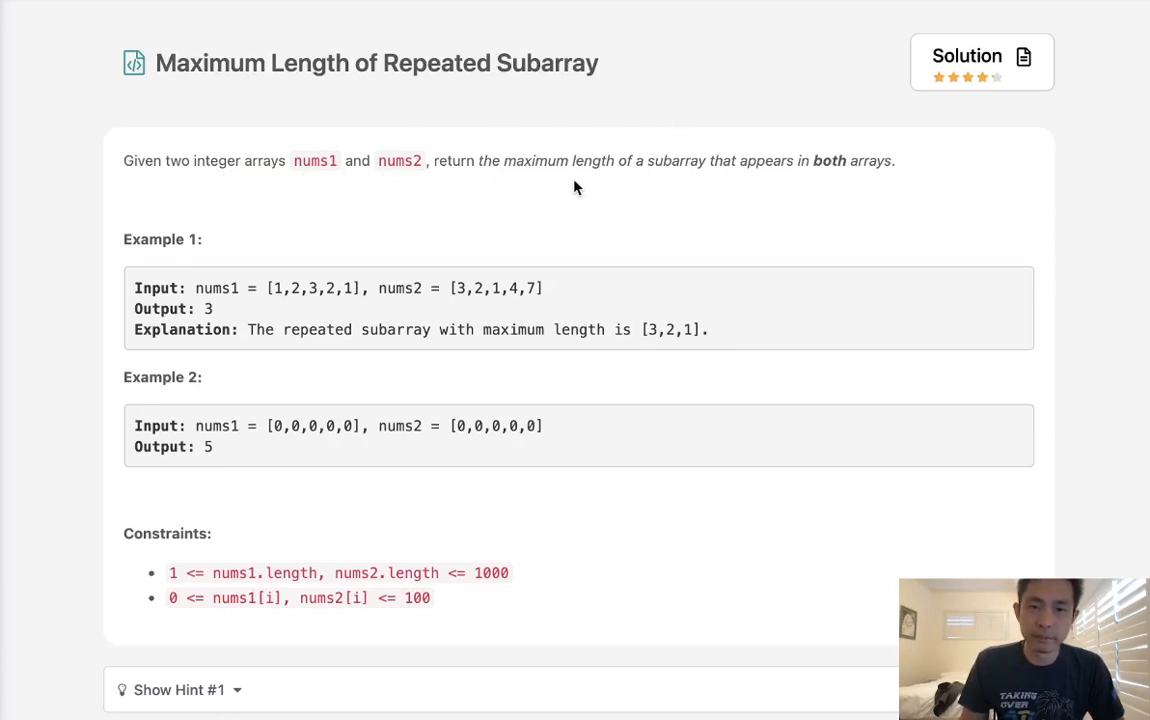
pyautogui.moveTo(798, 178)
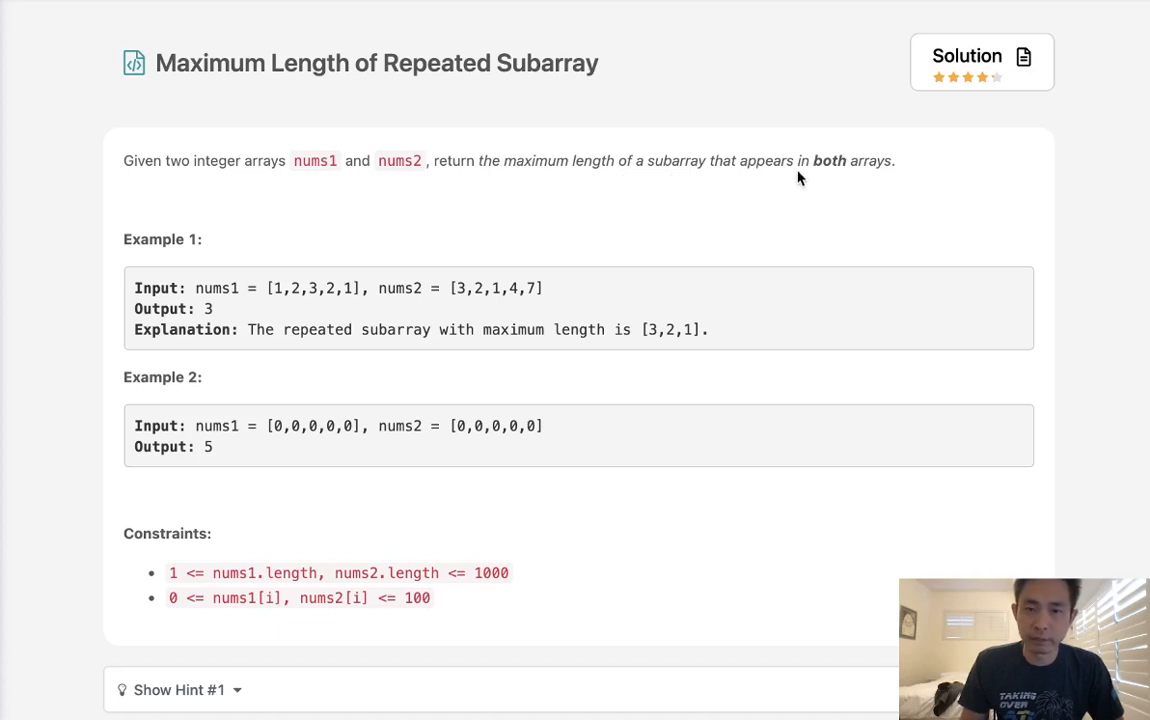
pyautogui.moveTo(668, 158)
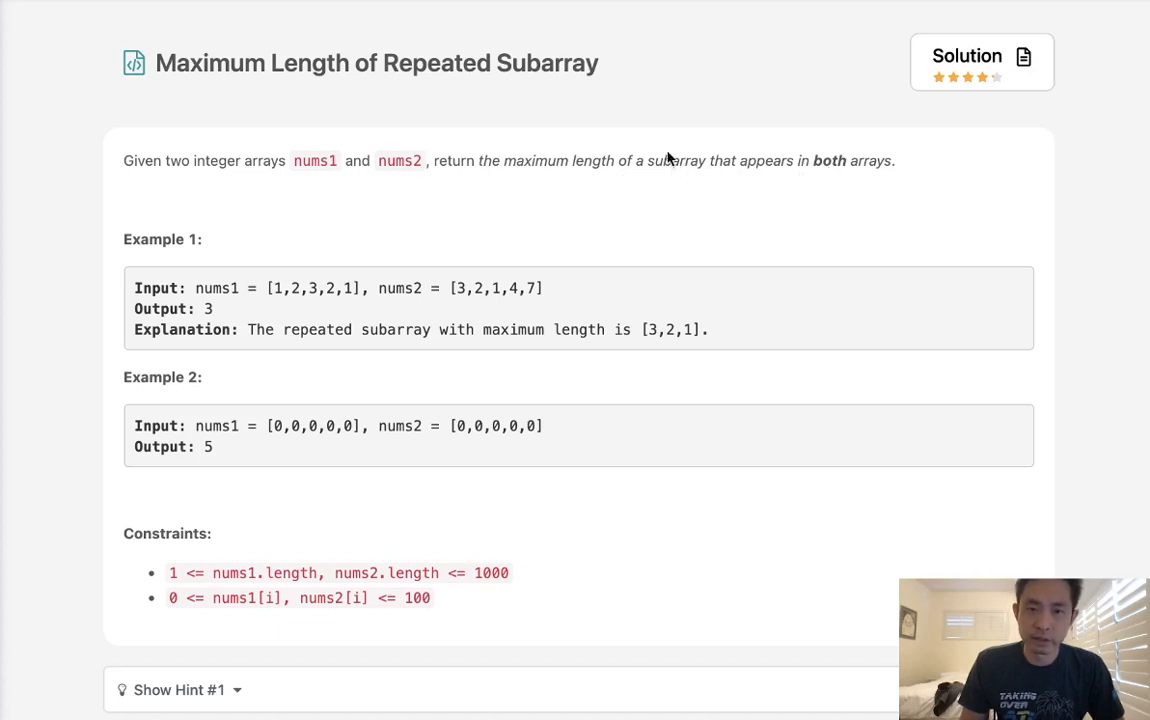
pyautogui.moveTo(398, 330)
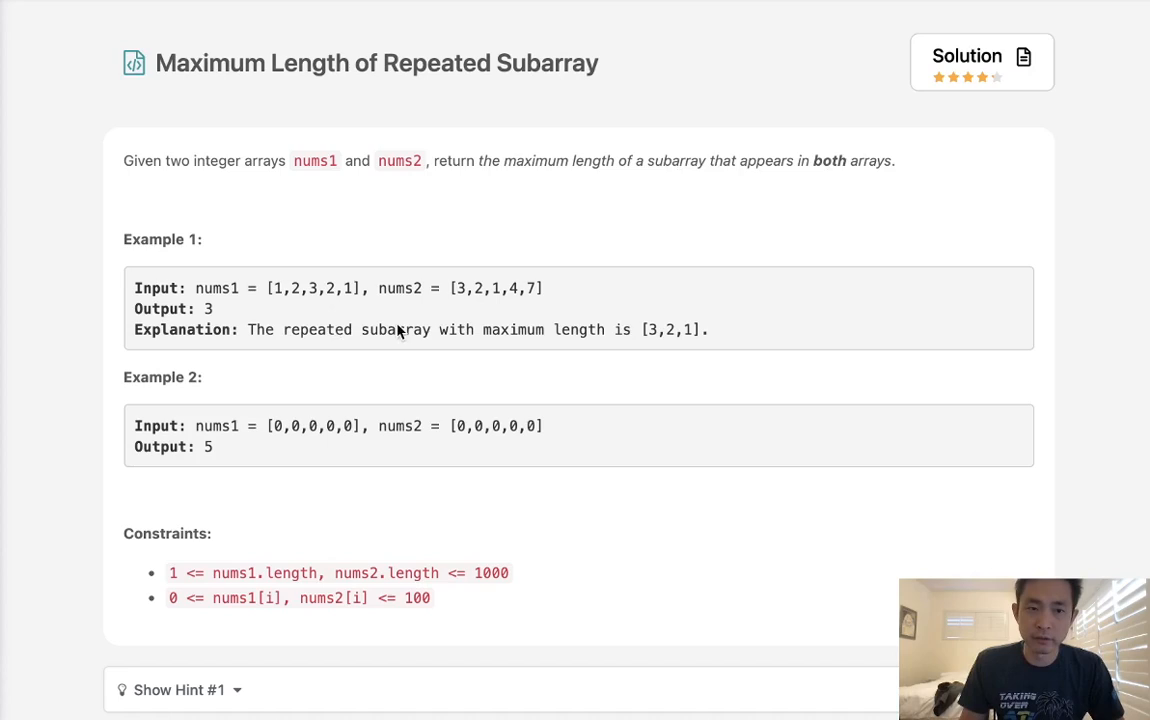
pyautogui.moveTo(224, 312)
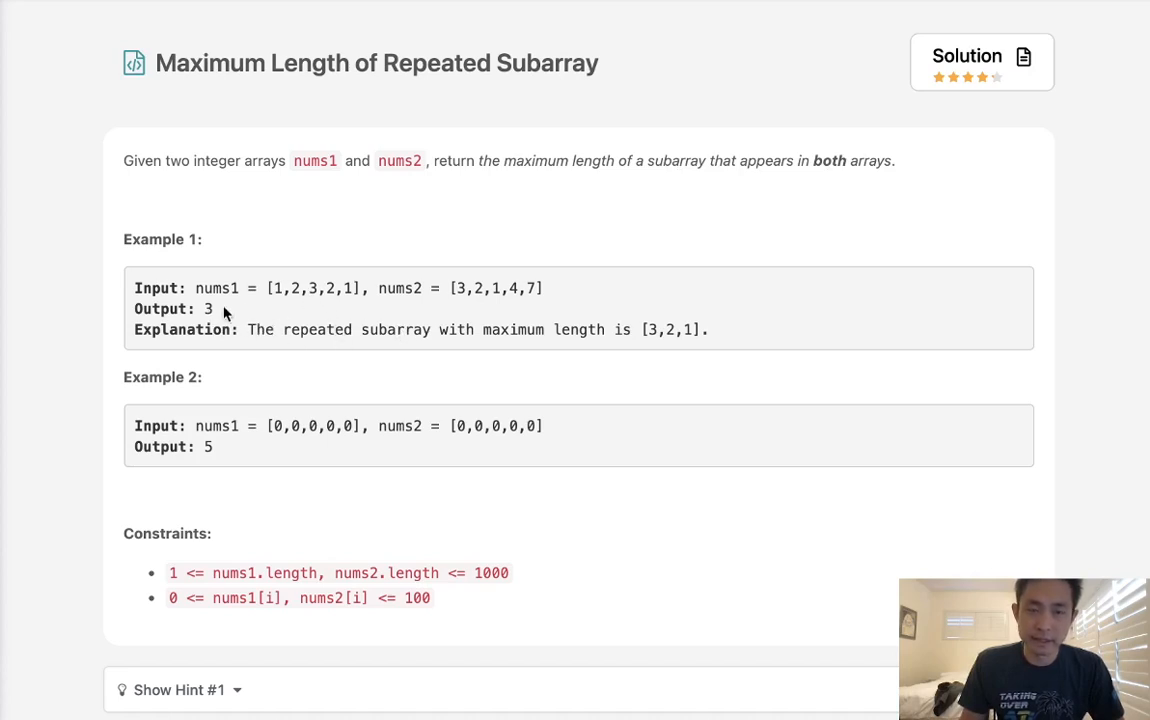
pyautogui.moveTo(488, 302)
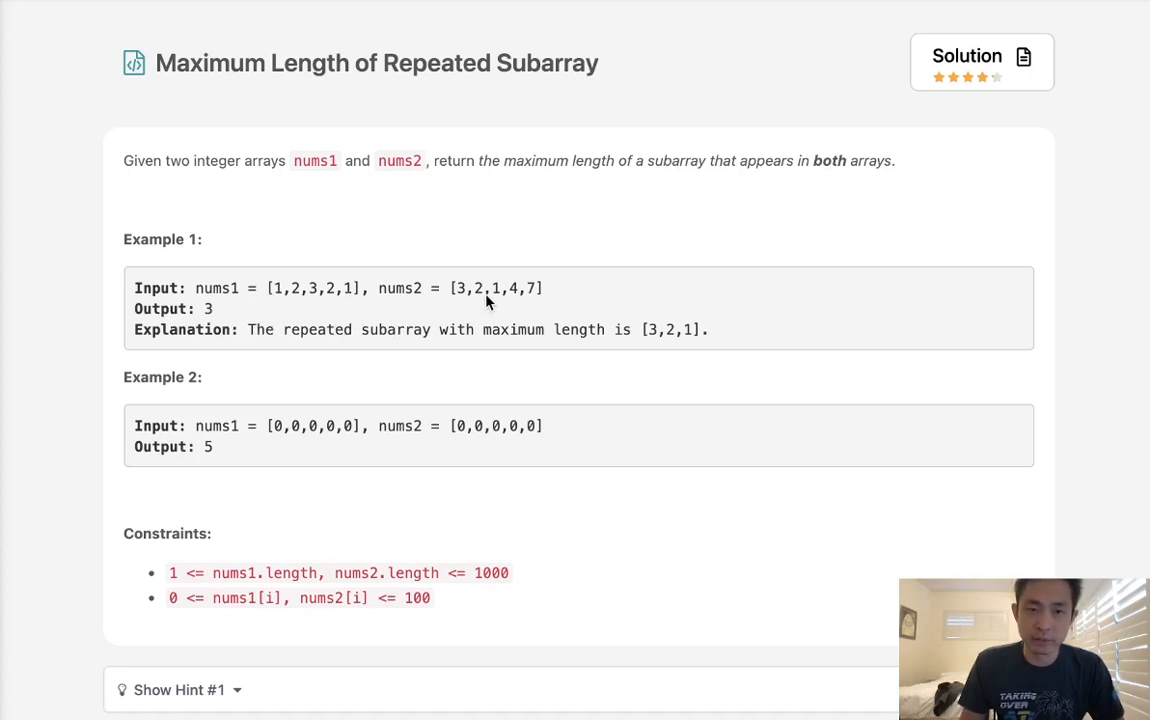
pyautogui.moveTo(656, 346)
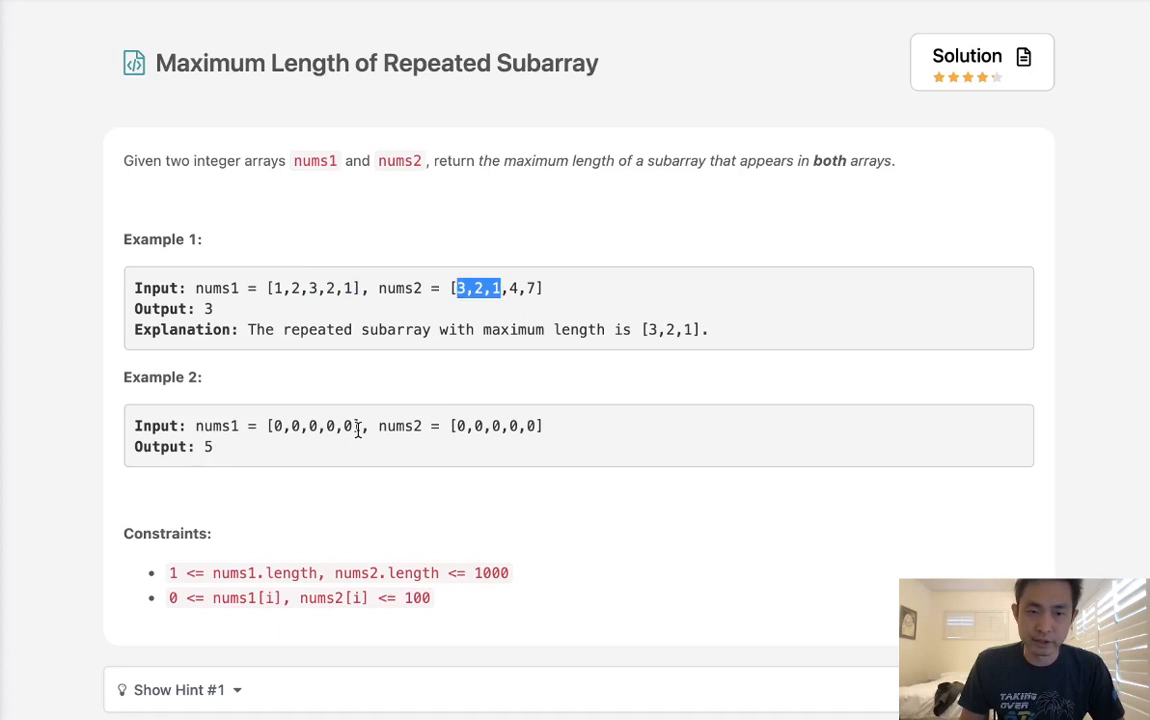
pyautogui.moveTo(412, 480)
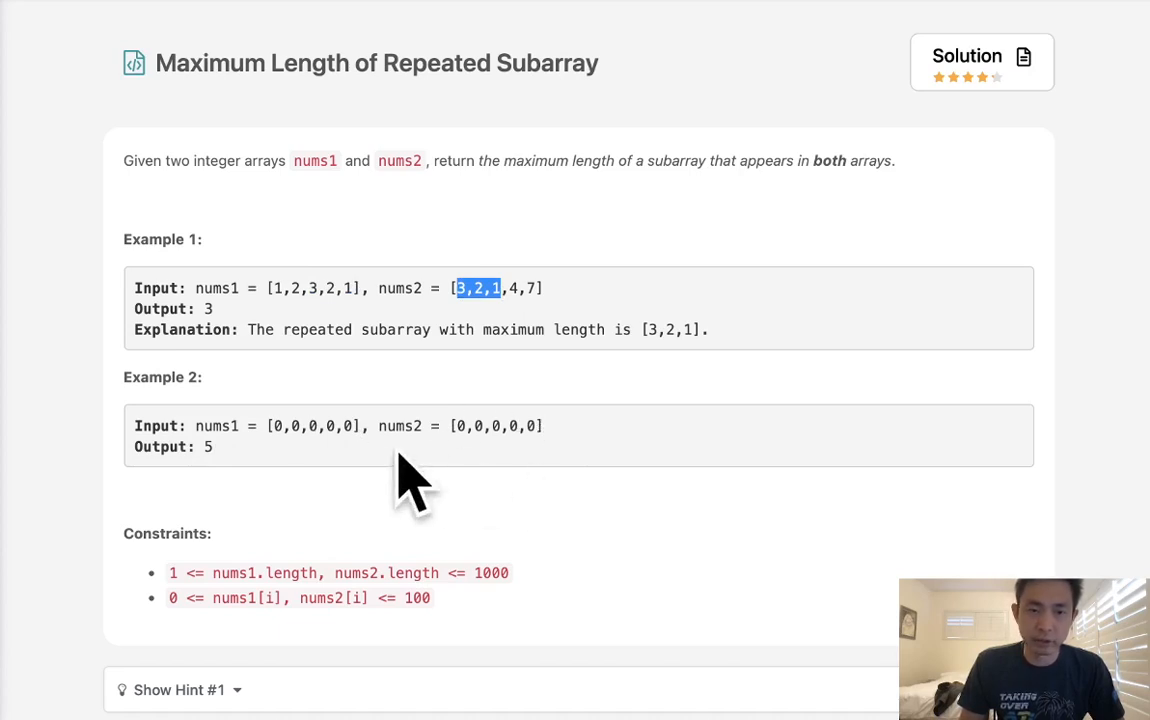
# Highlight nums1 and the repeated 3,2,1 part of nums2 in Example 1, then move down to the editor.
pyautogui.scroll(3)
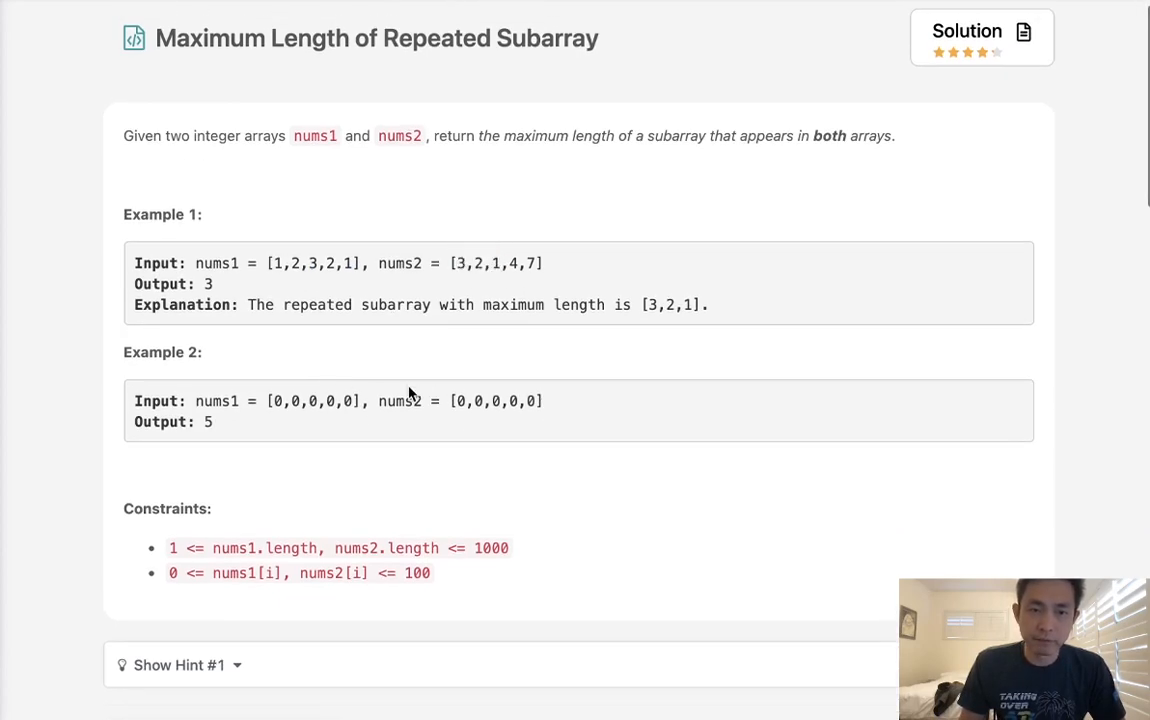
pyautogui.doubleClick(312, 264)
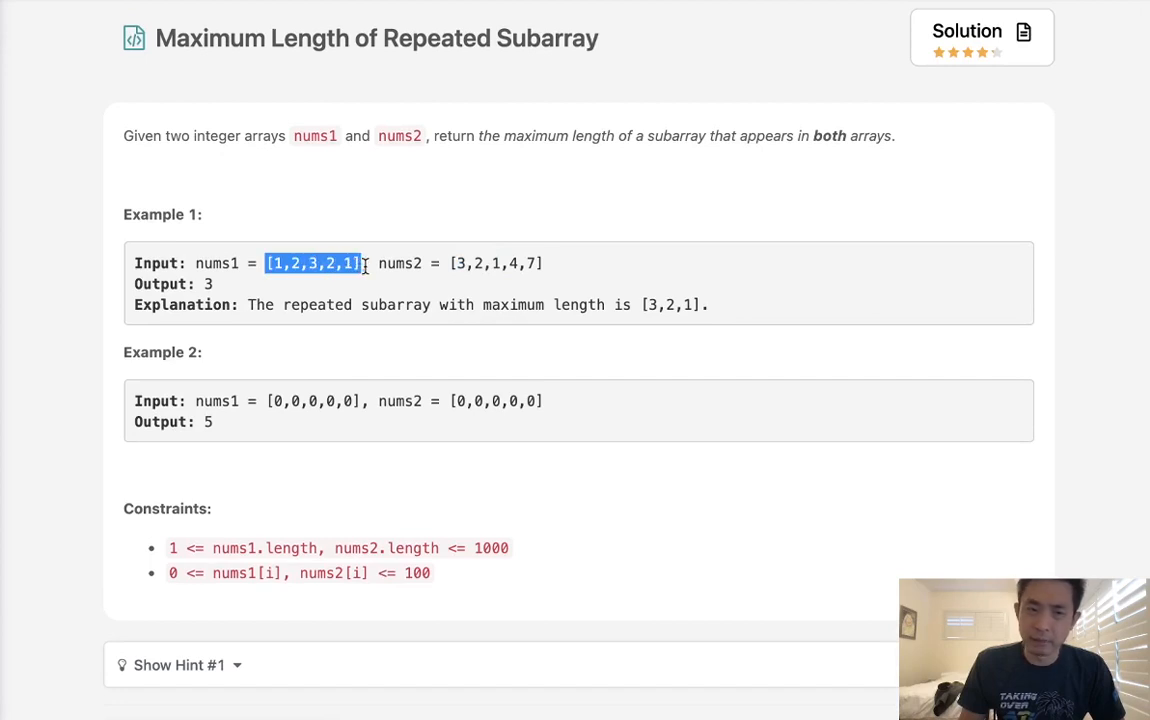
pyautogui.moveTo(468, 270)
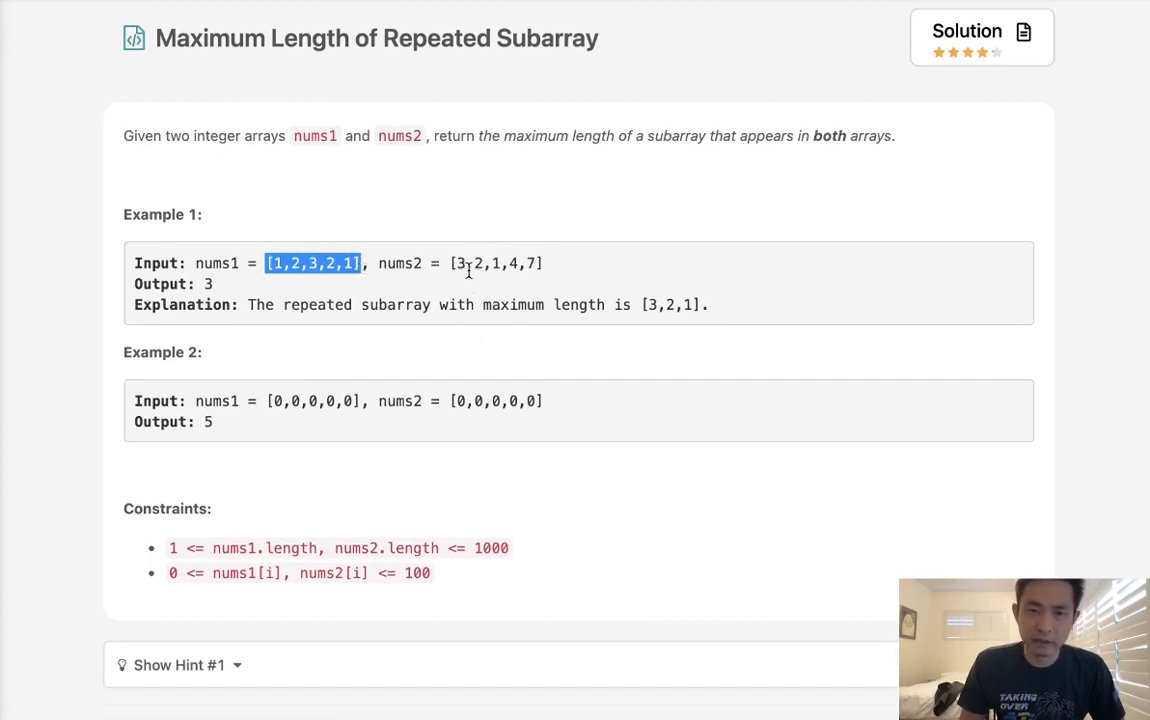
pyautogui.moveTo(348, 292)
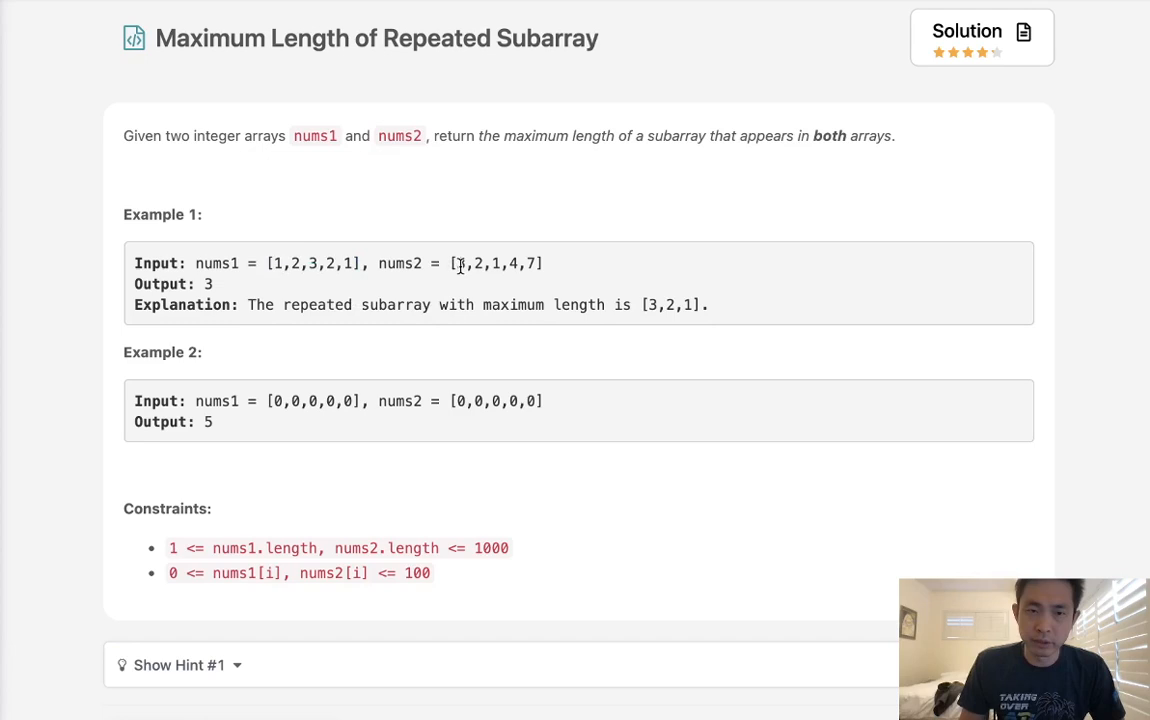
pyautogui.moveTo(458, 264); pyautogui.dragTo(496, 264)
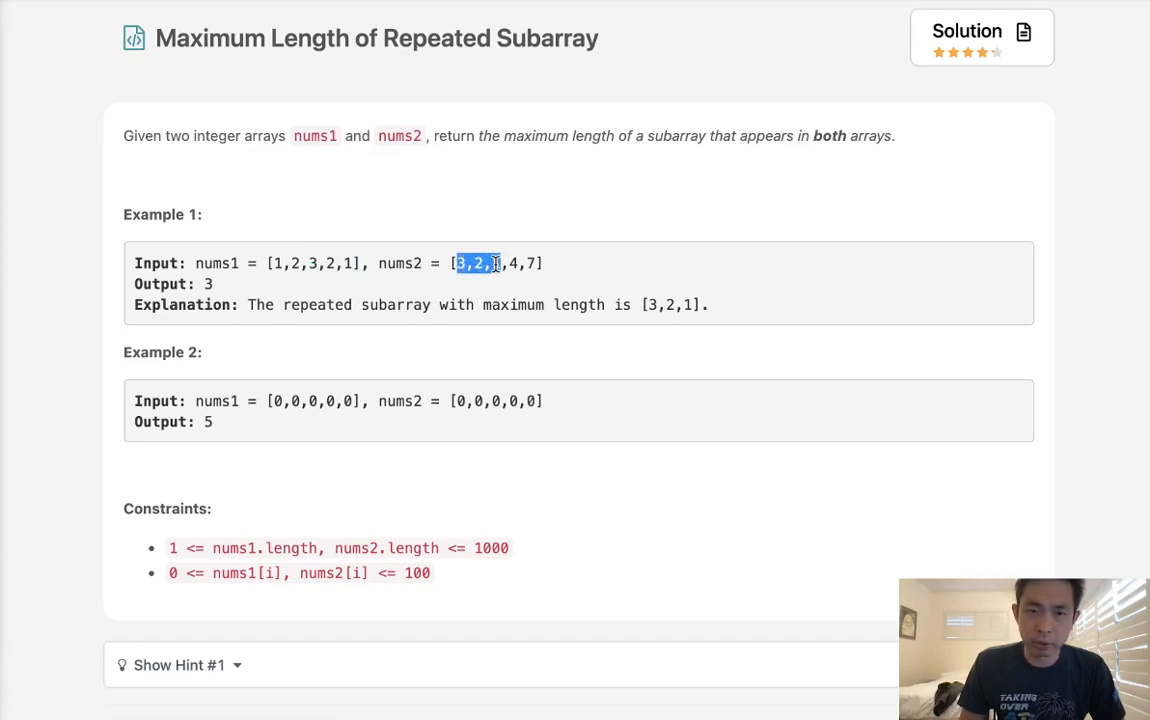
pyautogui.click(480, 264)
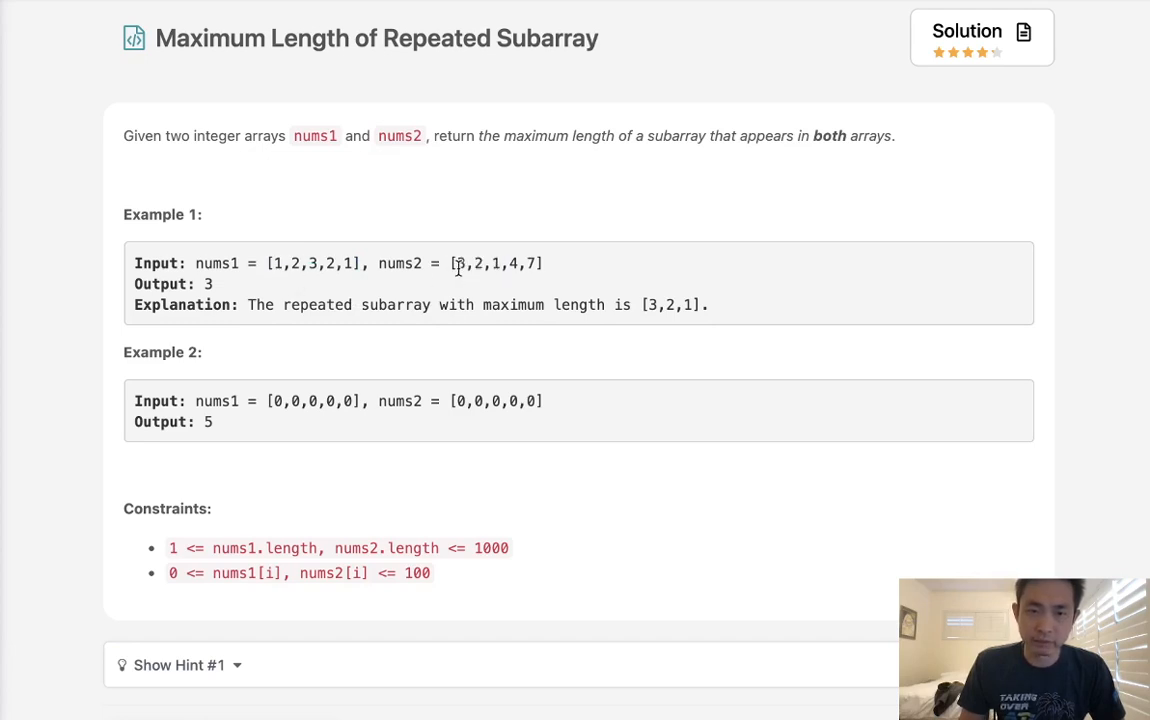
pyautogui.moveTo(276, 264); pyautogui.dragTo(352, 264)
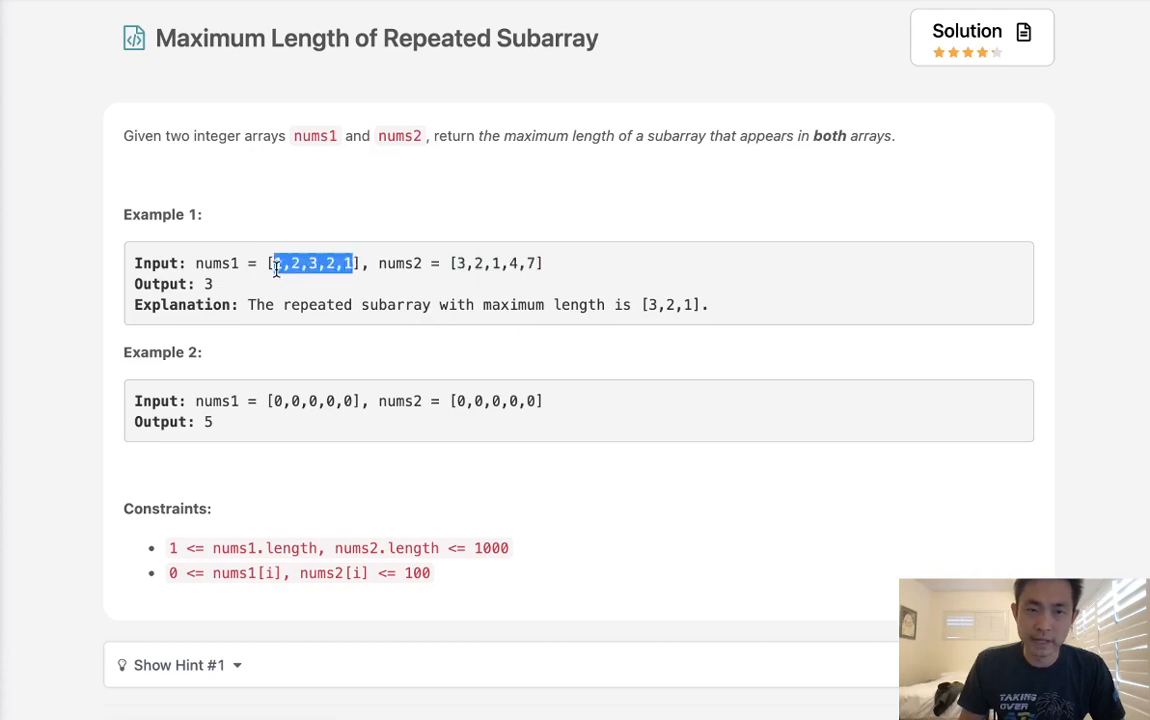
pyautogui.scroll(-3)
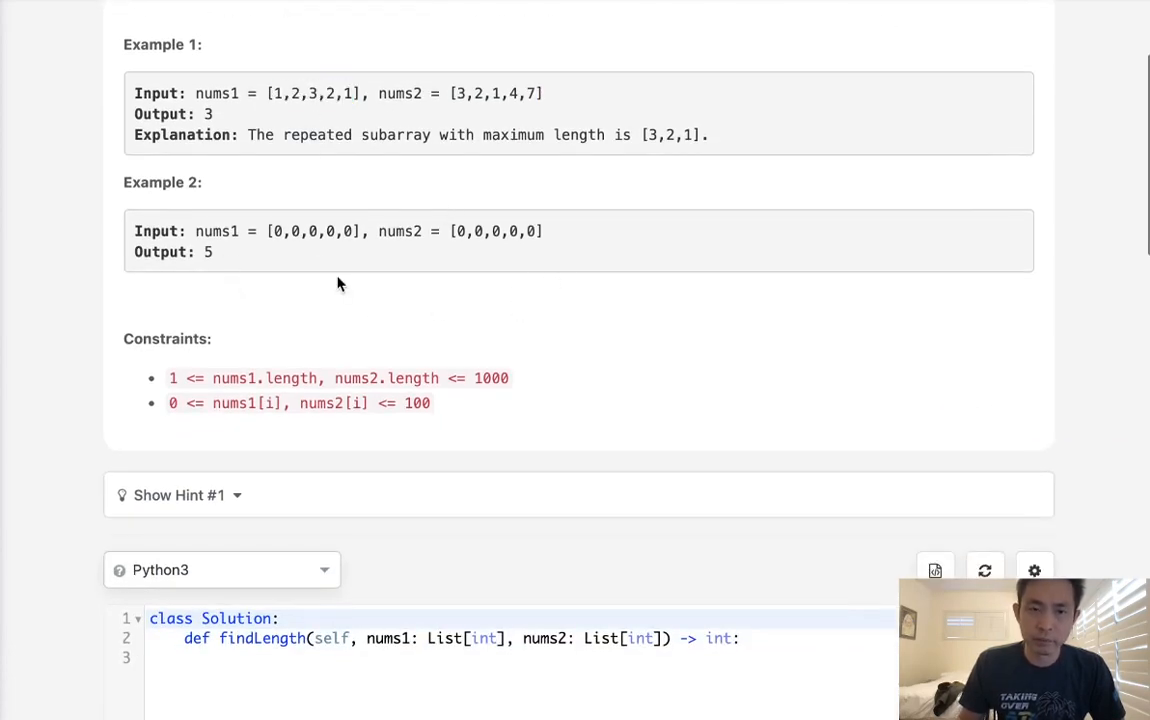
pyautogui.moveTo(156, 540)
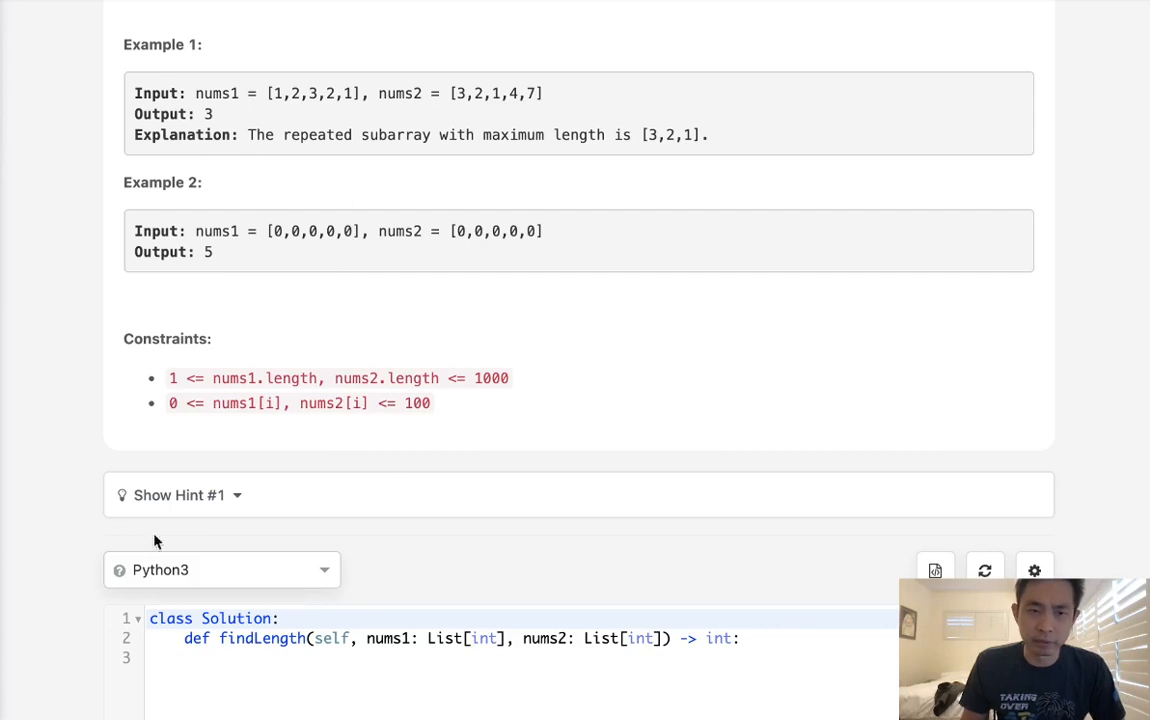
# Reveal Hint #1 on dynamic programming and select Example 1's input arrays for copying into the editor.
pyautogui.click(178, 496)
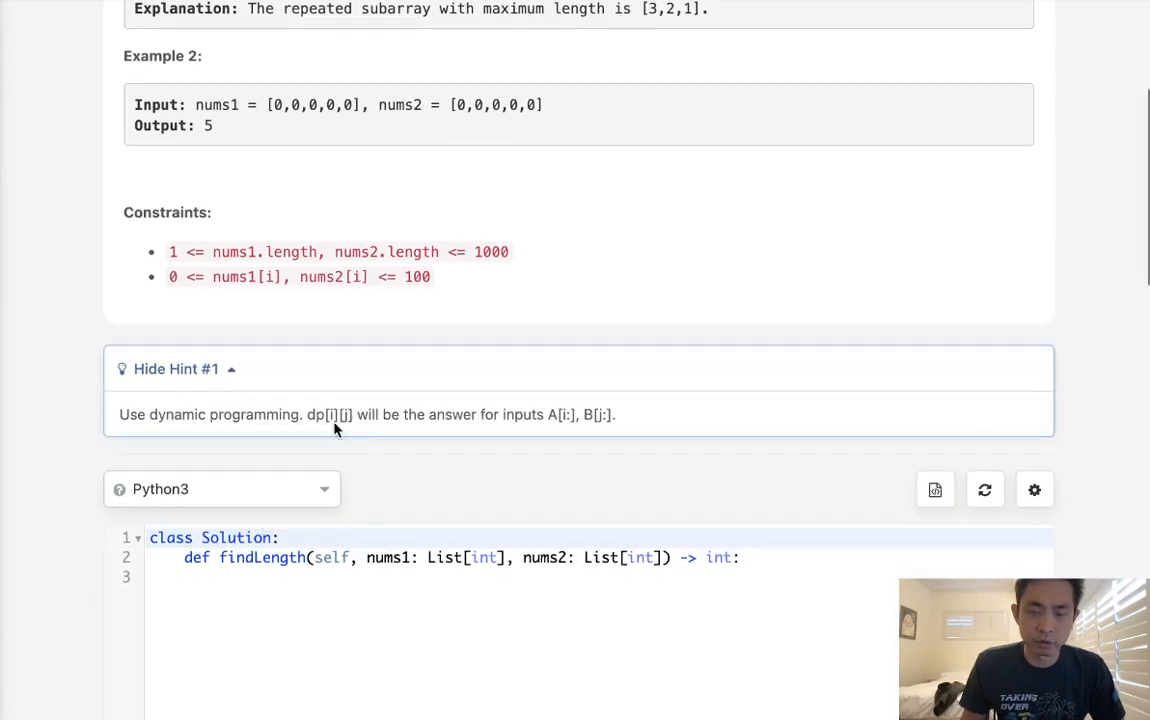
pyautogui.scroll(3)
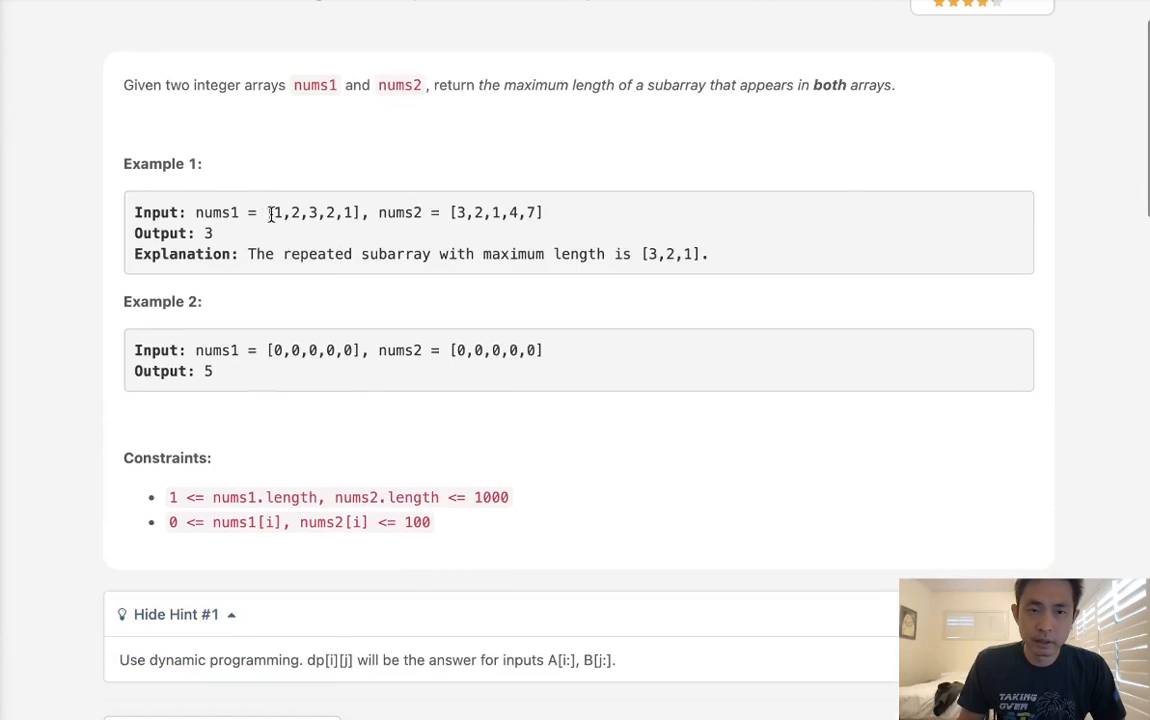
pyautogui.moveTo(264, 212); pyautogui.dragTo(544, 210)
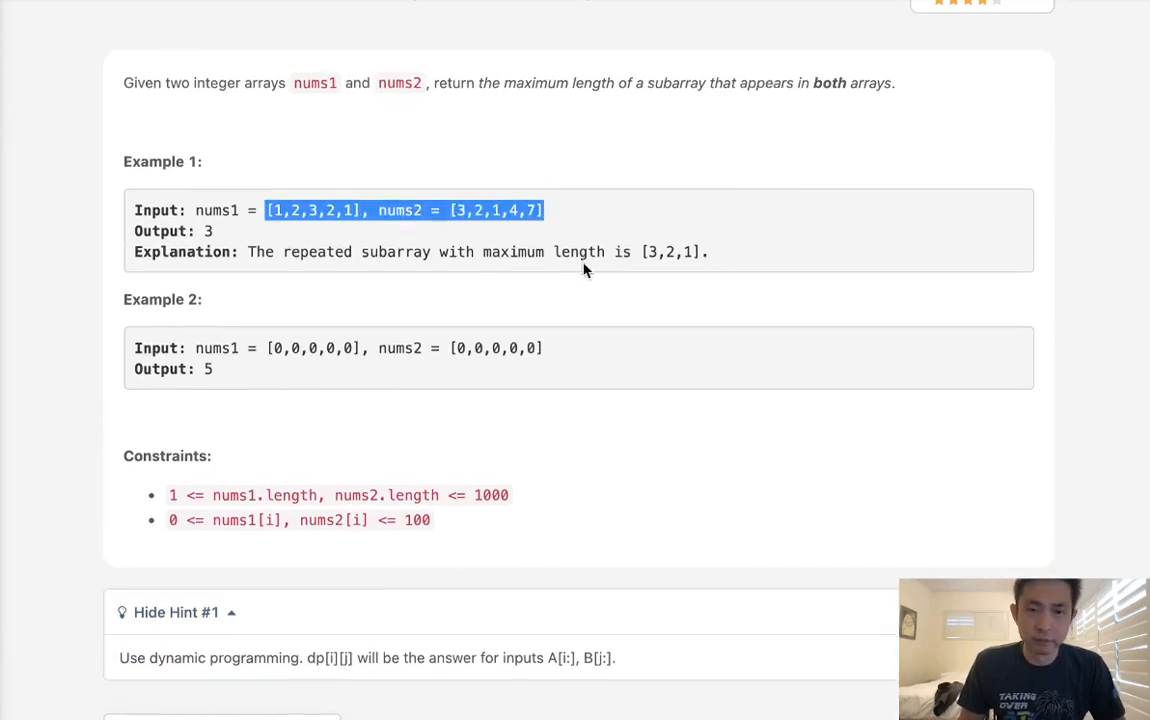
pyautogui.scroll(-3)
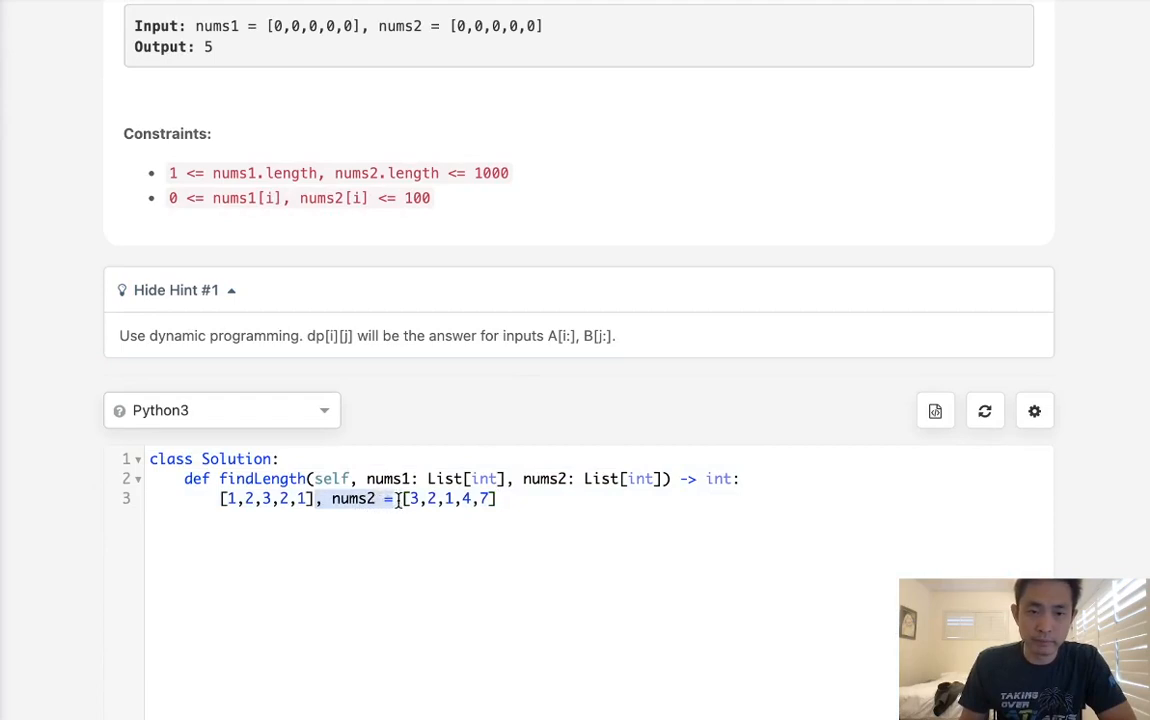
# Stack the example arrays into a grid with 1,2,3,2,1 across and 3,2,1,4,7 down.
pyautogui.press('Enter')
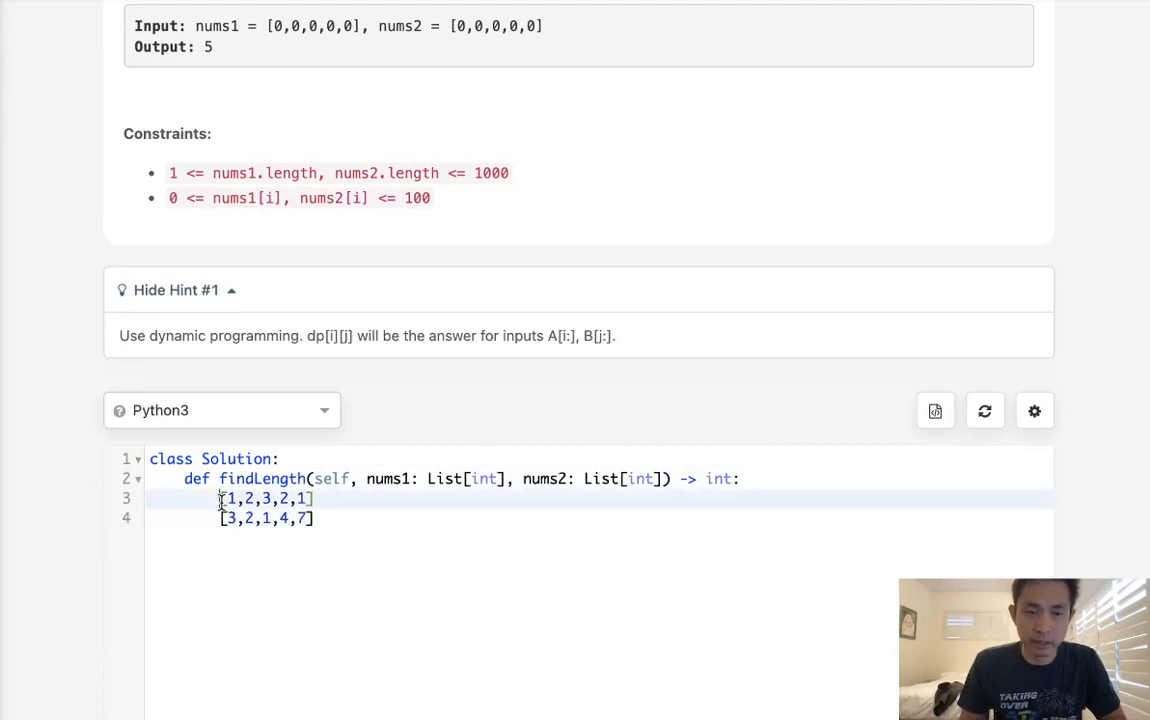
pyautogui.press('Enter')
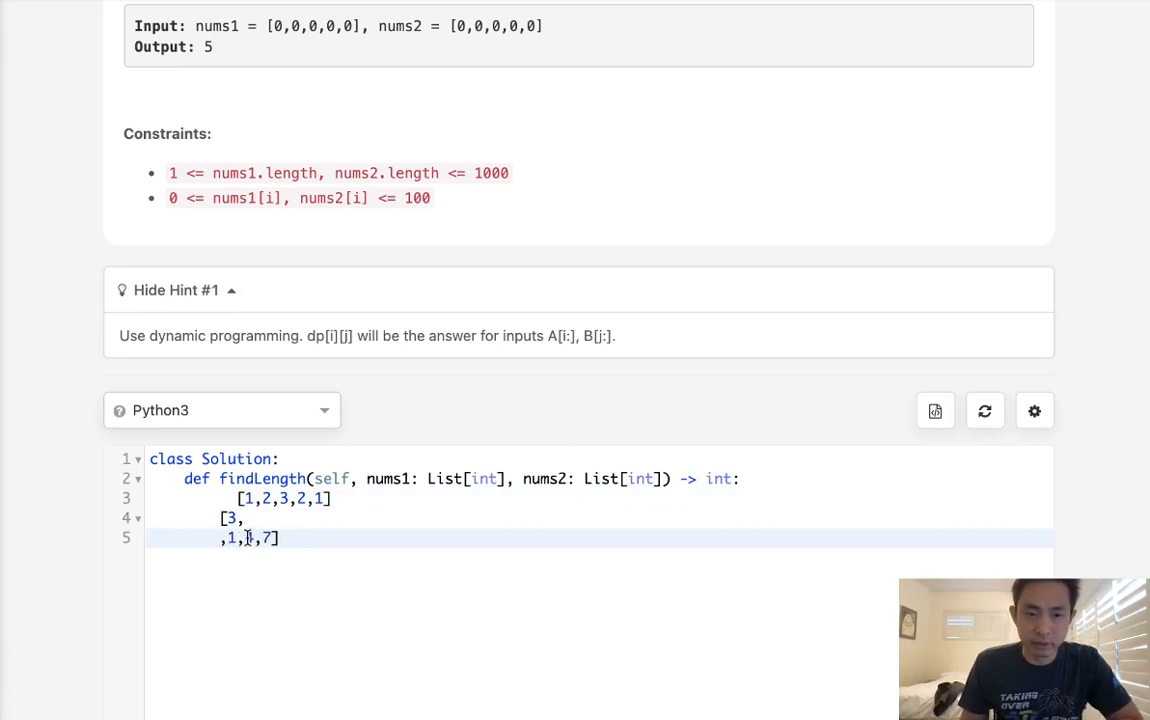
pyautogui.write('2')
pyautogui.press('Enter')
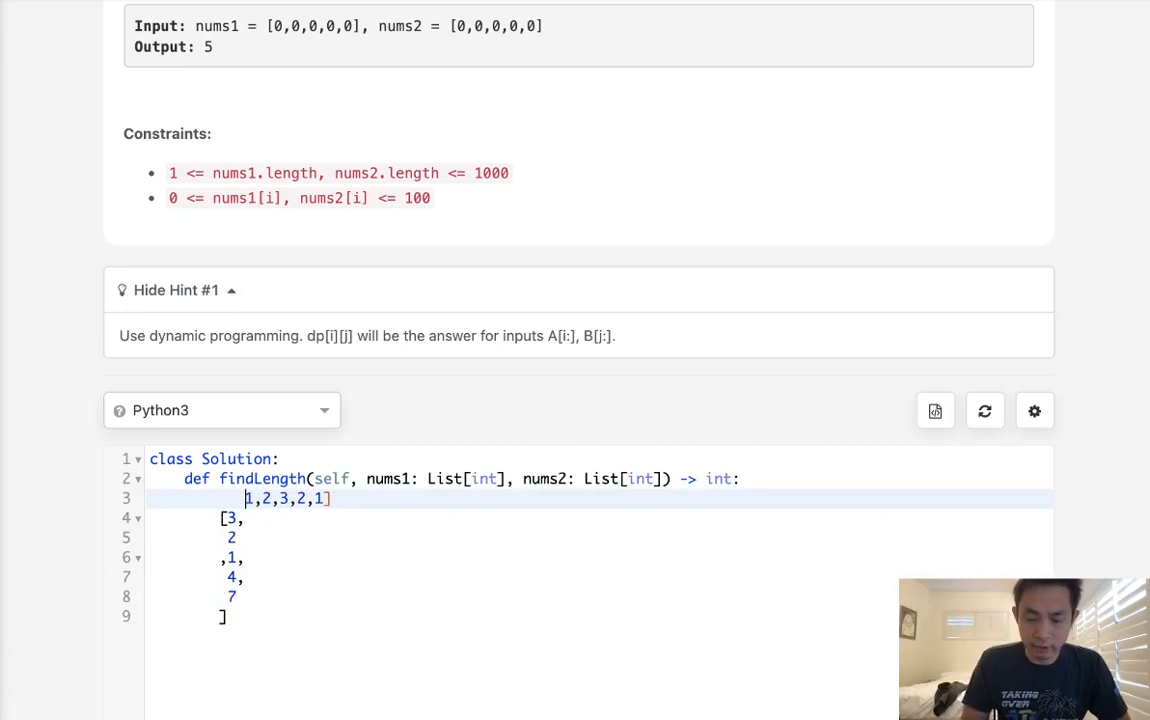
pyautogui.write('0,')
pyautogui.write('0')
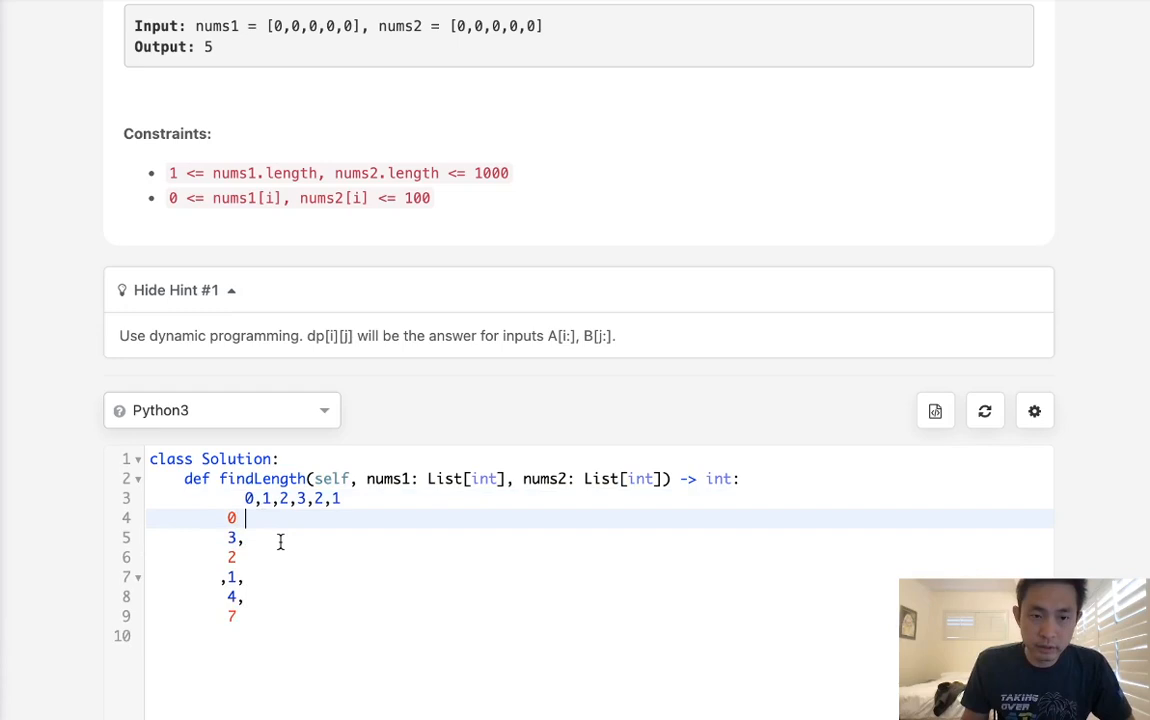
# Add zero borders around the grid and fill in values for the row for 3.
pyautogui.click(246, 498)
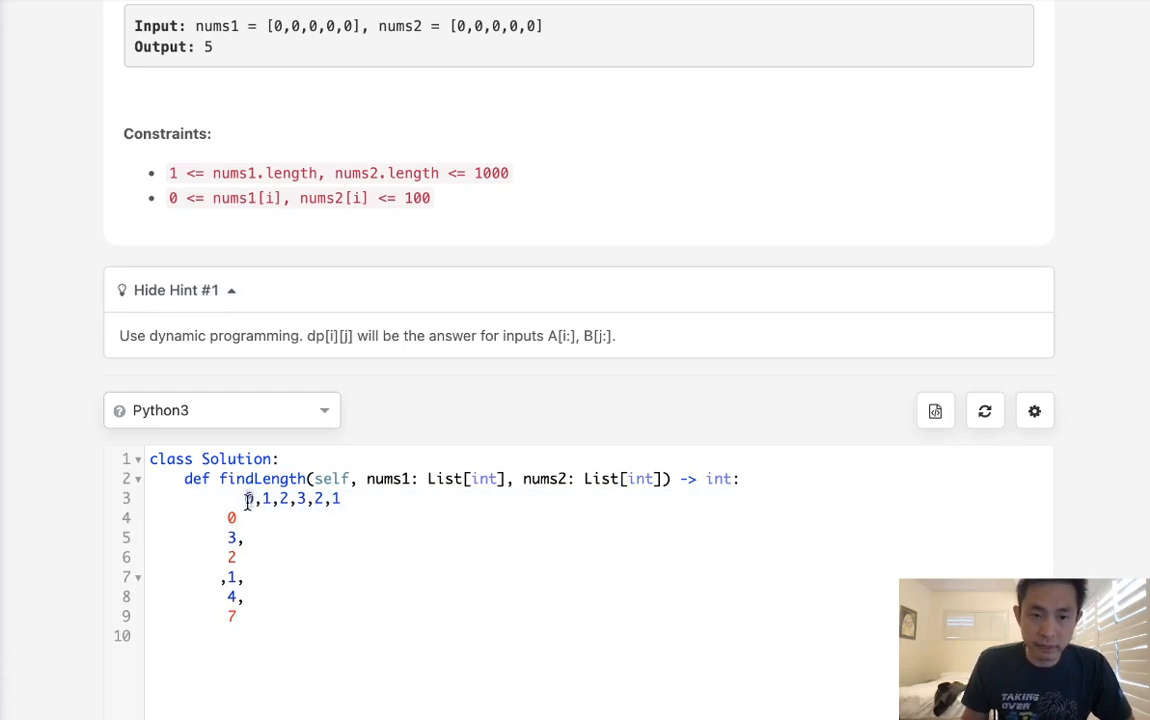
pyautogui.write('"')
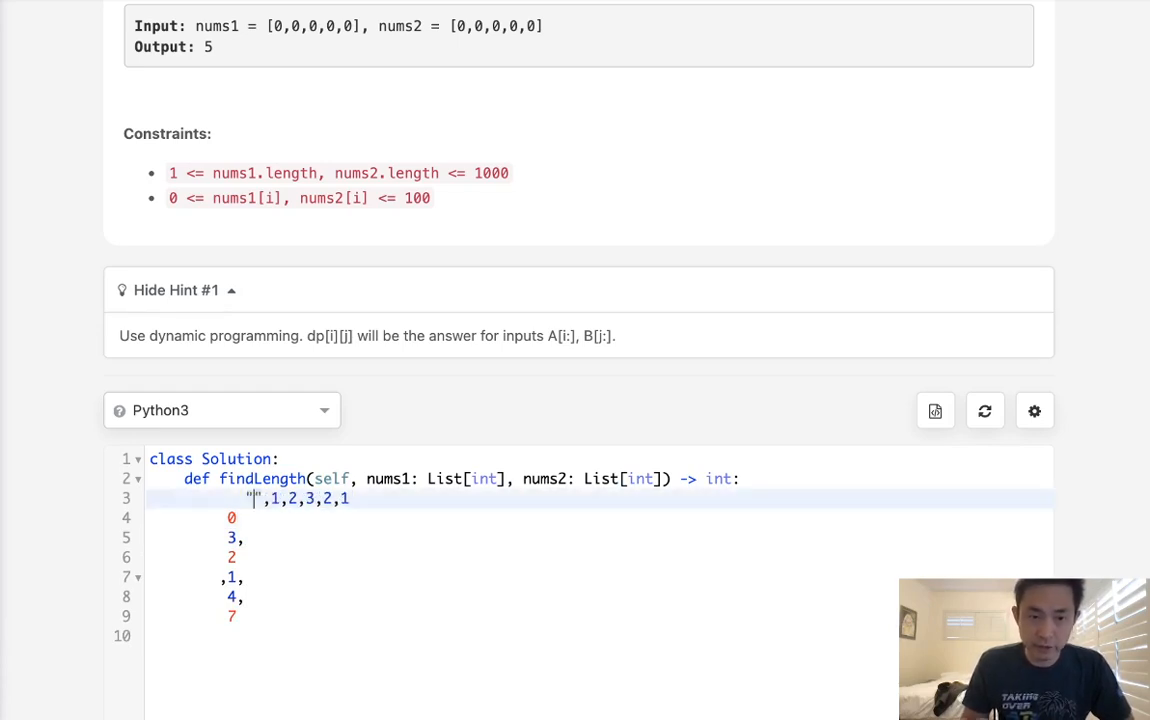
pyautogui.press('enter')
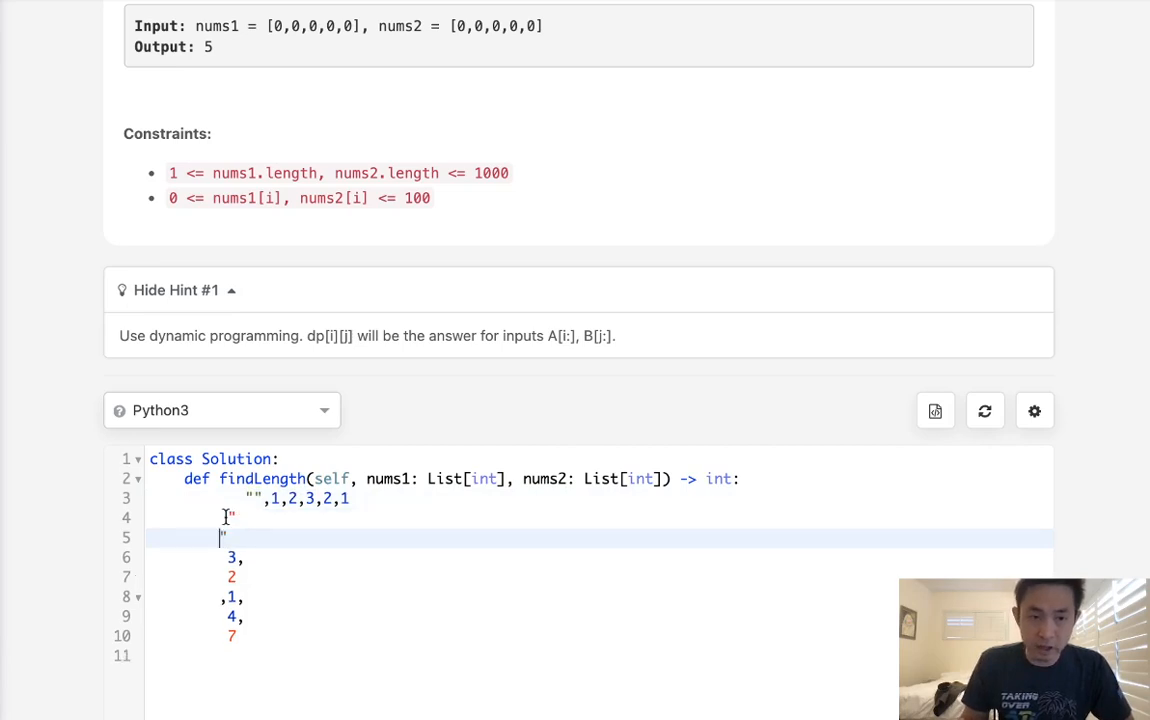
pyautogui.press('Backspace')
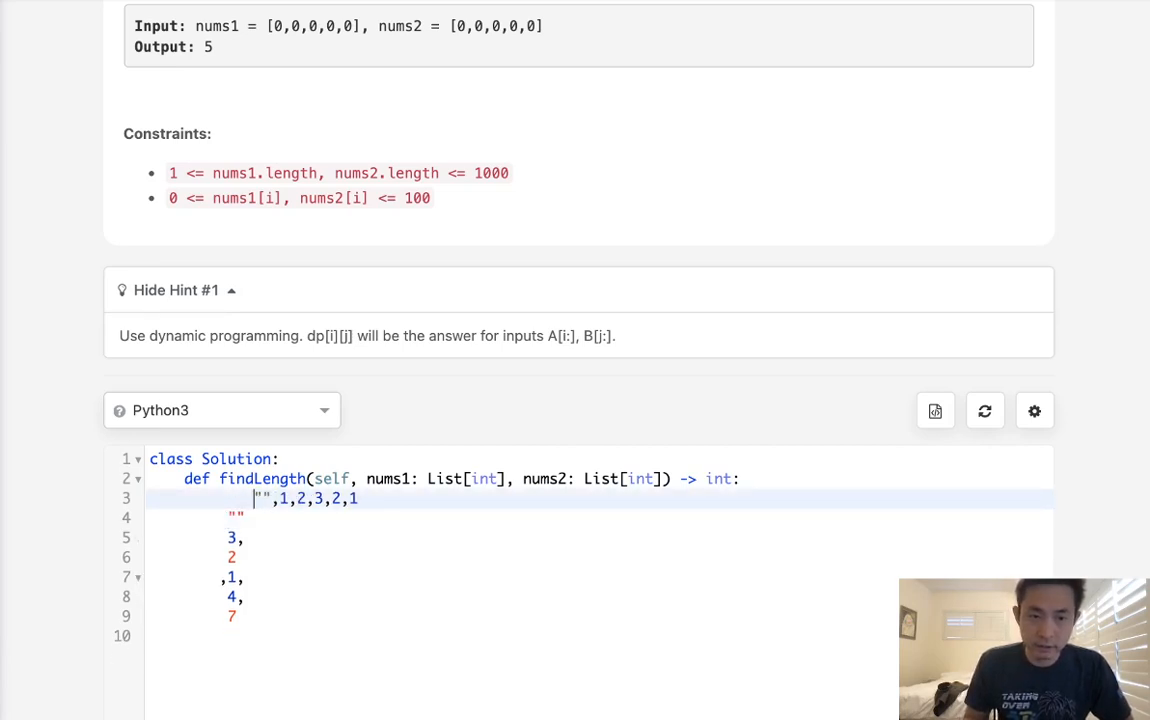
pyautogui.write('0. 0 0 0')
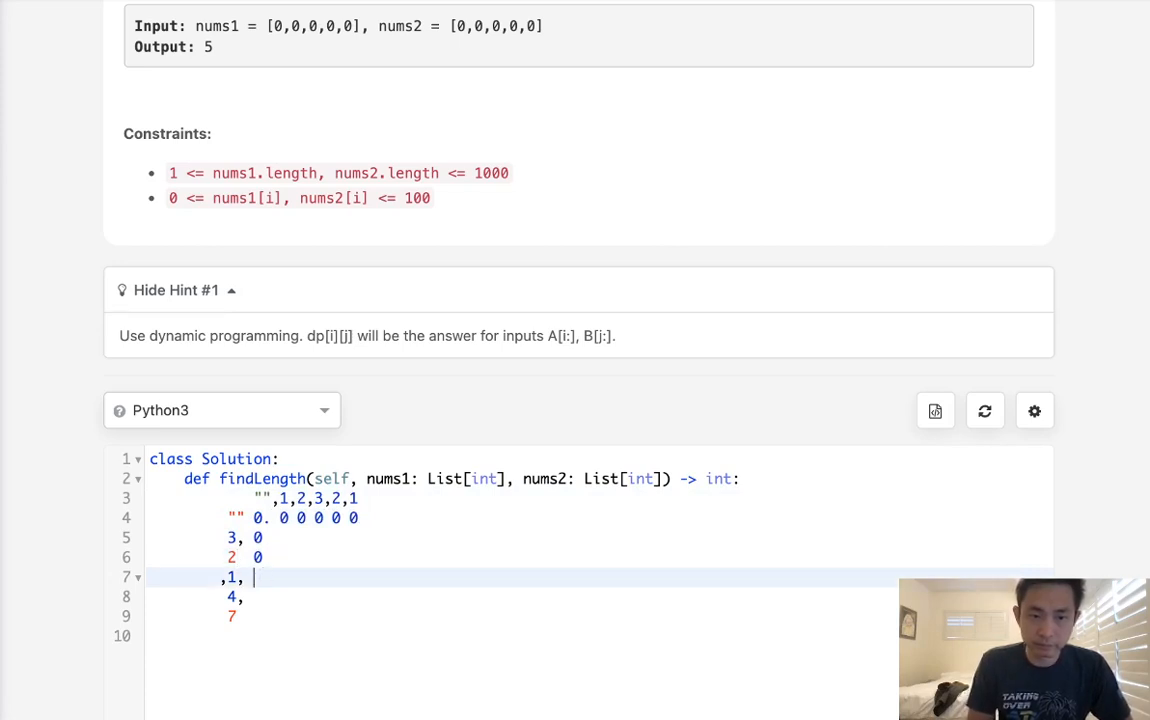
pyautogui.write('0')
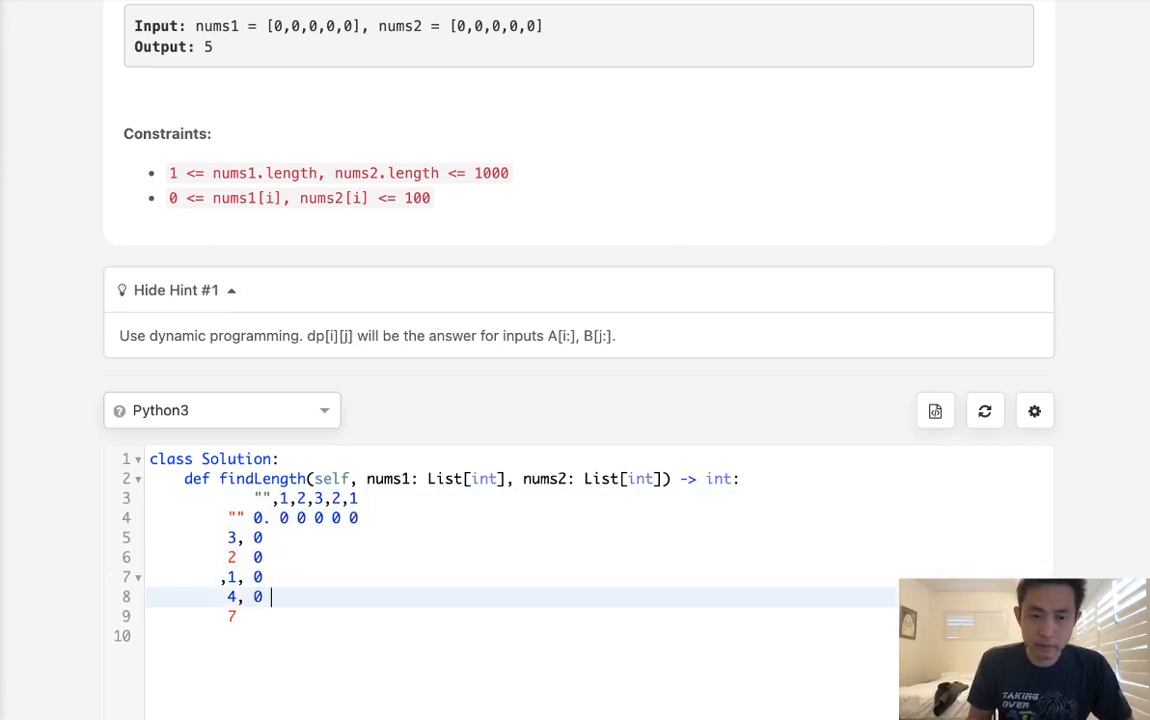
pyautogui.write('0 0 1 0 0')
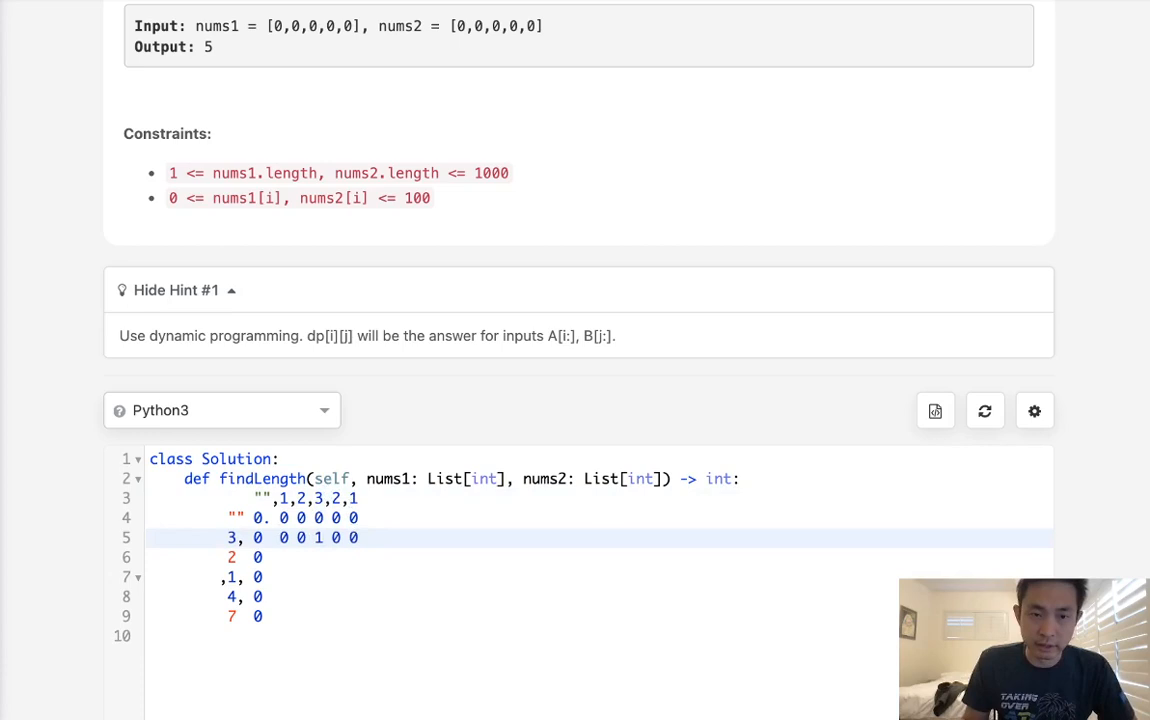
# Fill the grid row for 2 with its DP values 0, 1, 0, 2.
pyautogui.click(324, 556)
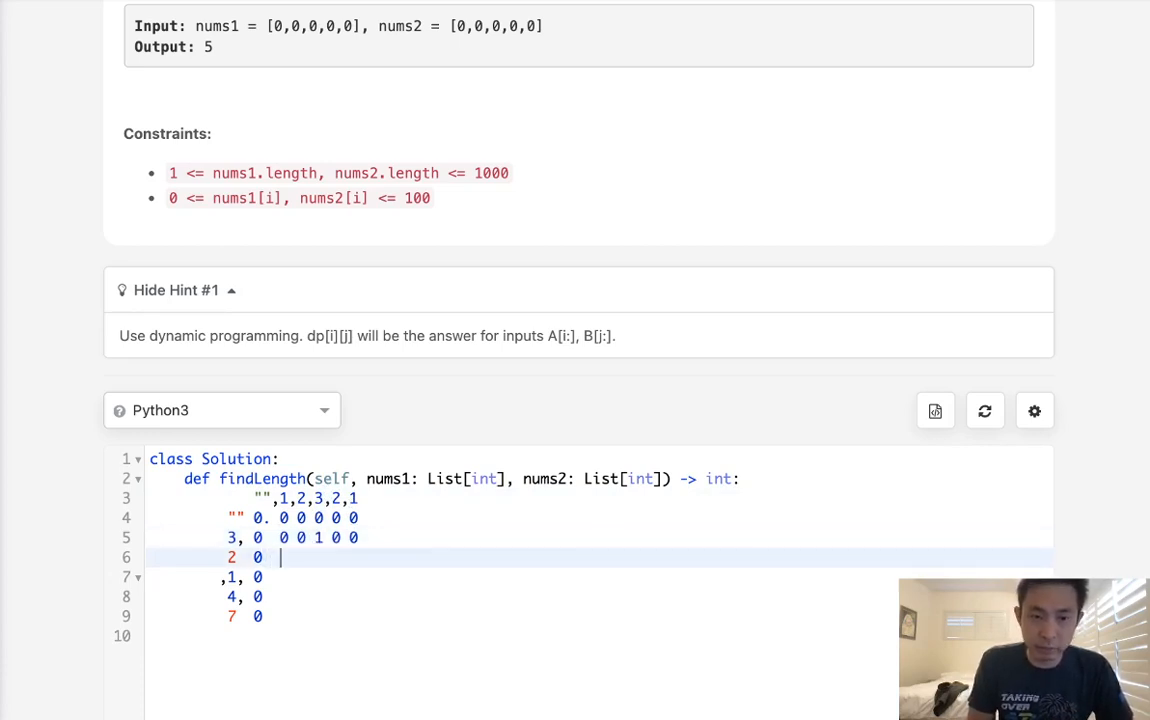
pyautogui.write('0')
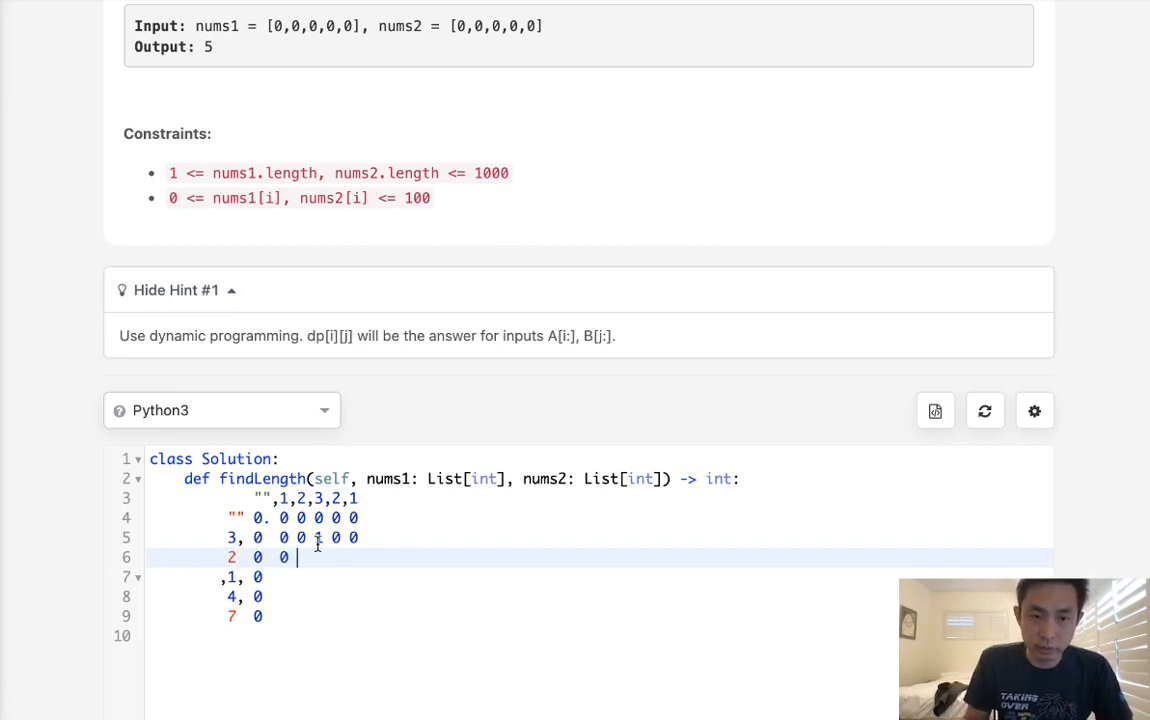
pyautogui.write('1 0')
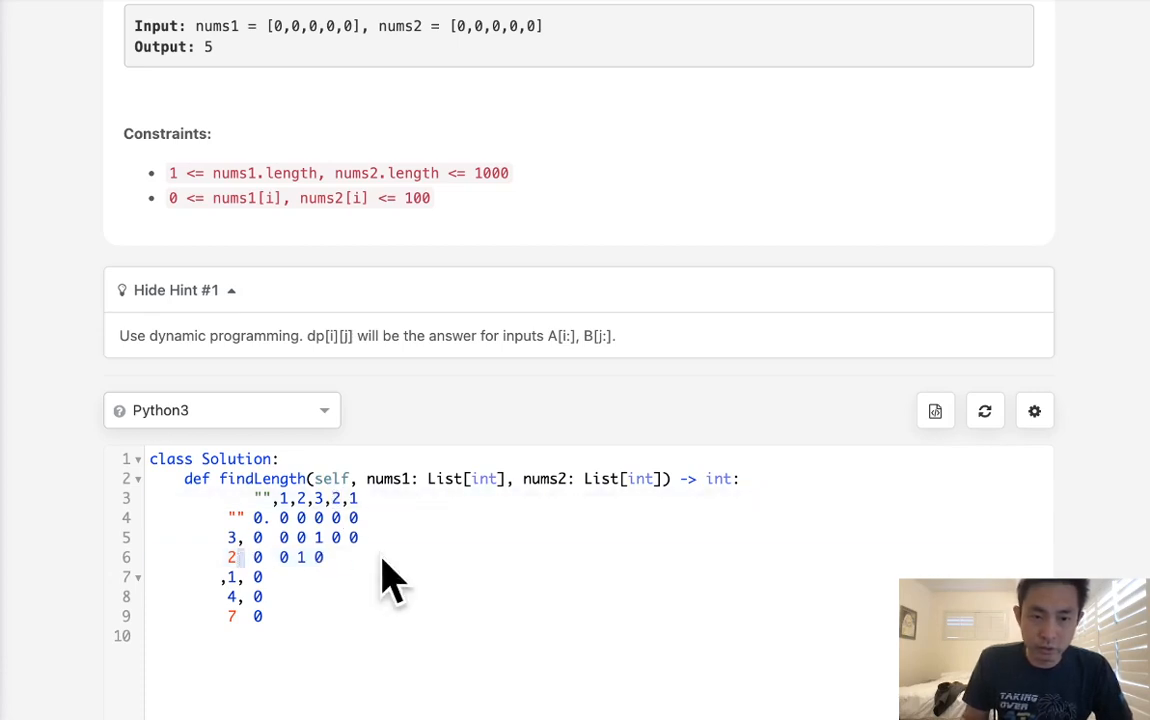
pyautogui.click(340, 556)
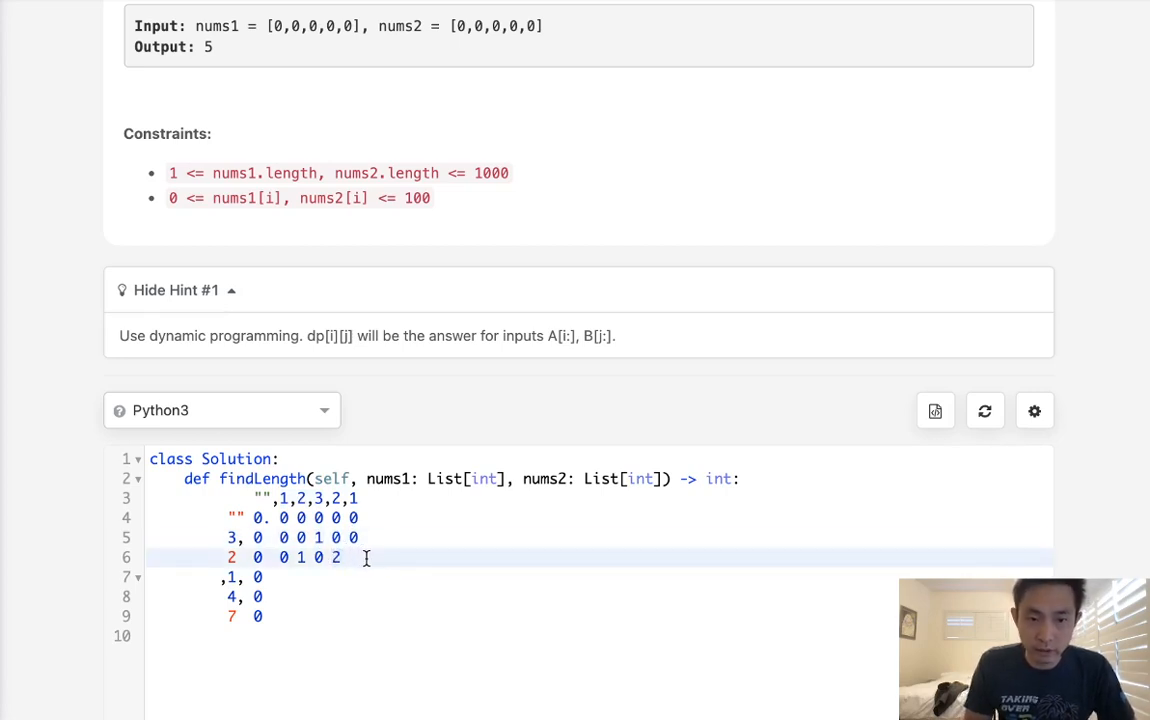
pyautogui.write('0')
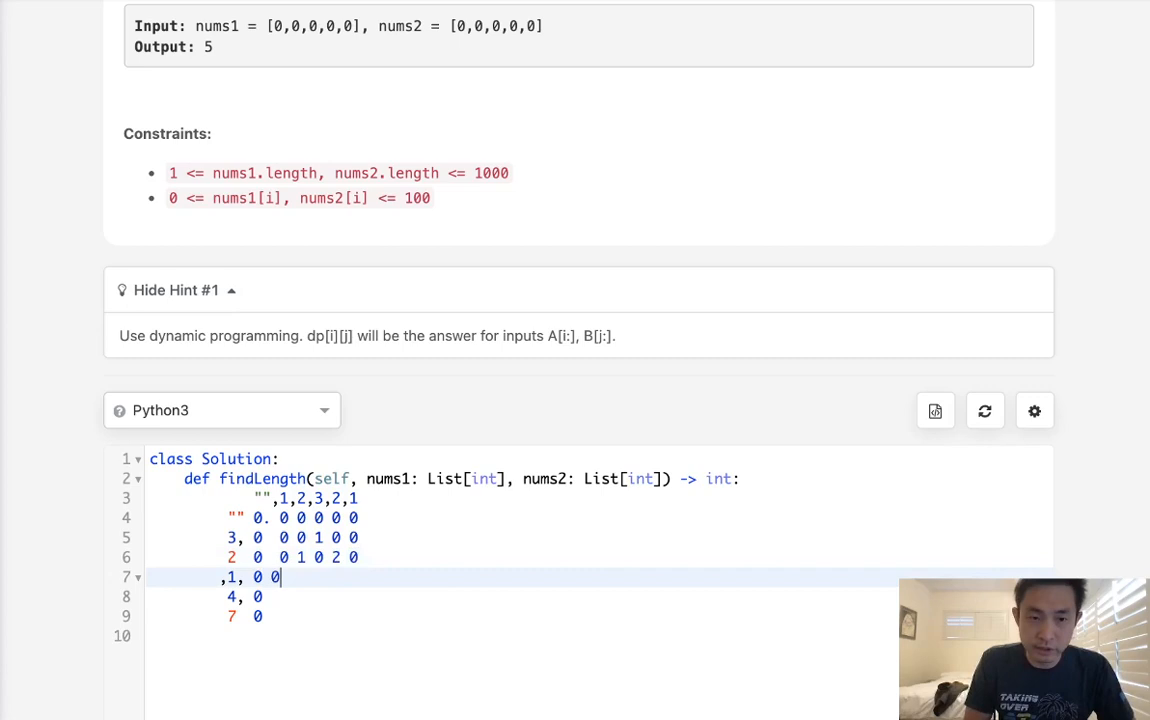
pyautogui.write('2')
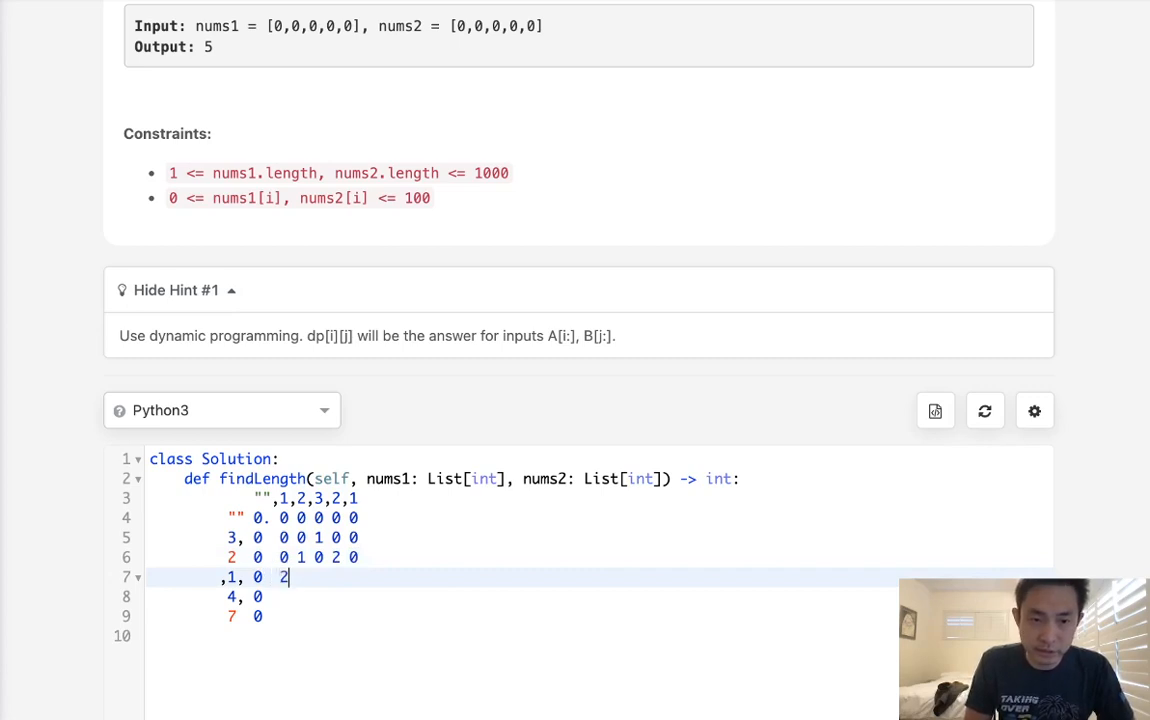
# Fill the rows for 1 and 4, with the row for 1 reaching a count of 3.
pyautogui.write('1 0')
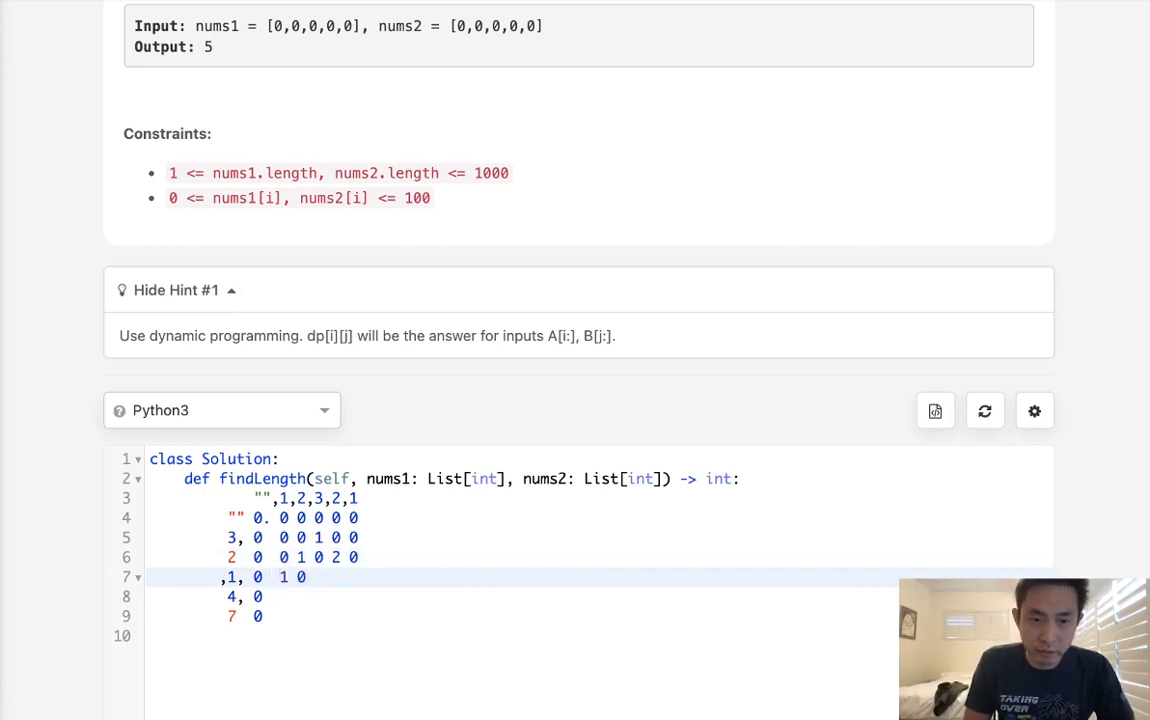
pyautogui.write('0 0')
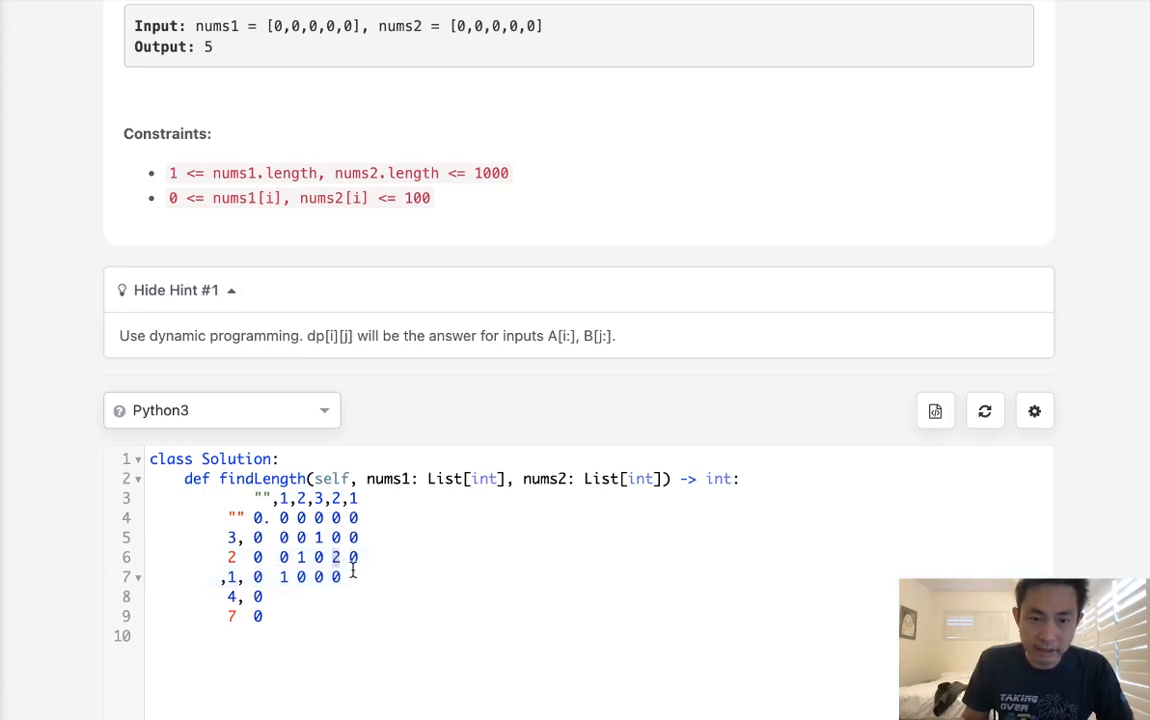
pyautogui.write('3')
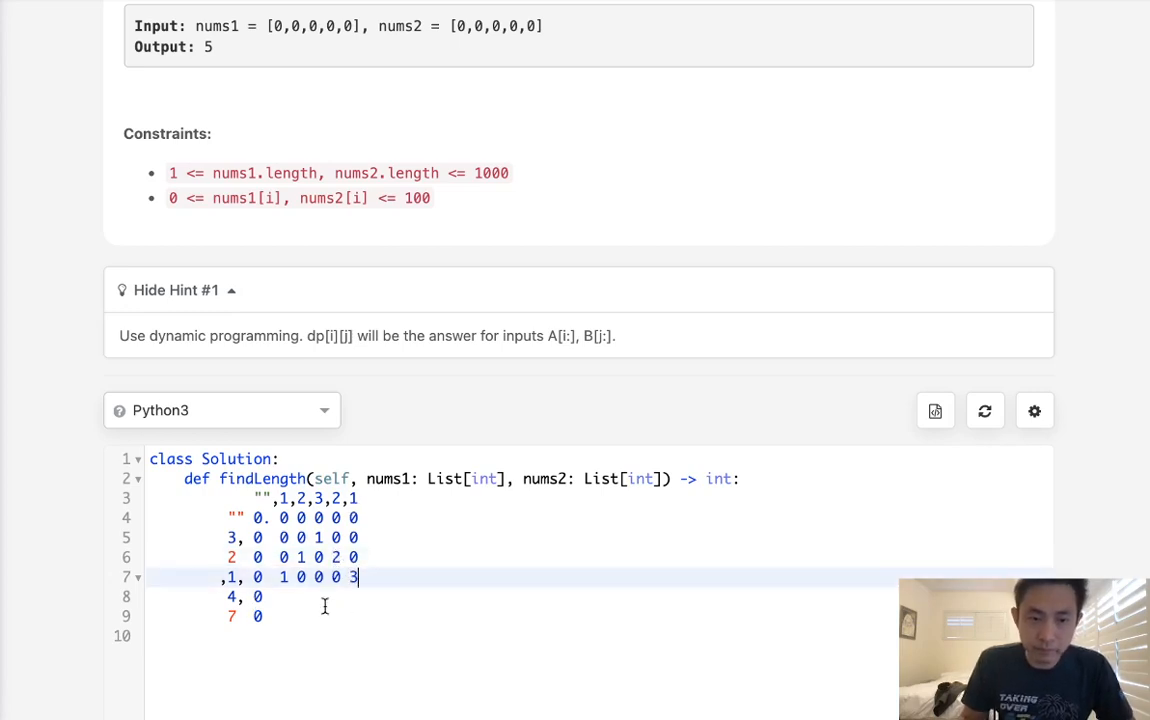
pyautogui.write('0 0 0 0')
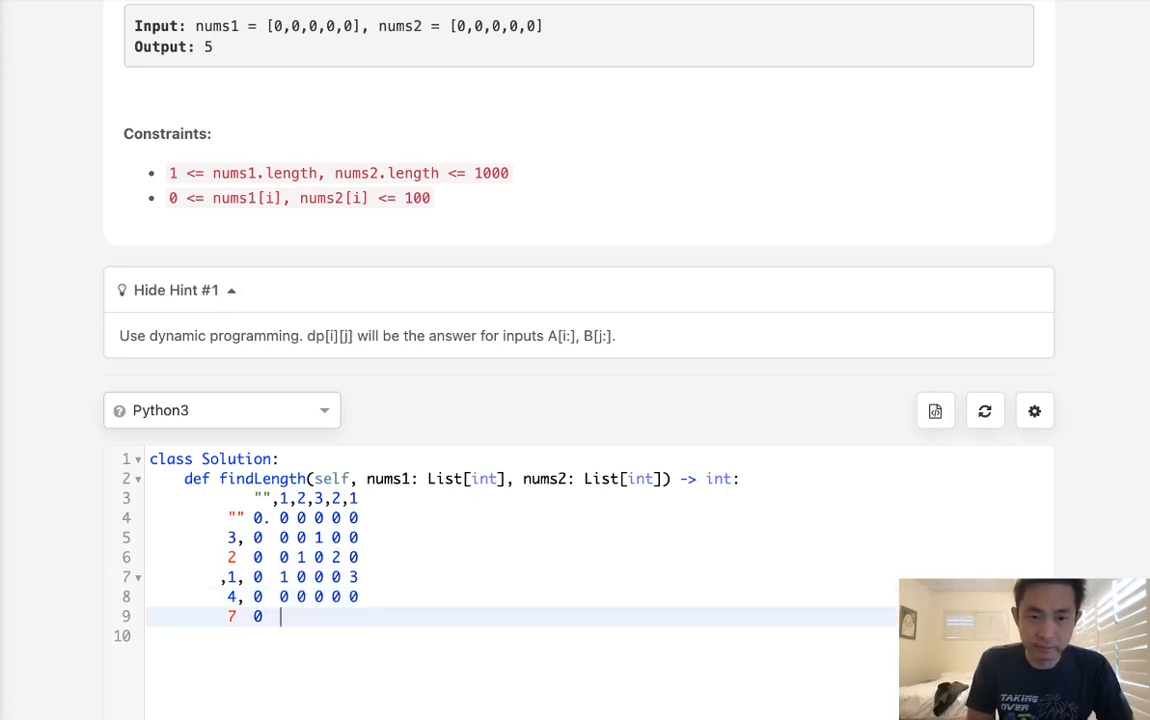
pyautogui.write('0 0 0 0 0')
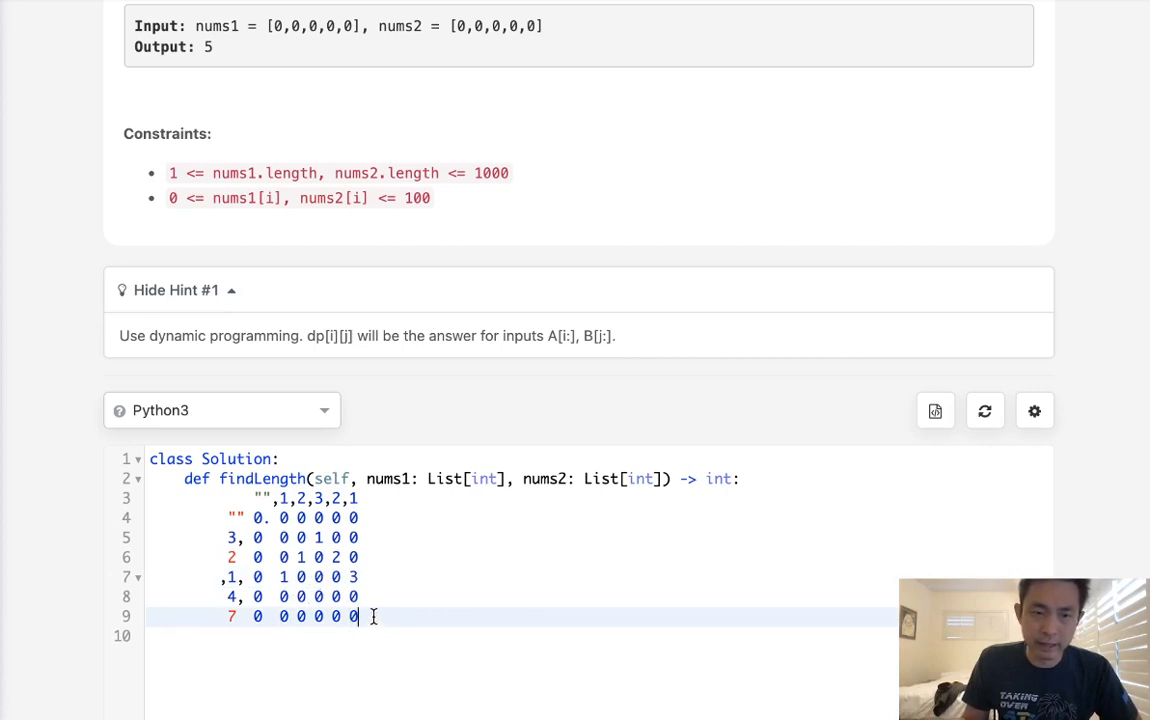
# Remove the worked DP grid from the editor, leaving only the class and findLength signature.
pyautogui.click(350, 576)
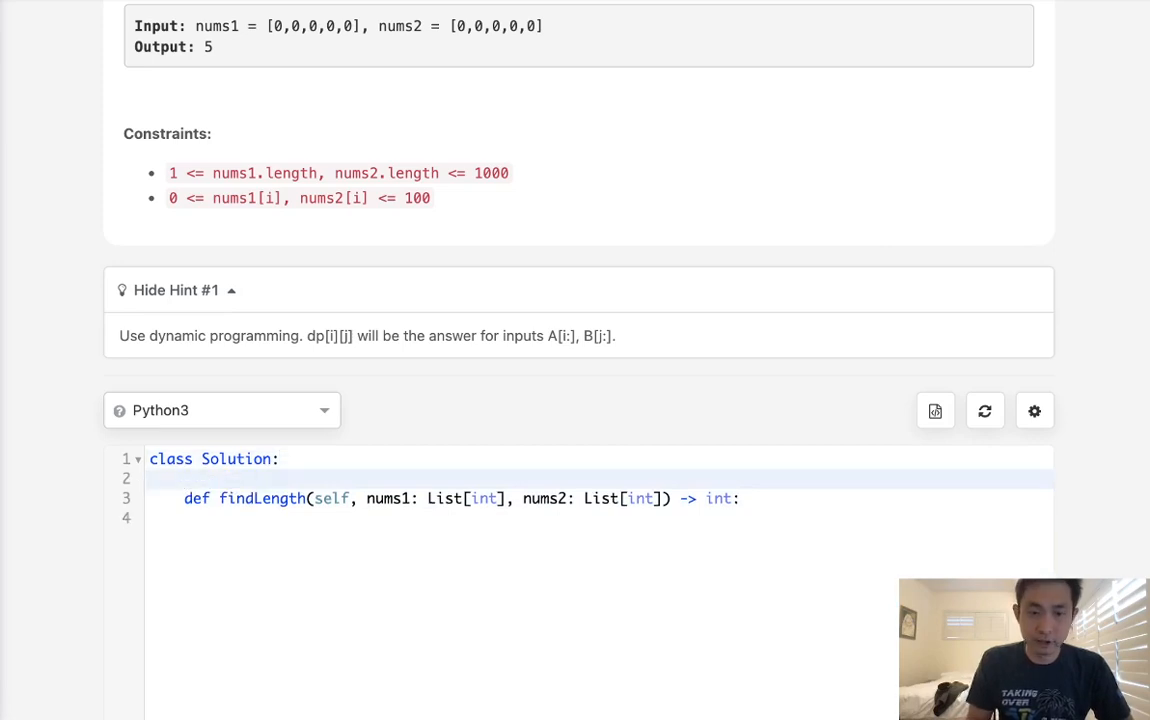
# Define N,M = len(nums1),len(nums2) in the findLength body.
pyautogui.write('N')
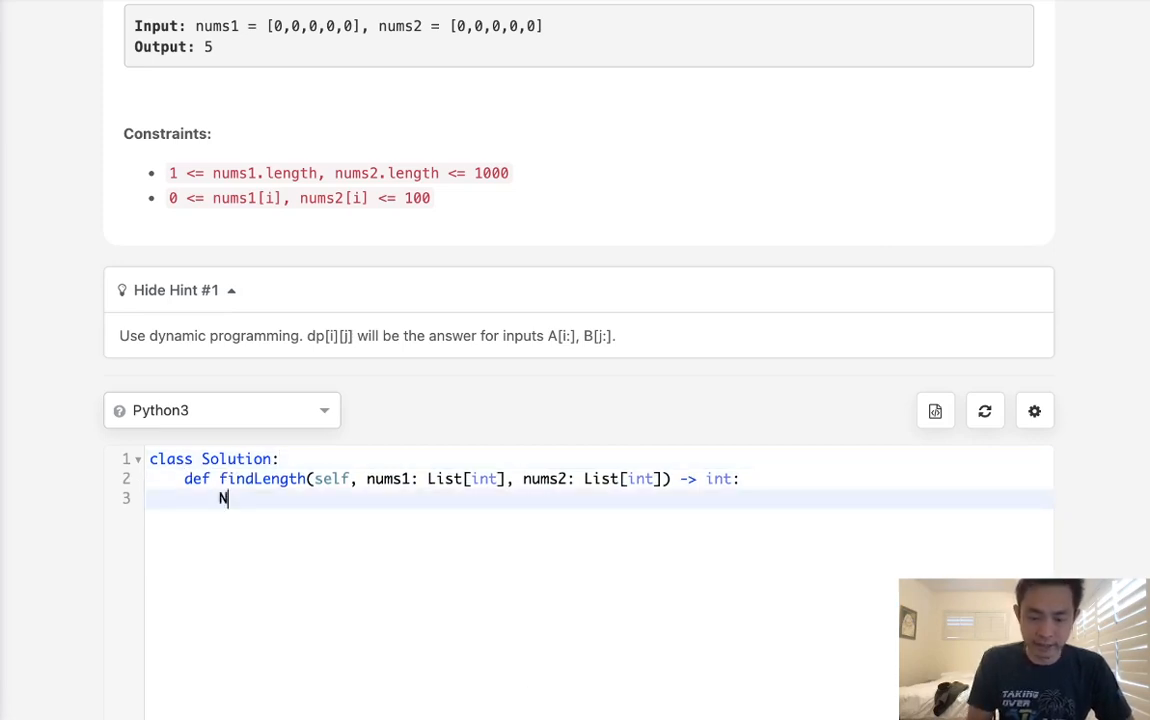
pyautogui.write(',M = len')
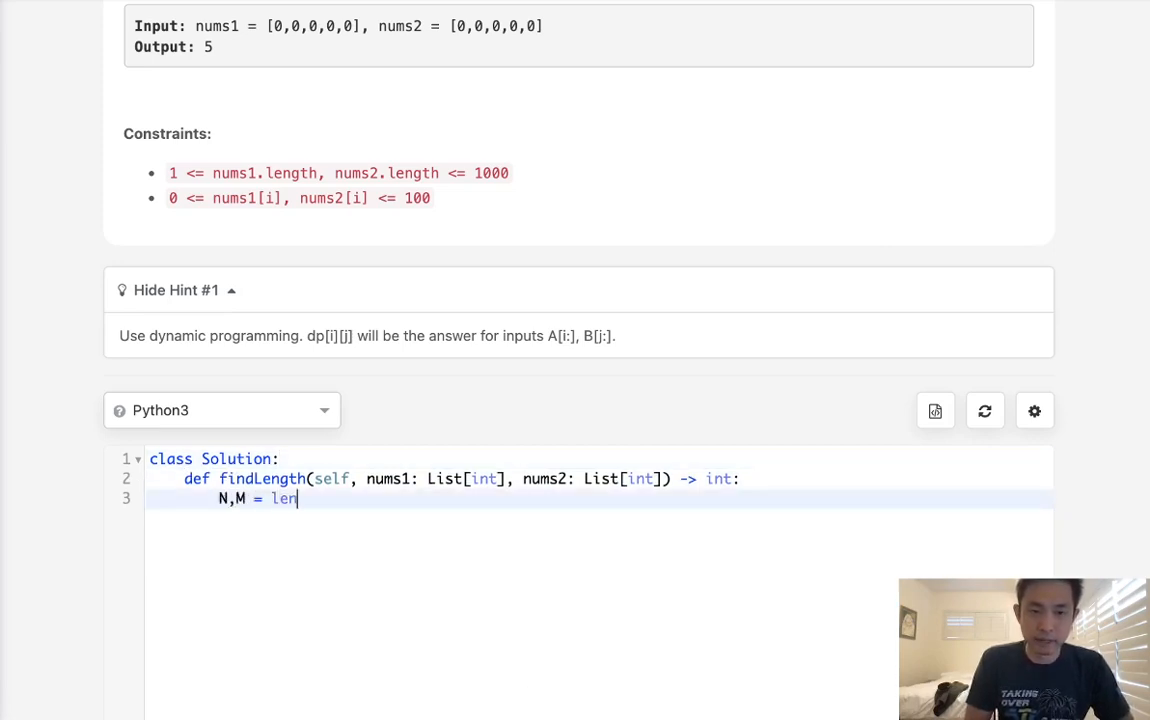
pyautogui.write('(nums1)')
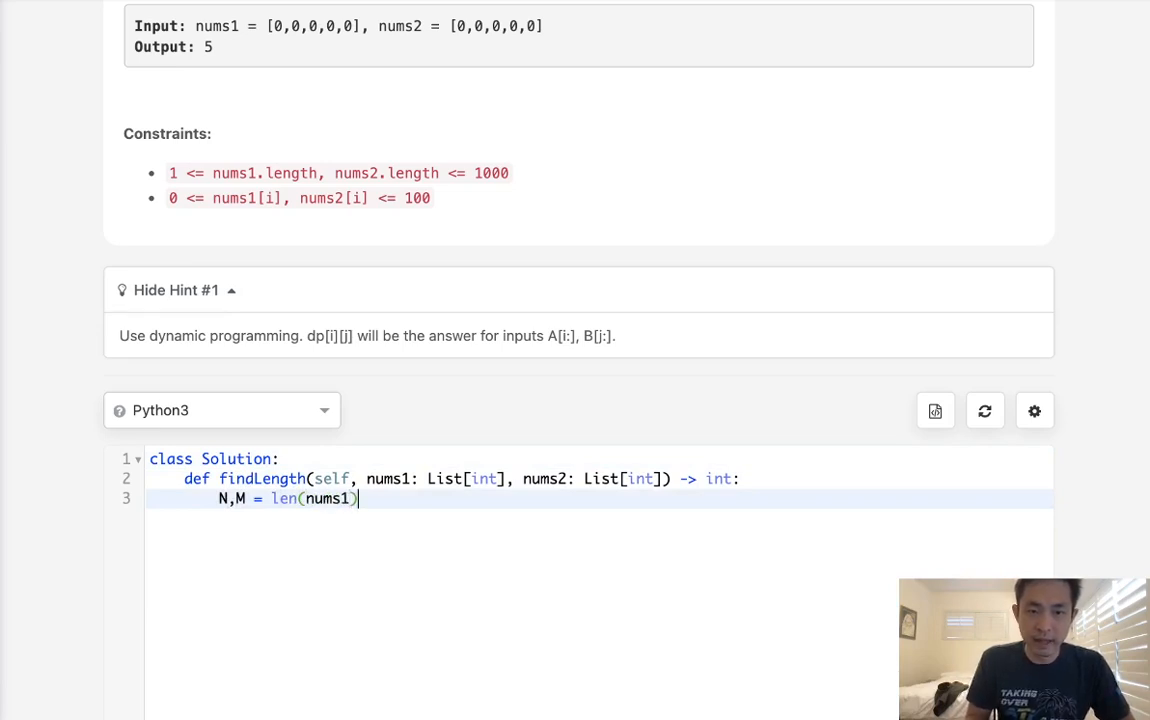
pyautogui.write(',len(nums2')
pyautogui.write('dp =')
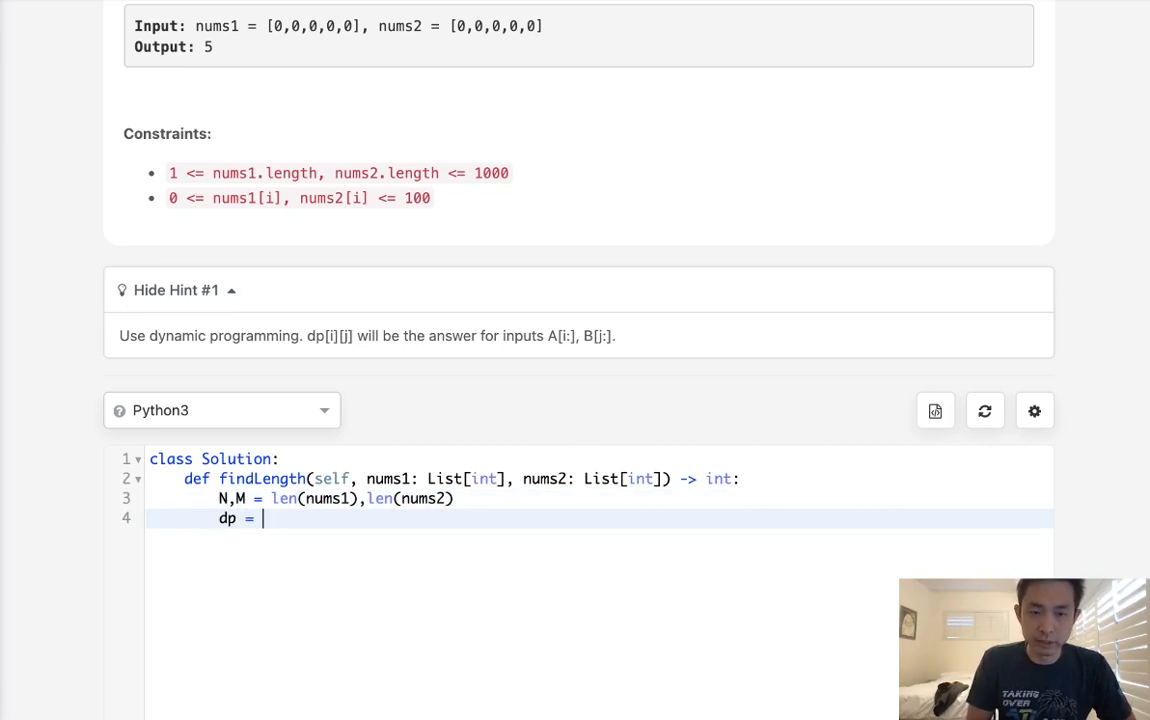
# Create dp = [[0 for _ in range(N+1)] for _ in range(M+1)] as a zero-filled table.
pyautogui.write('[[for')
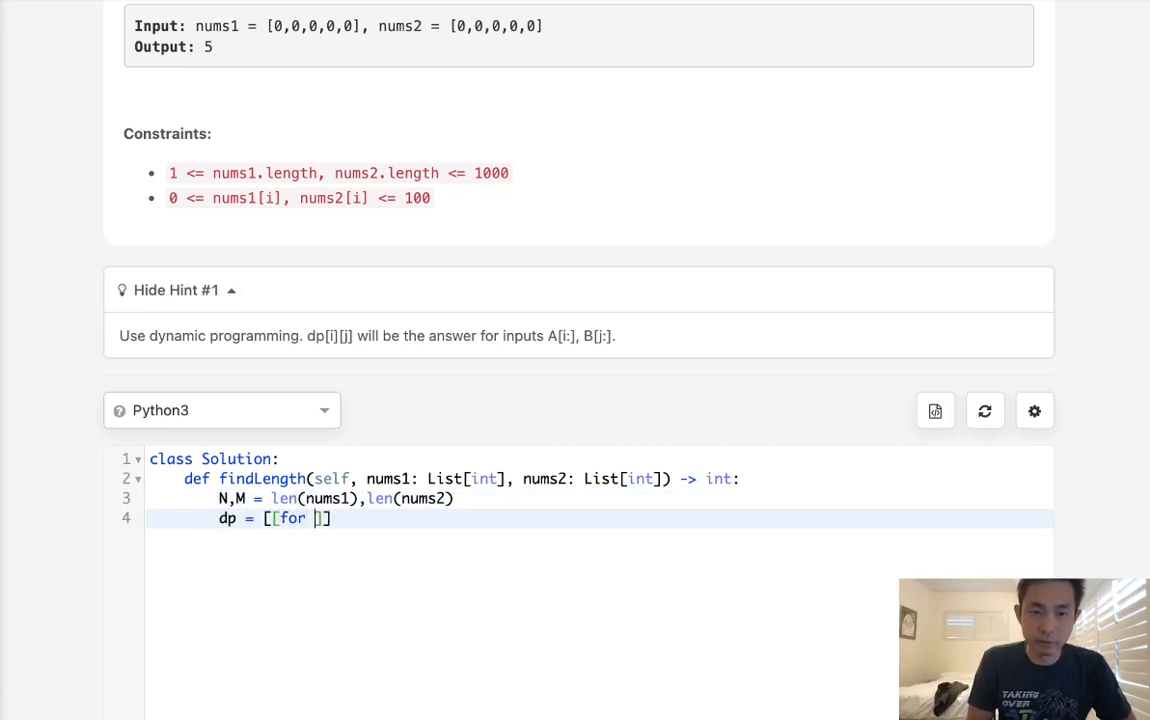
pyautogui.write('0 fo')
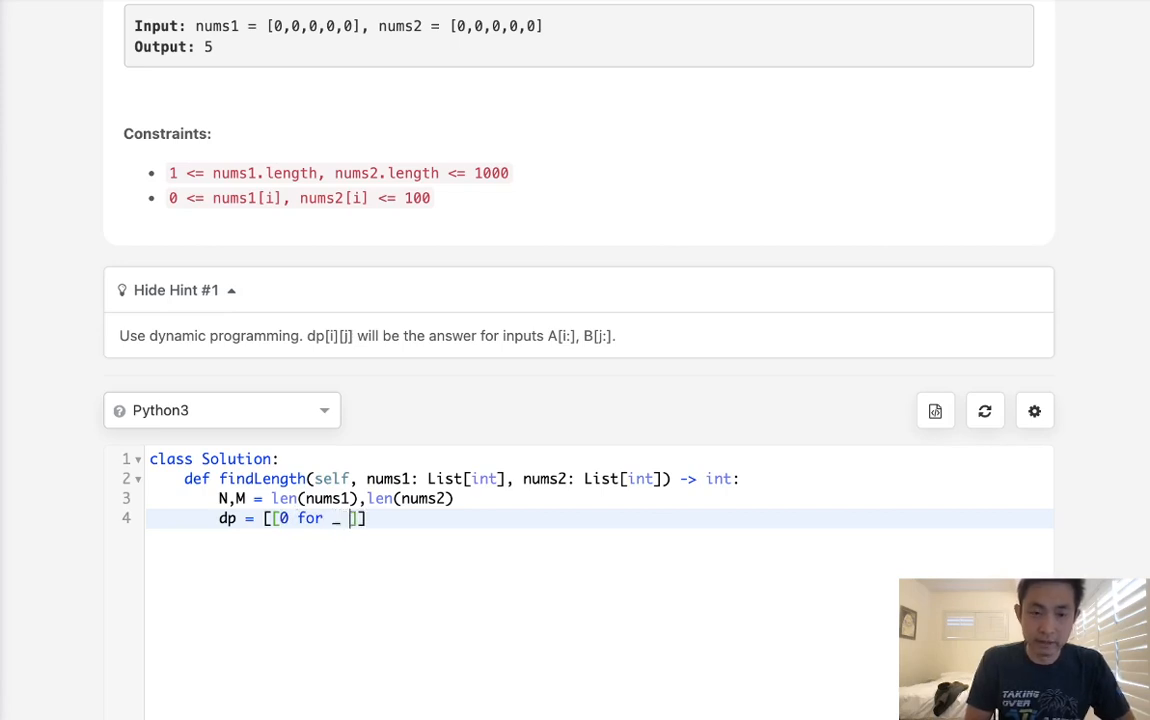
pyautogui.write('in range()')
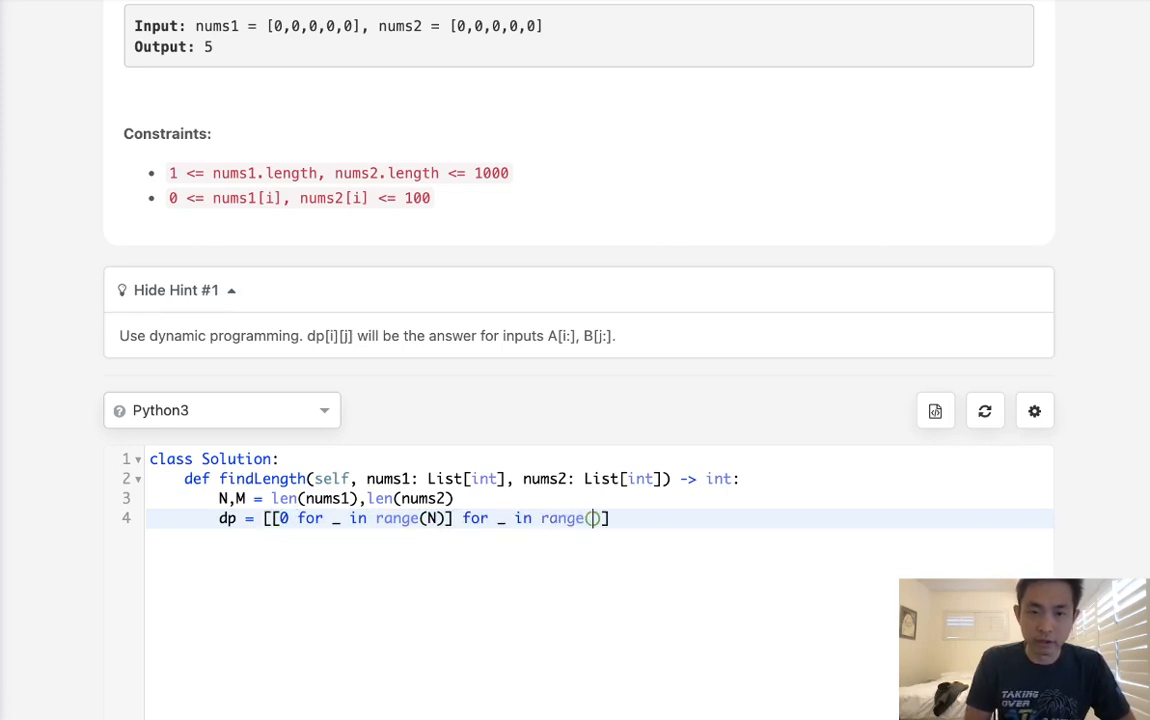
pyautogui.write('M')
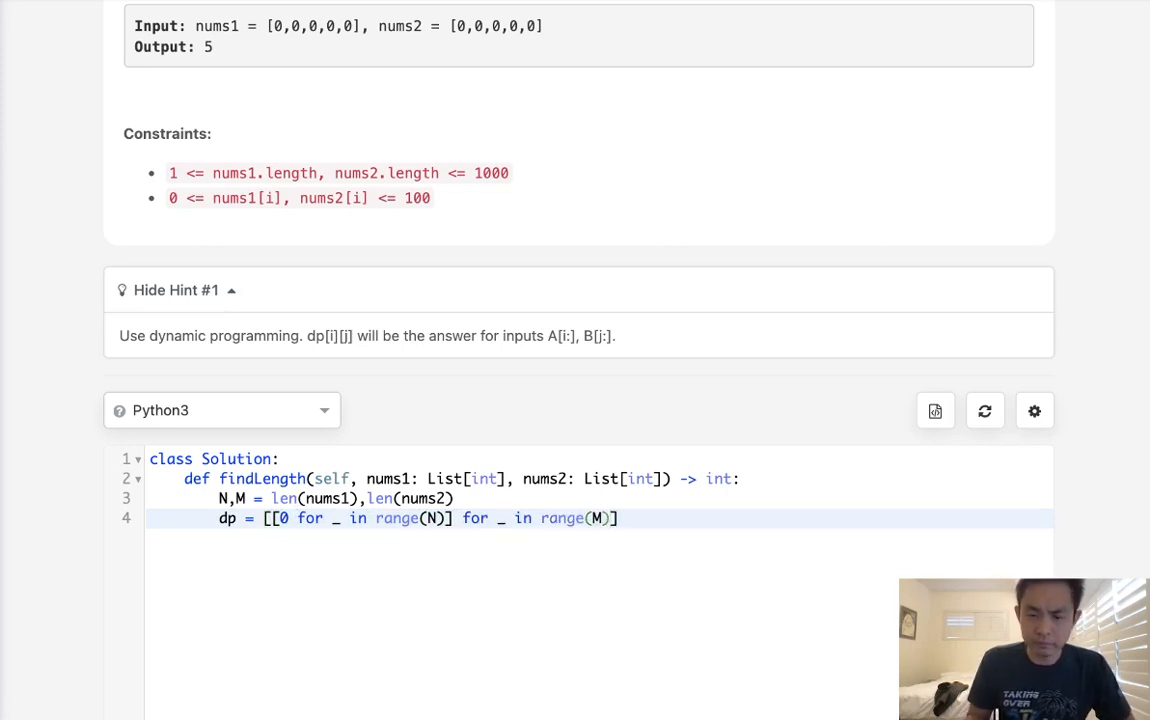
pyautogui.write('+1')
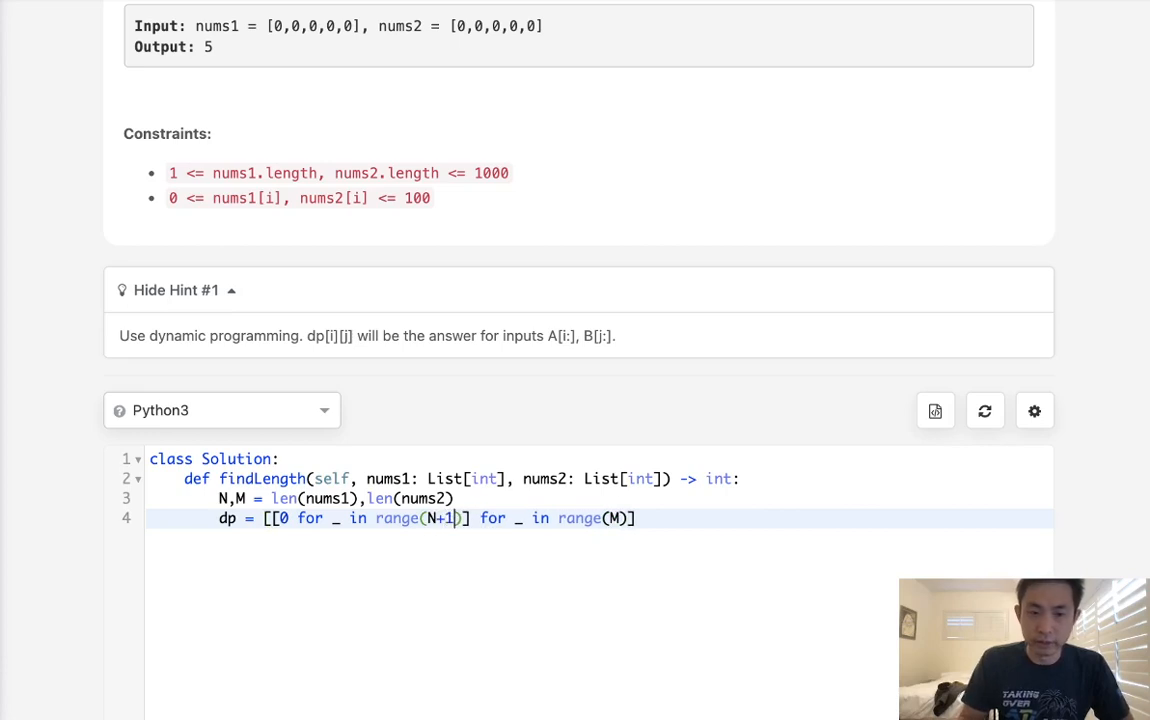
pyautogui.write('+1')
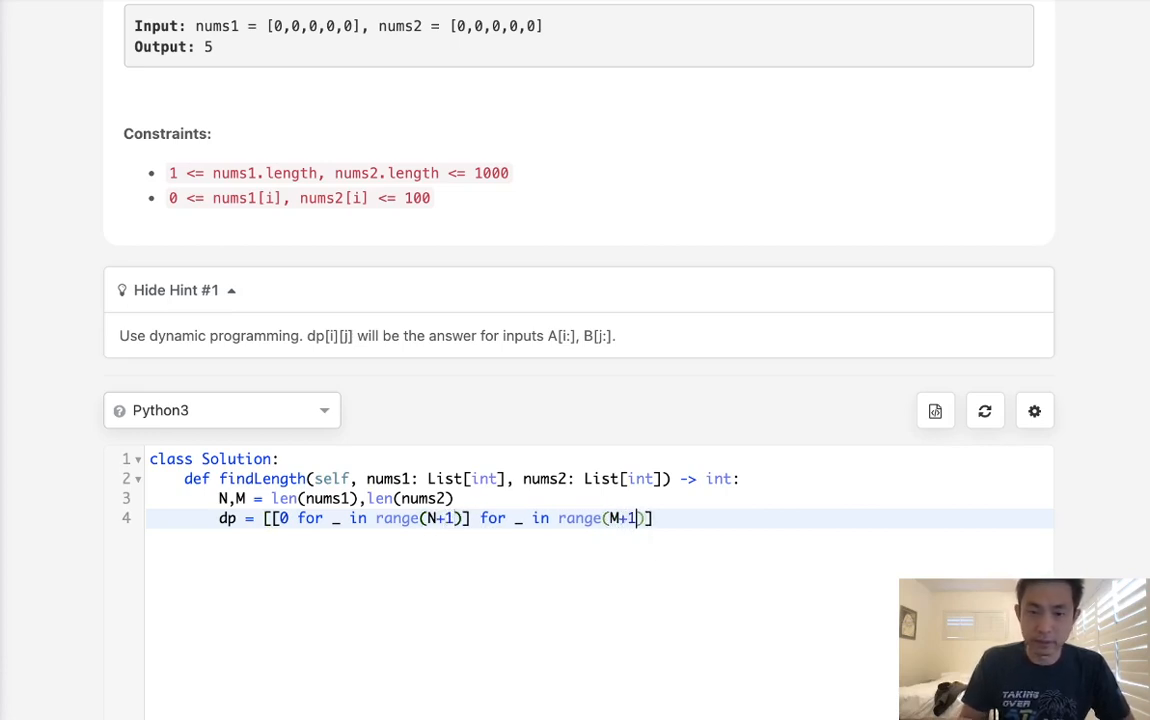
pyautogui.press('enter')
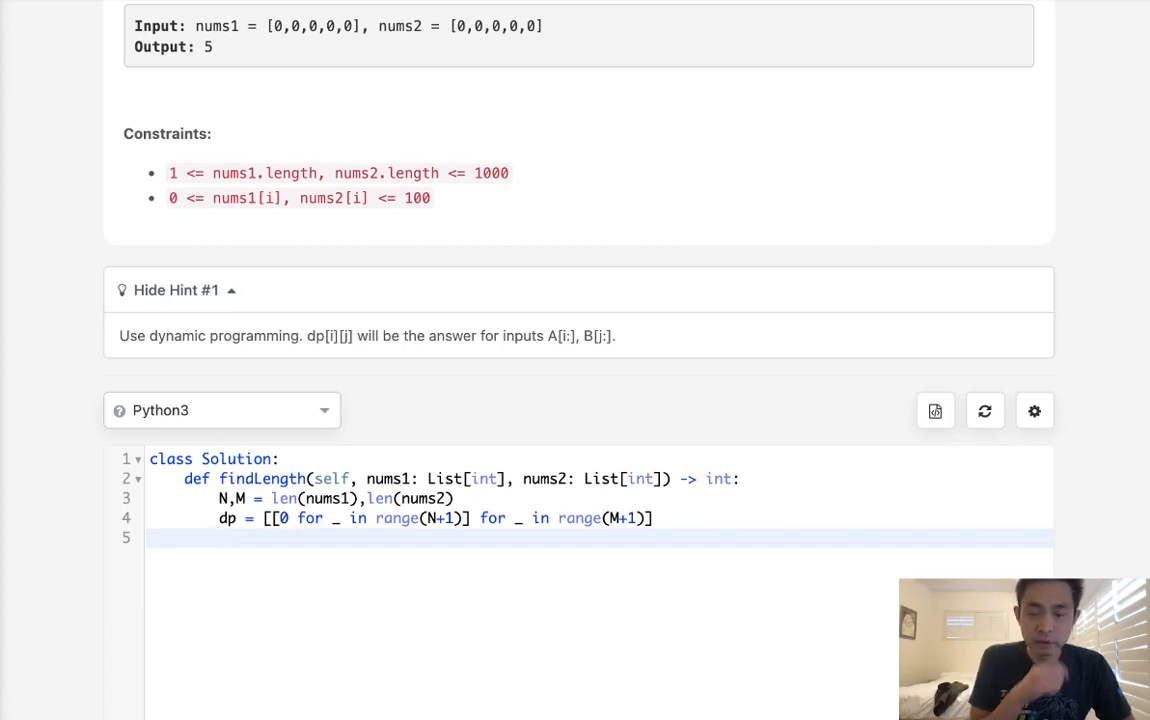
# Write nested loops for i in range(1,N+1) and for j in range(1,M+1).
pyautogui.write('for')
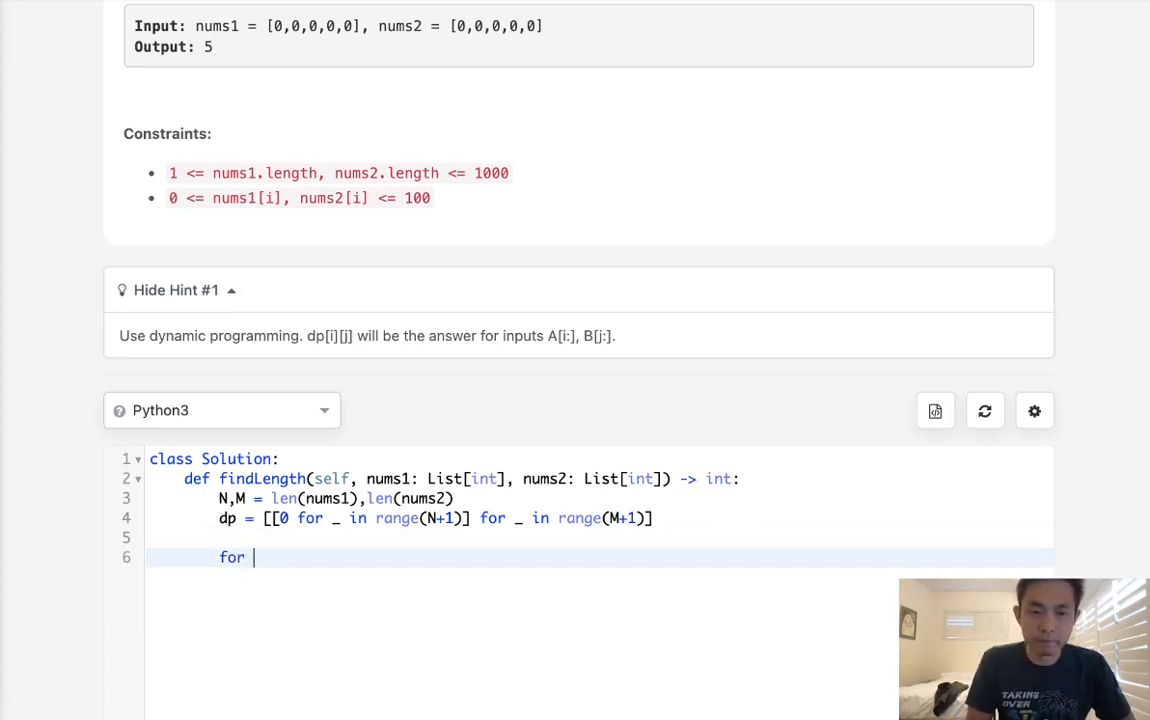
pyautogui.write('i in r')
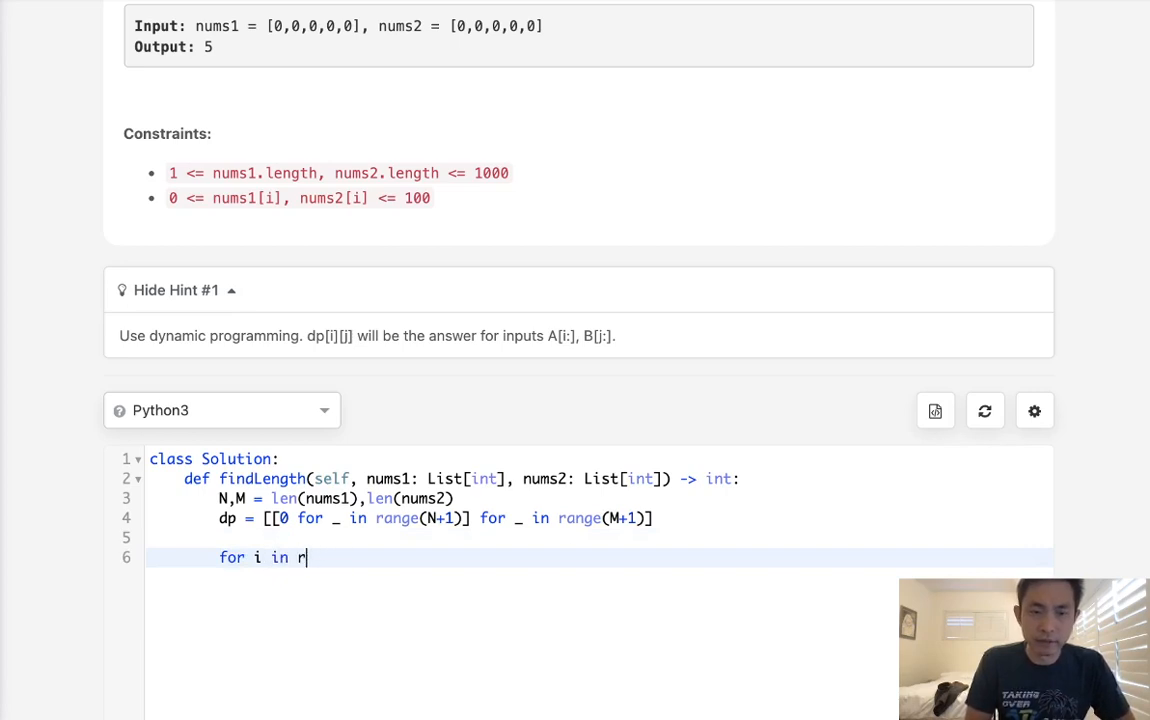
pyautogui.write('ange(1,N')
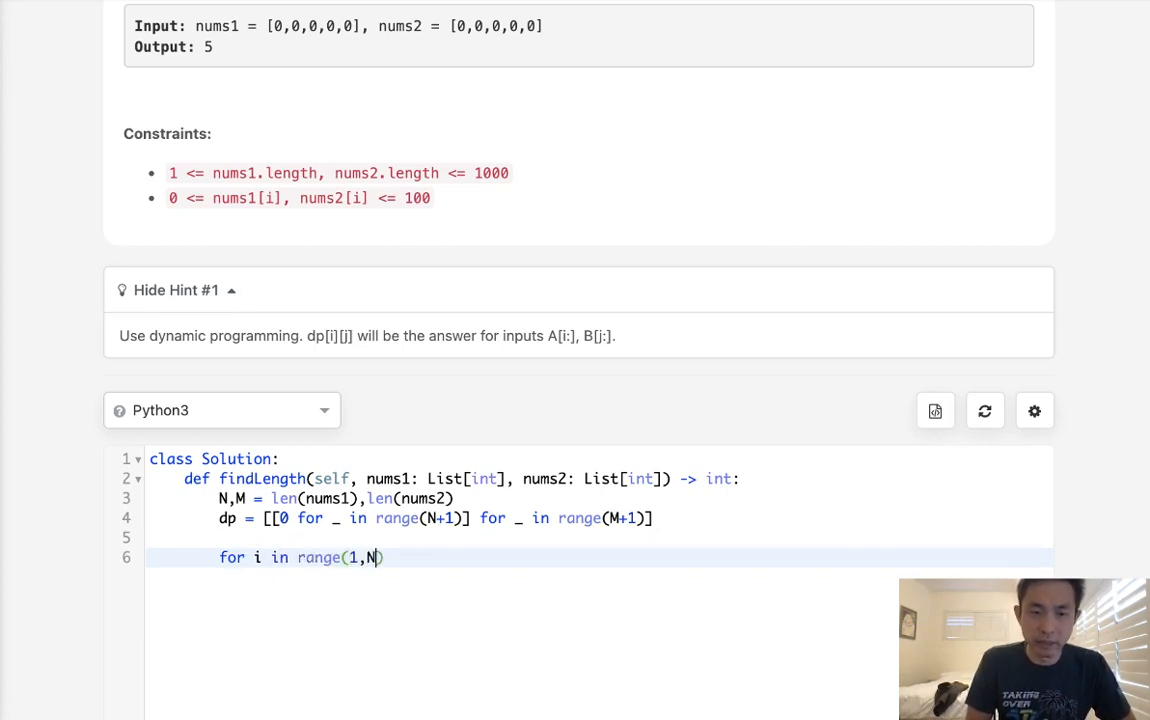
pyautogui.write('+1):')
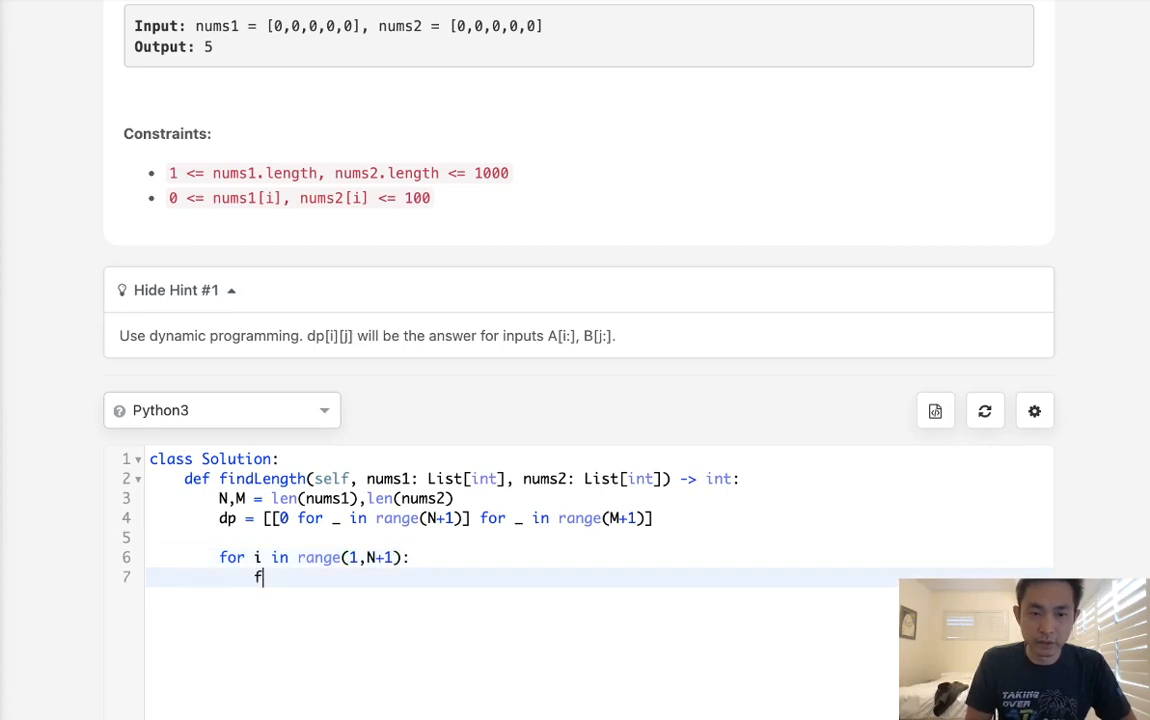
pyautogui.write('or j in range(1,')
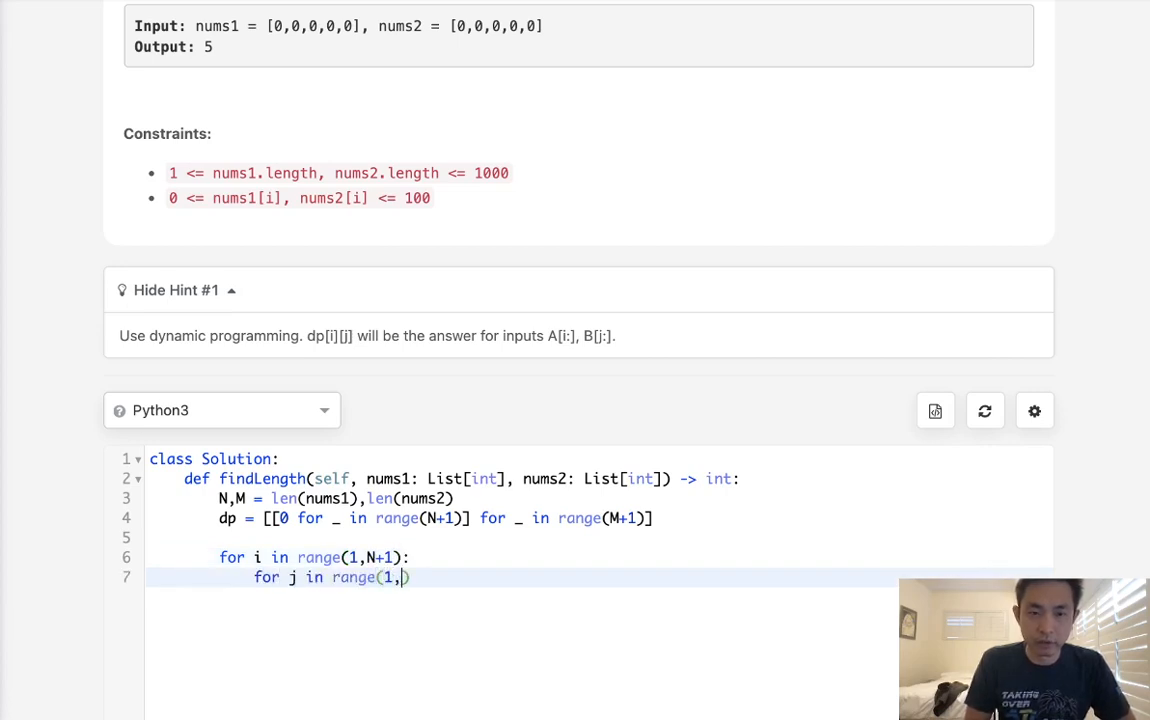
pyautogui.write('M+1):')
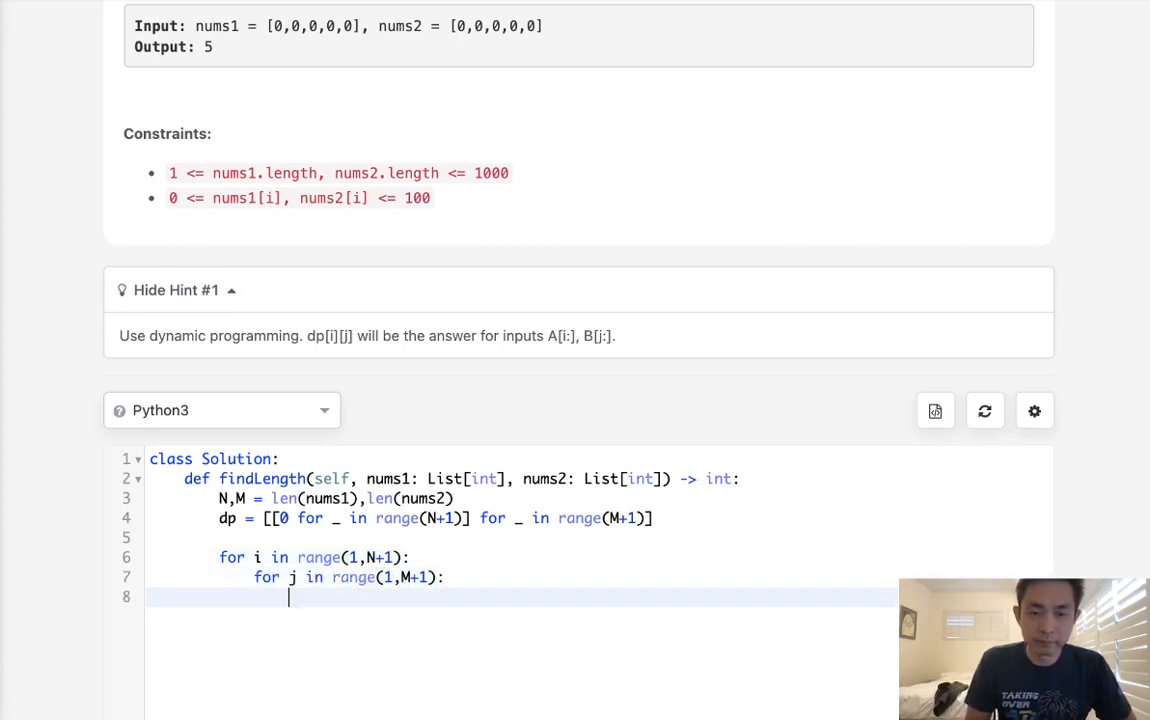
# Set dp[i][j] = 1+dp[i-1][j-1] when nums1[i-1] == nums2[j-1].
pyautogui.write('if')
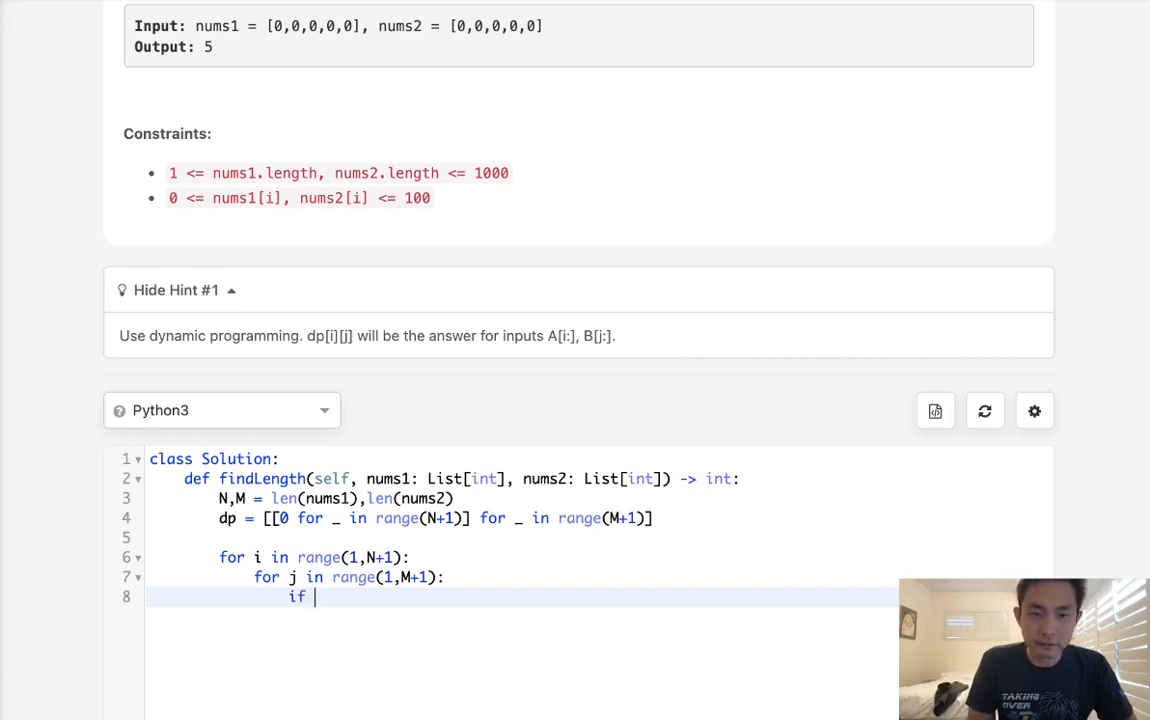
pyautogui.write('nums1[]')
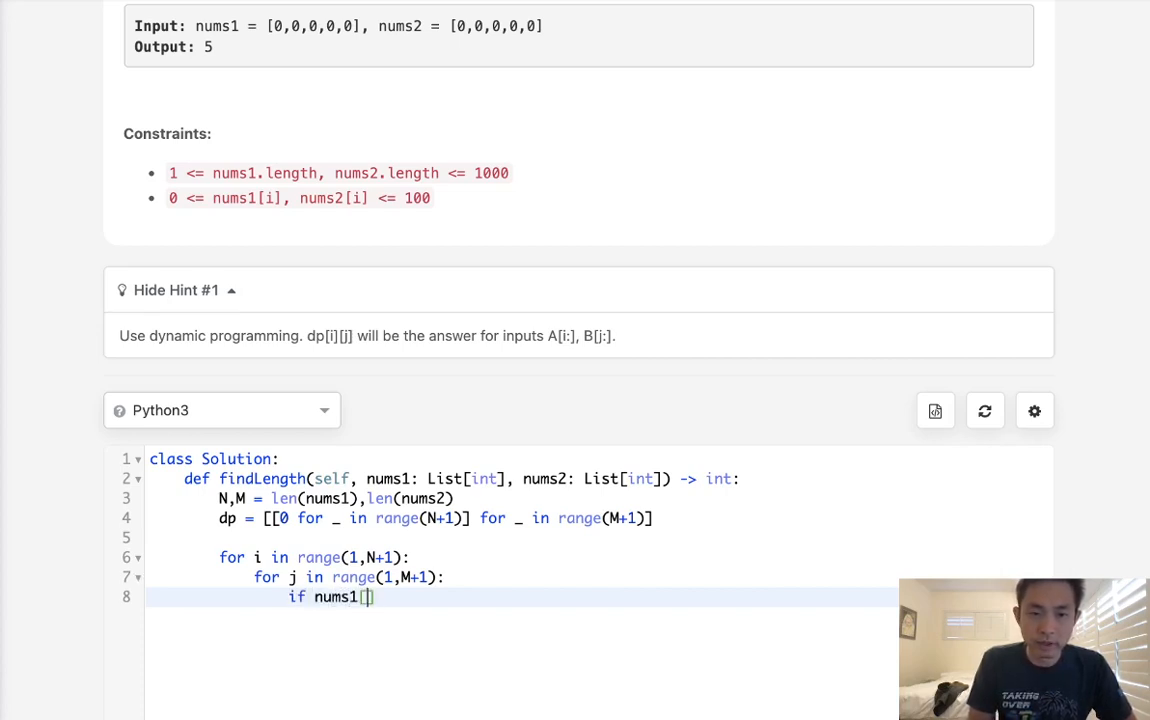
pyautogui.write('i-1]=')
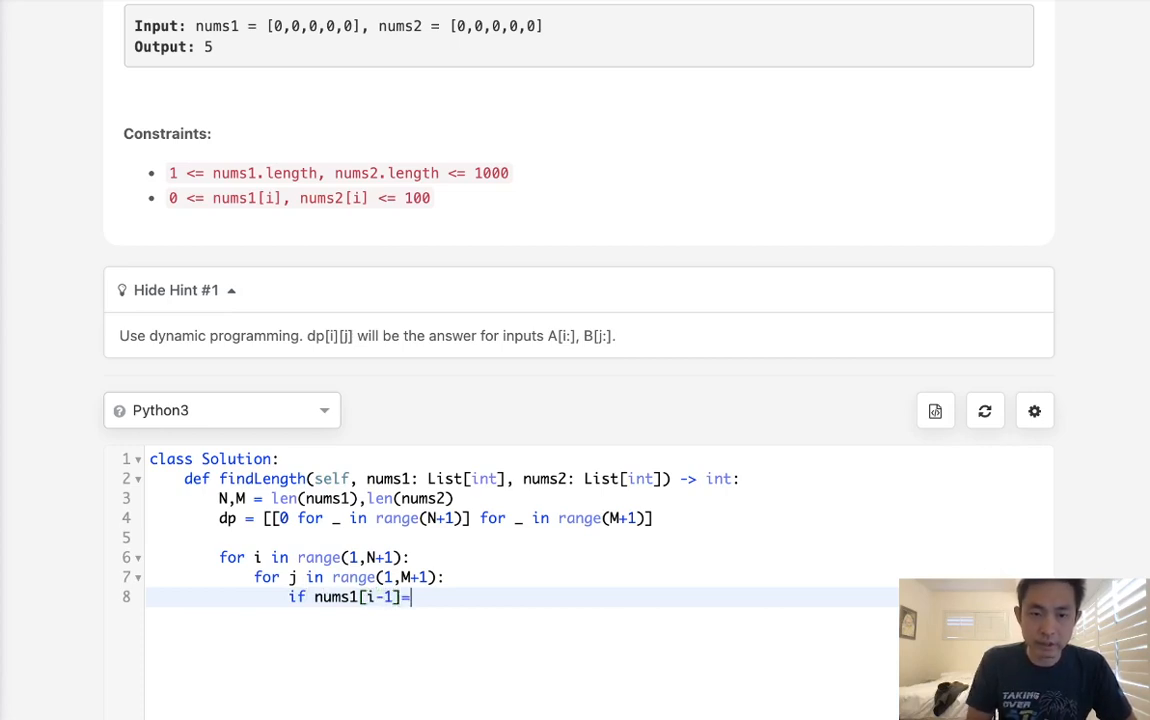
pyautogui.write('=nums2[j]')
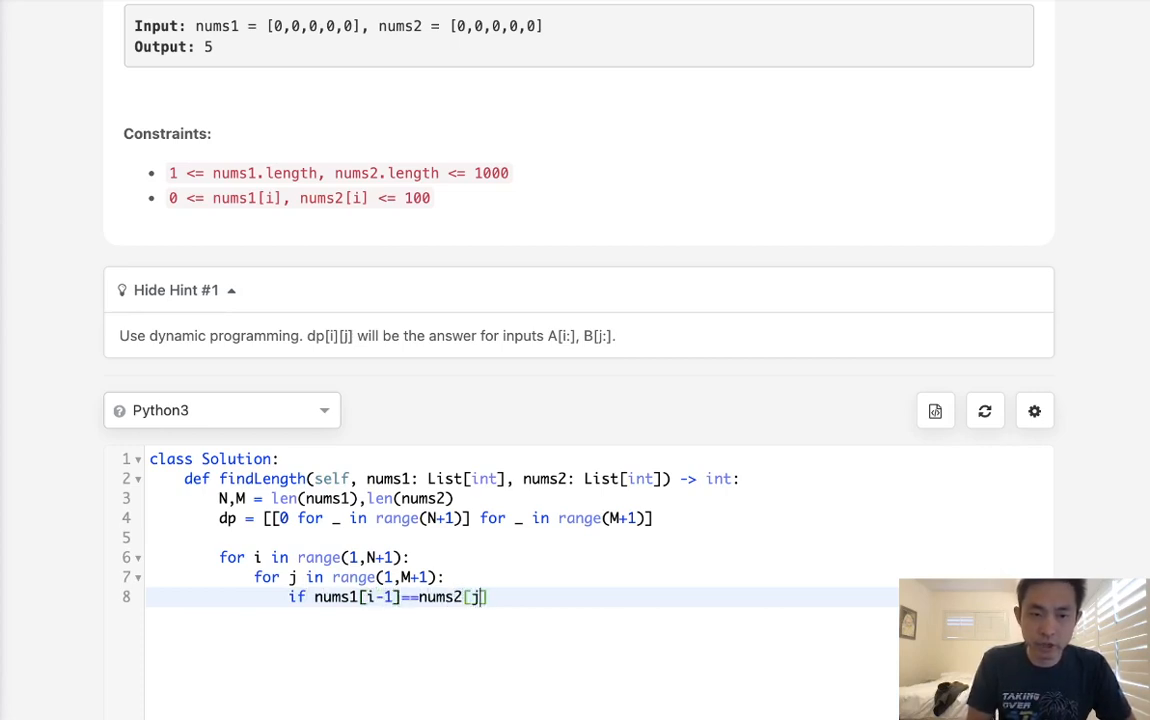
pyautogui.write('-1]:')
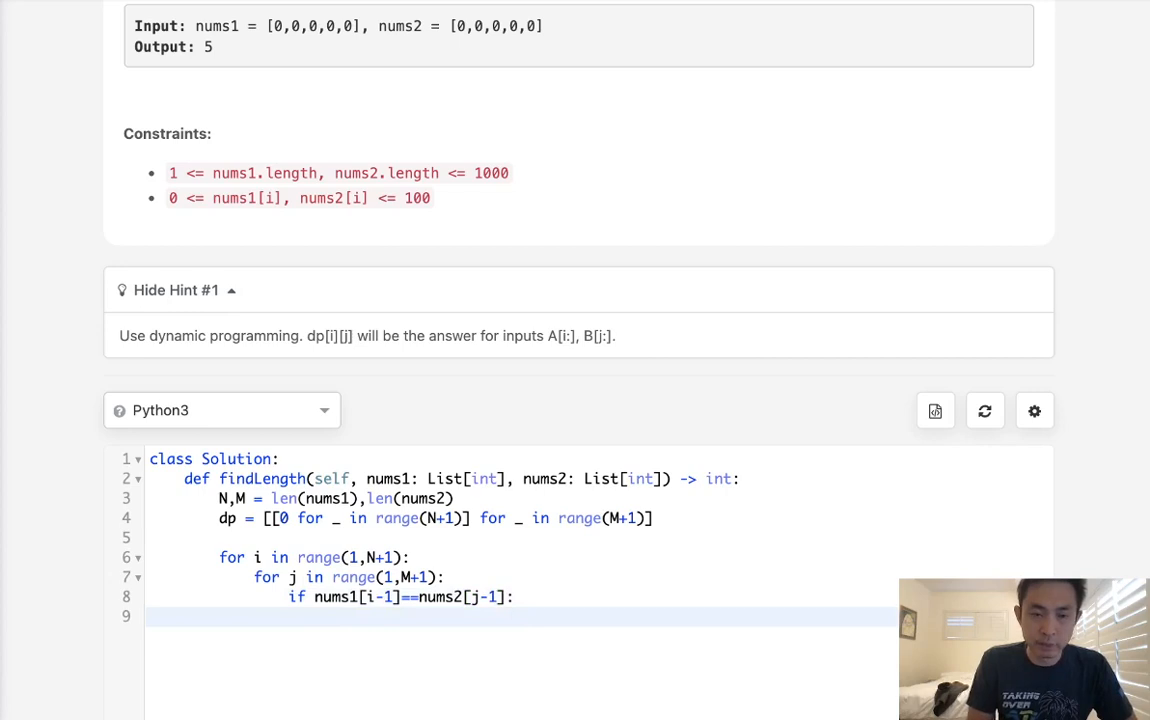
pyautogui.write('dp[i]')
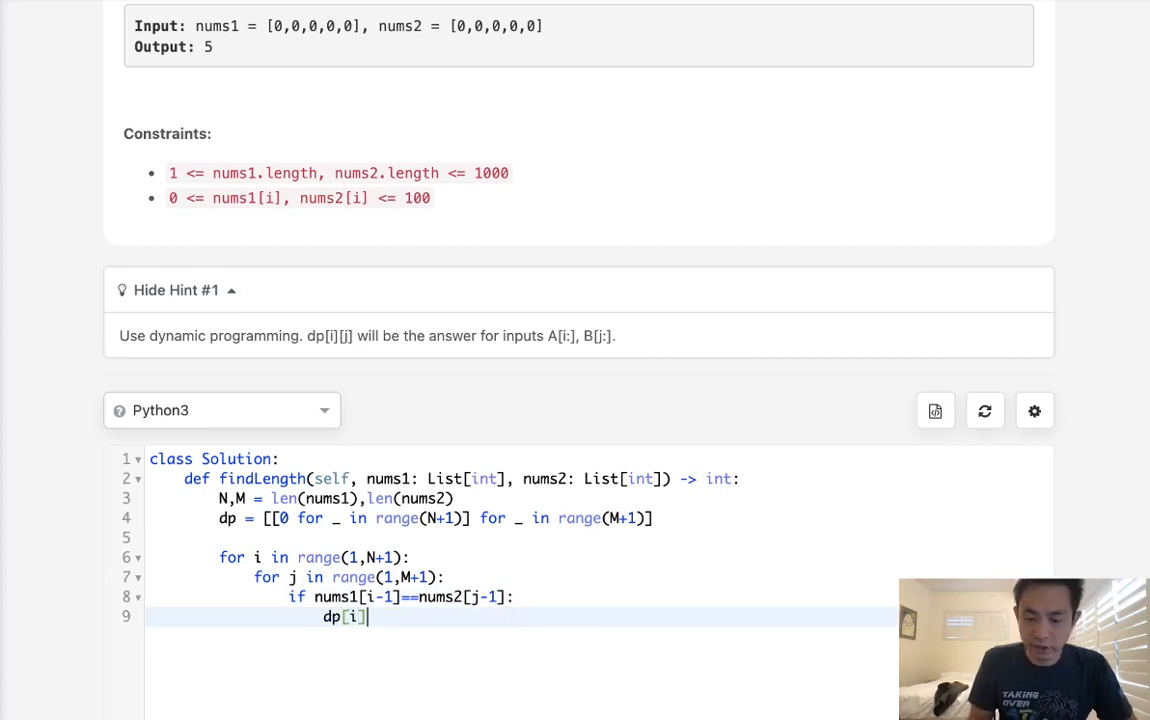
pyautogui.write('[j] = `1')
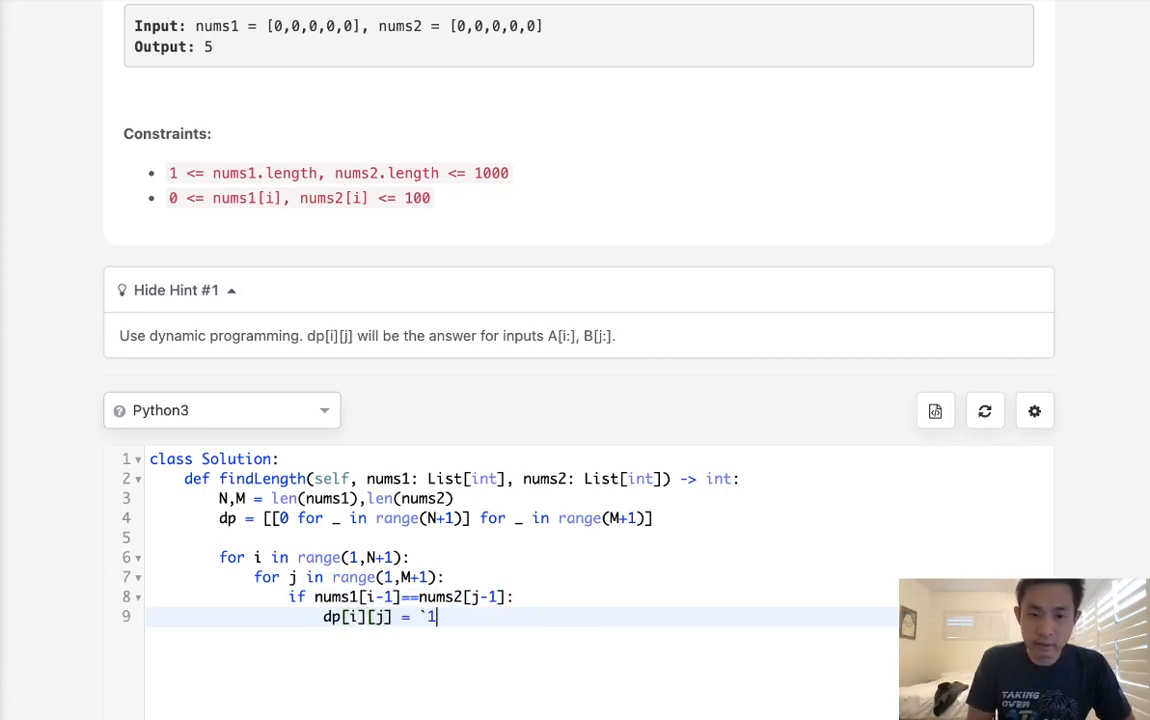
pyautogui.write('+')
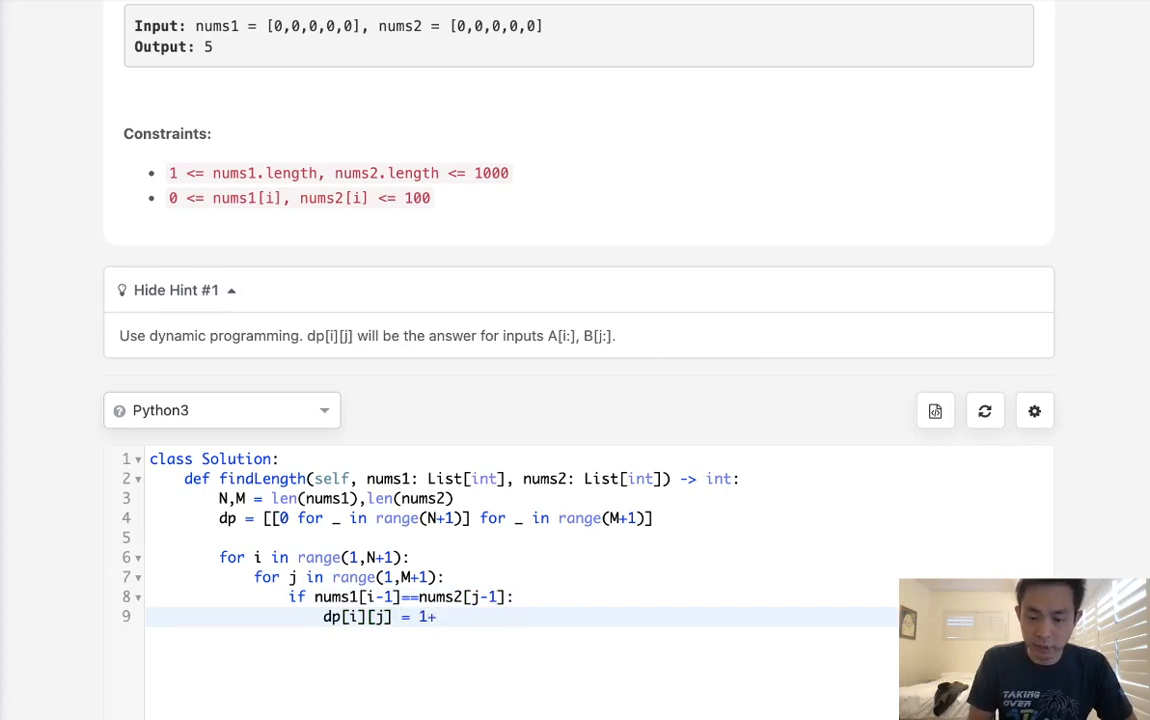
pyautogui.write('dp[i-1]')
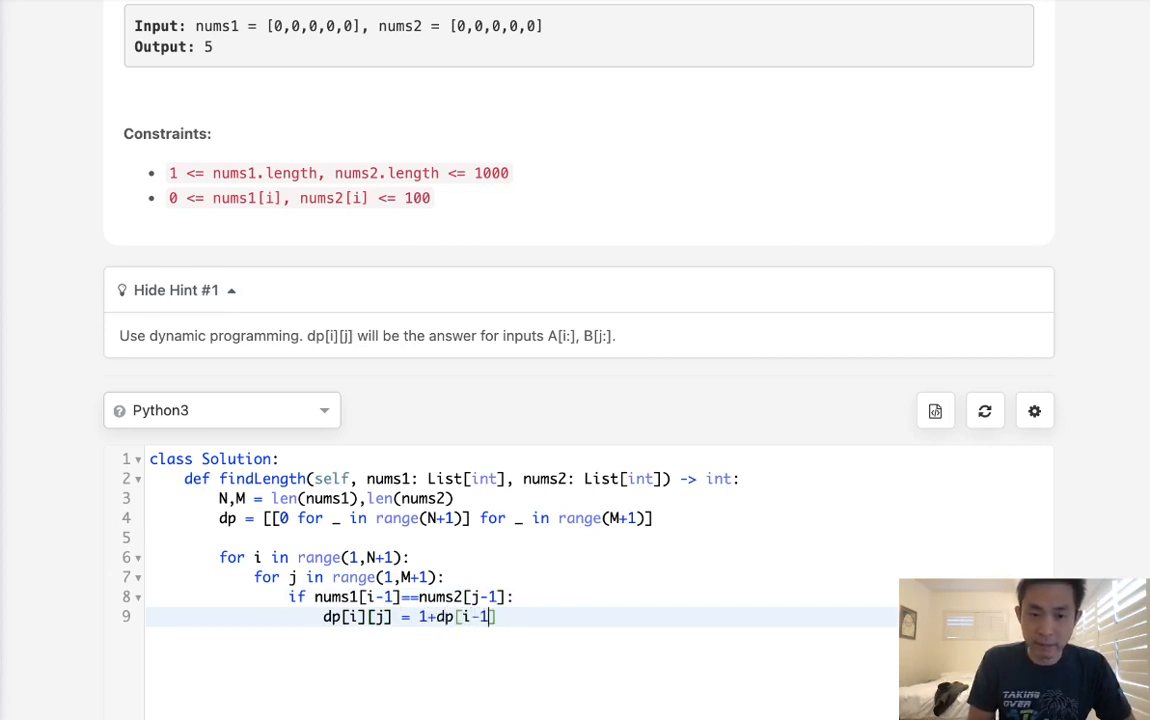
pyautogui.write('[j-]')
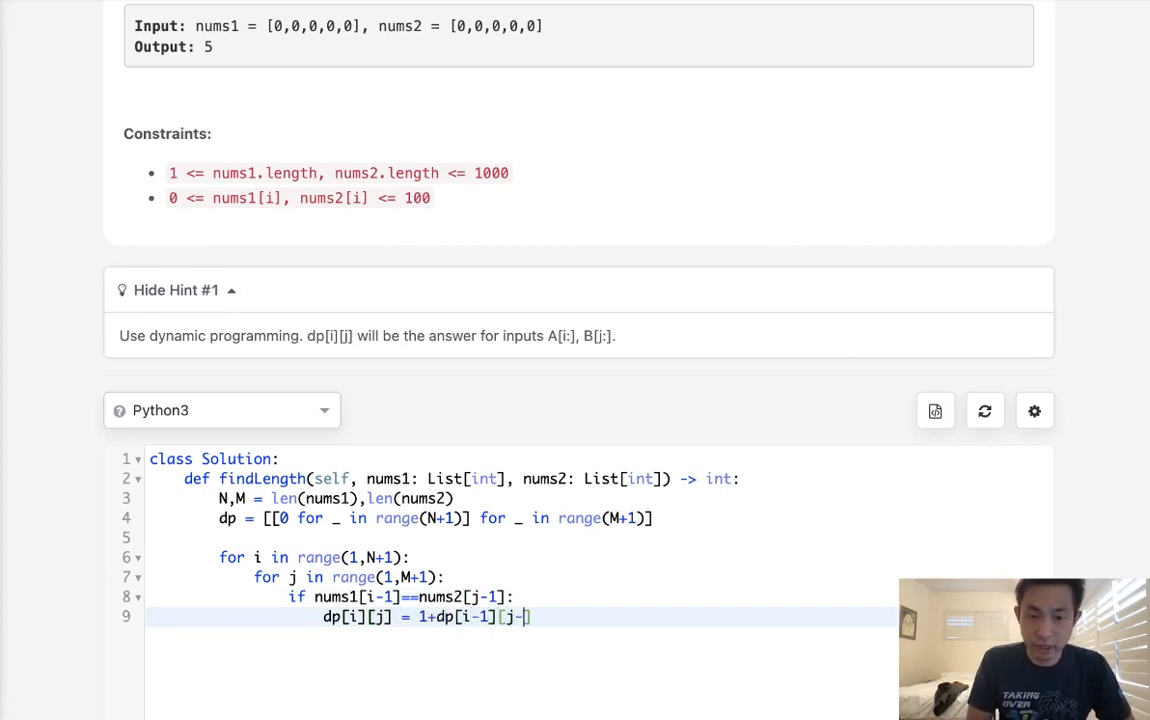
pyautogui.write('1]')
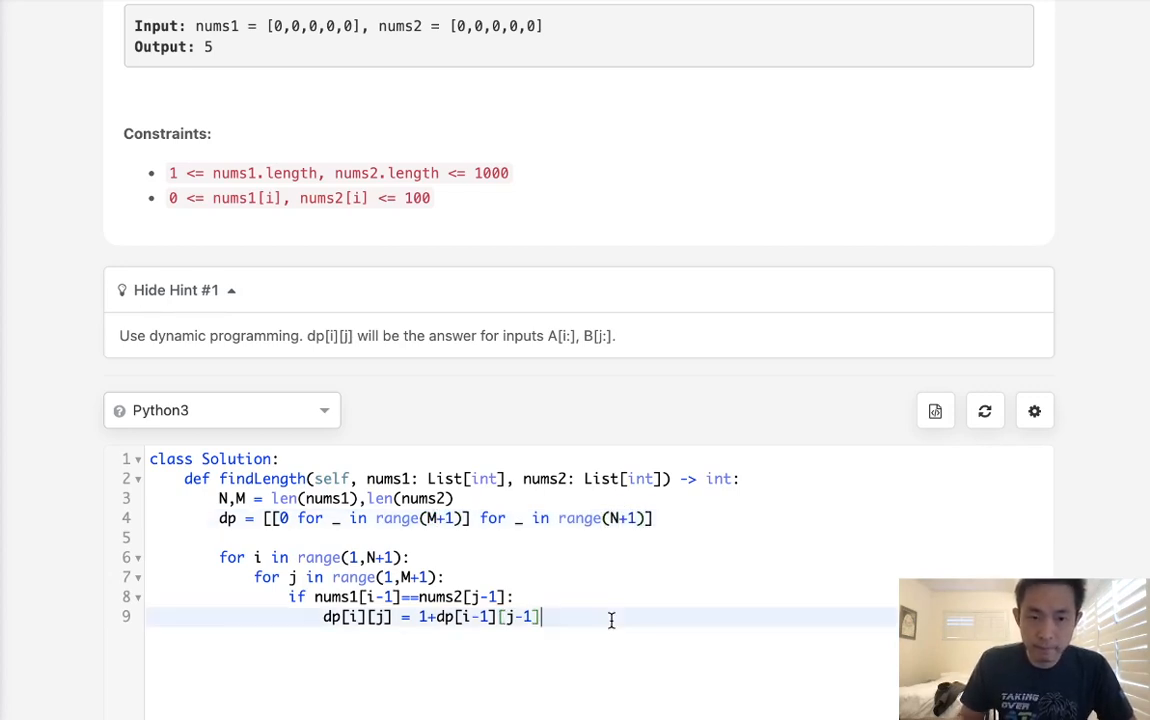
# Initialise output = 0, update it with max(output,dp[i][j]) in the loop, and return output.
pyautogui.click(472, 536)
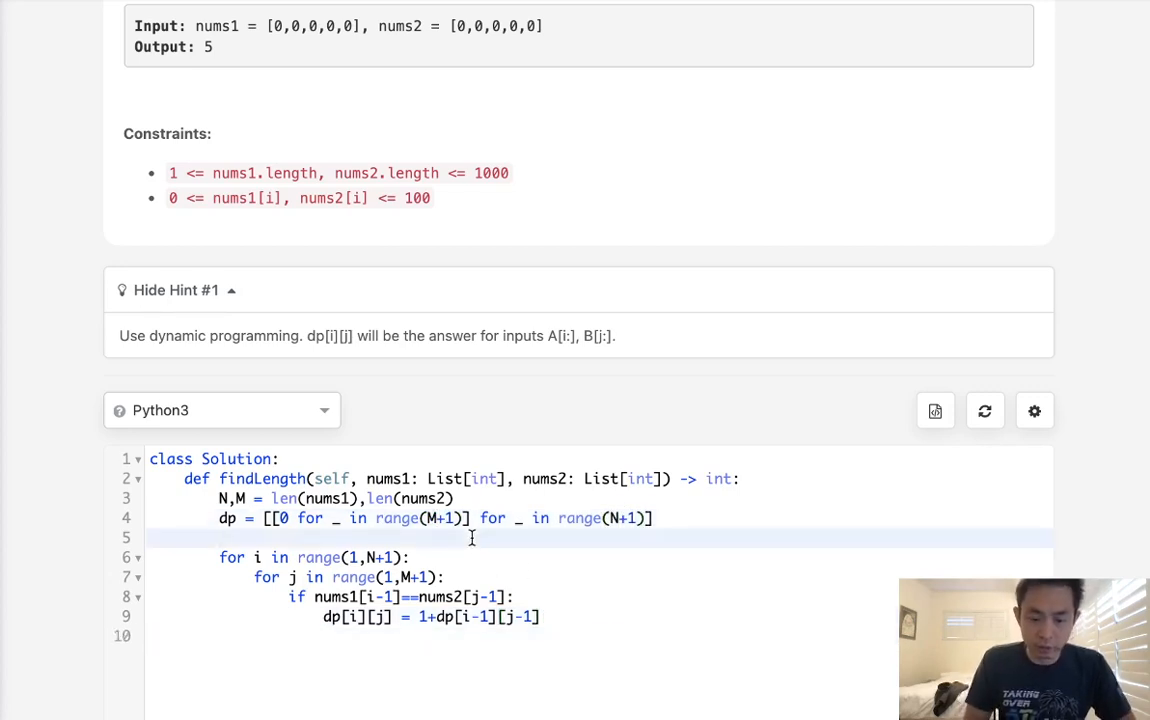
pyautogui.write('output = 0')
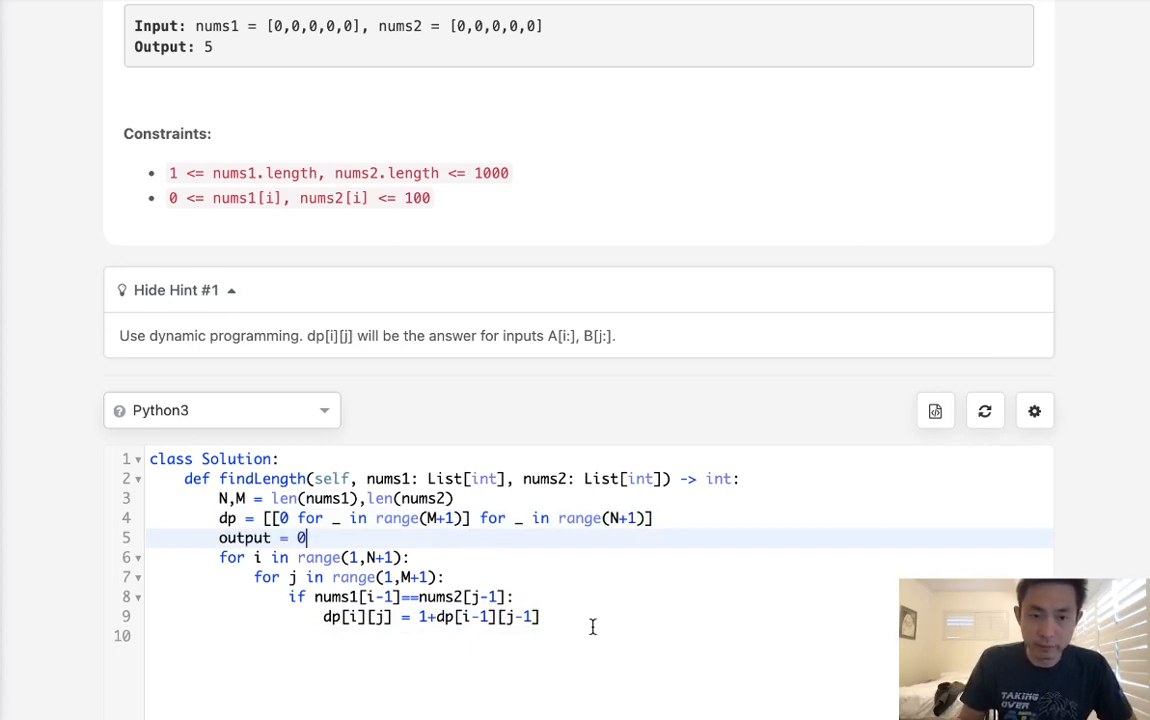
pyautogui.press('enter')
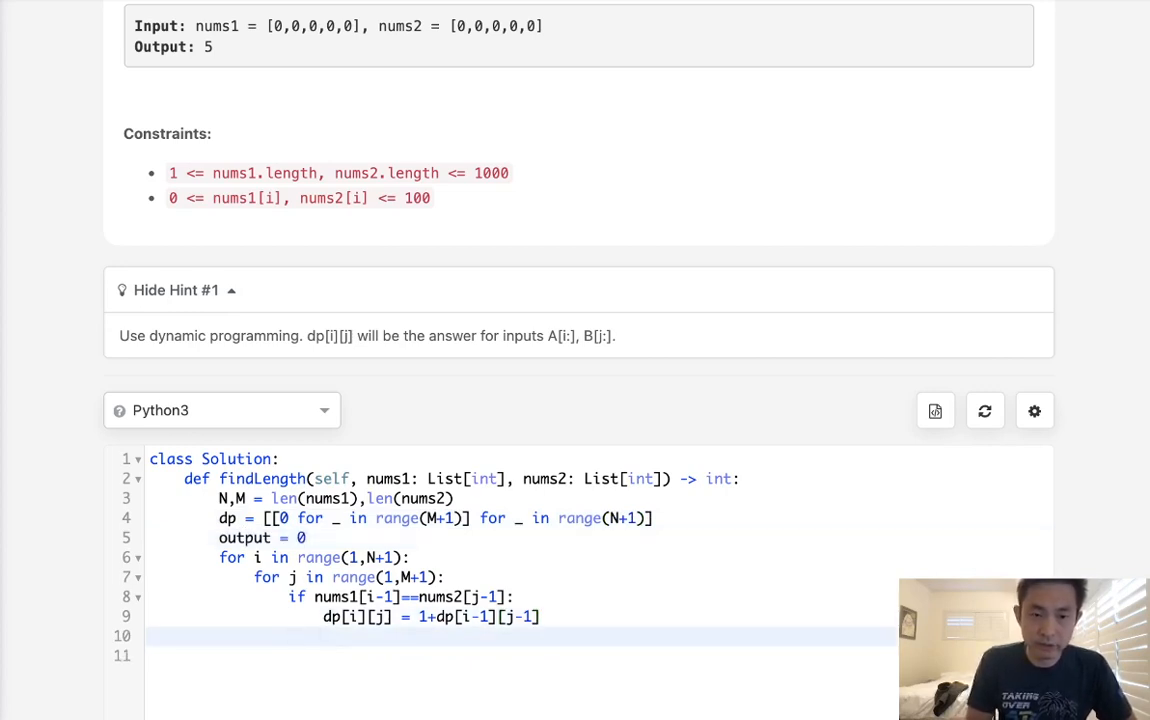
pyautogui.write('output = max')
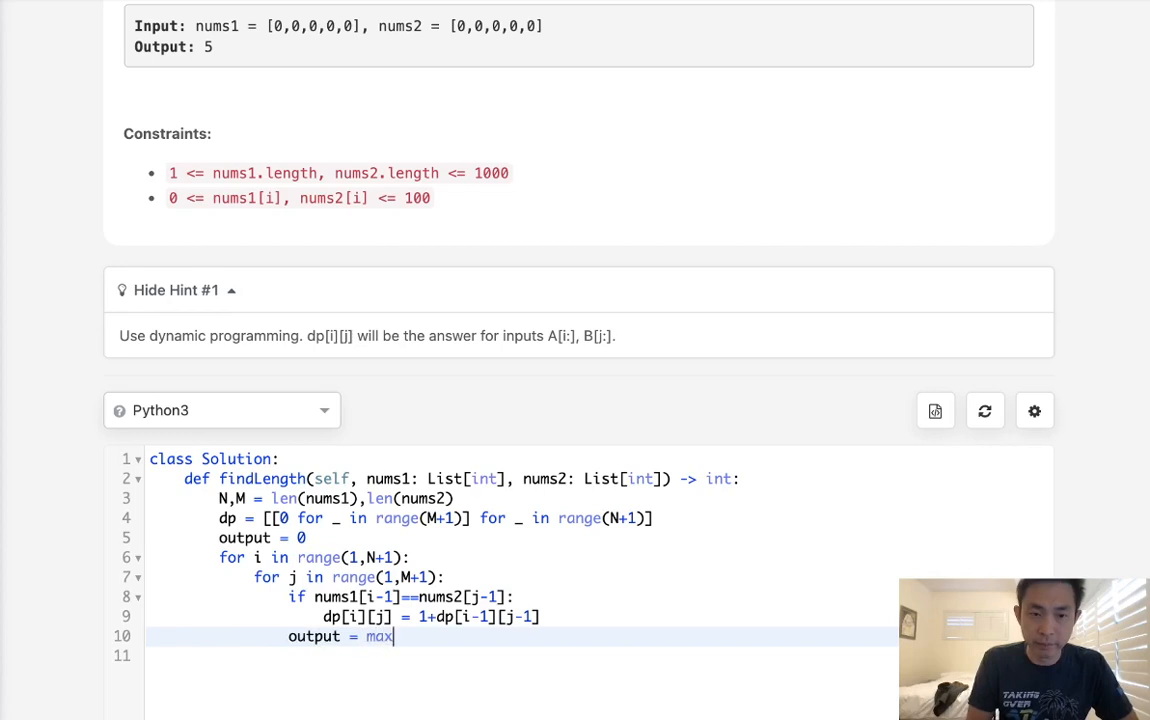
pyautogui.write('(output,dp[i][j')
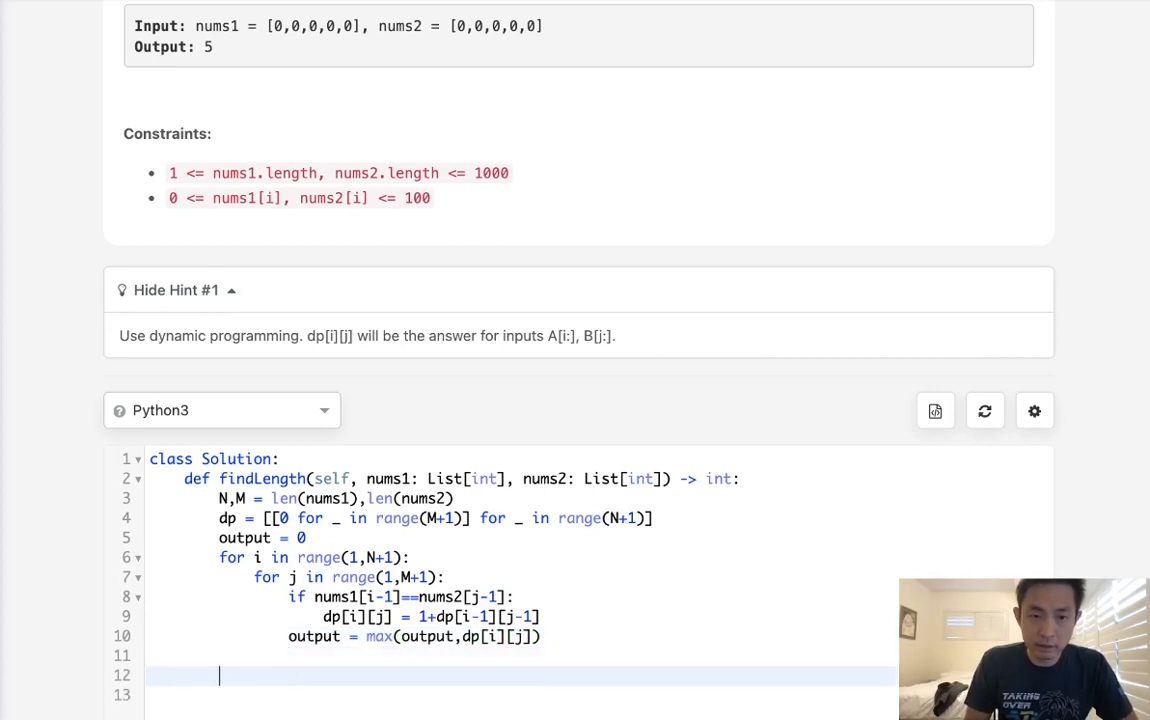
pyautogui.write('return output')
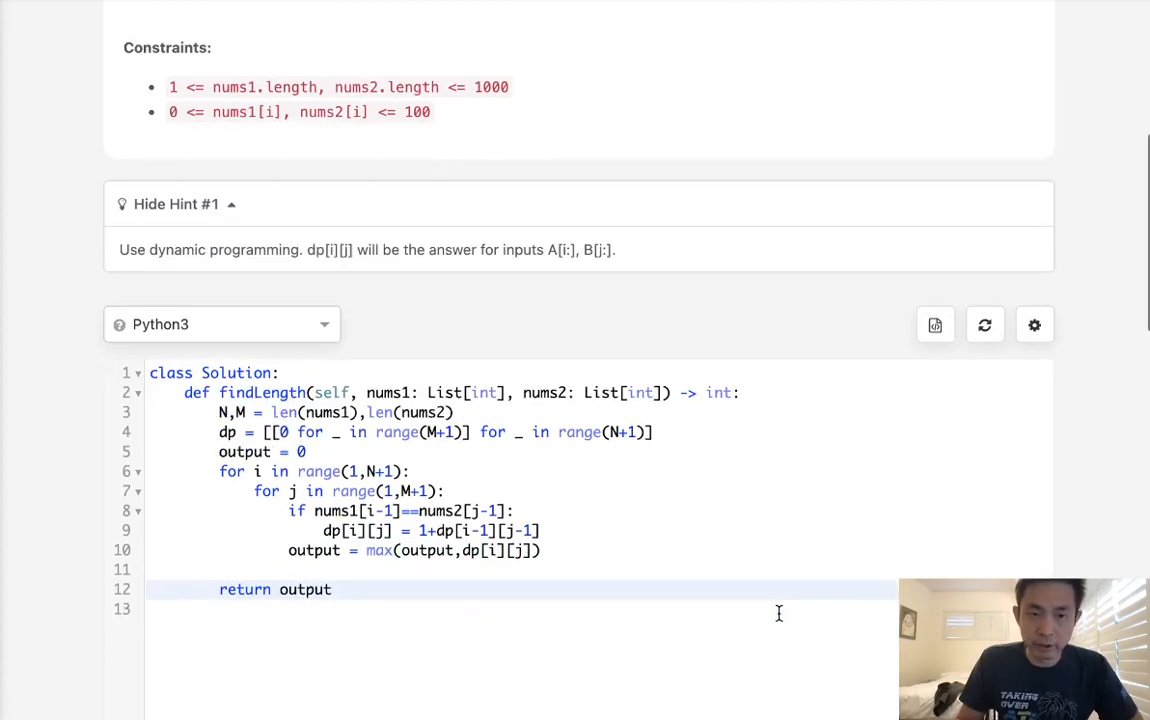
# Scroll below the editor toward the Submit button to submit the solution.
pyautogui.scroll(-3)
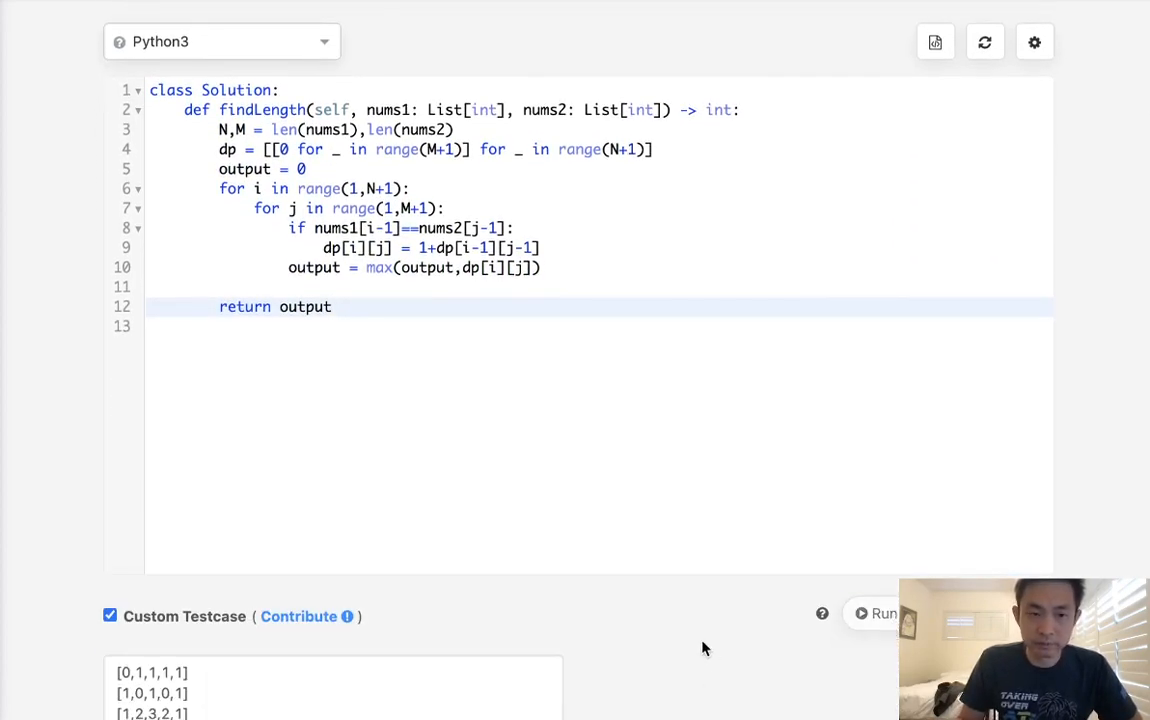
pyautogui.scroll(-3)
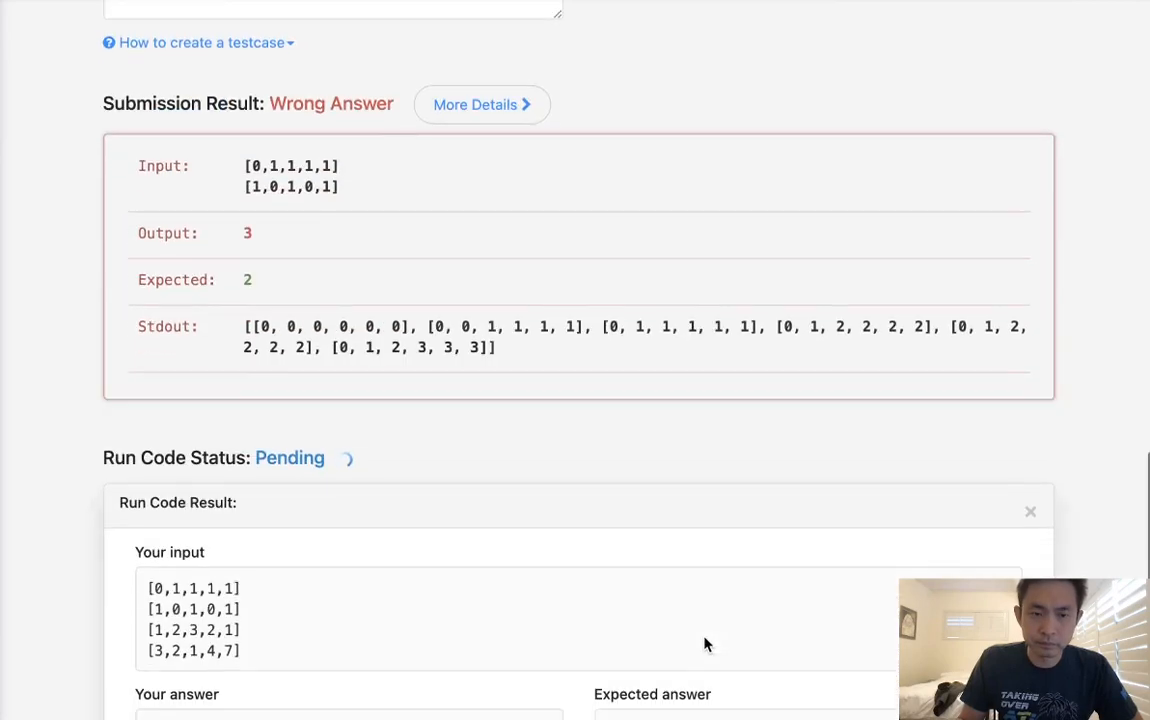
pyautogui.scroll(-3)
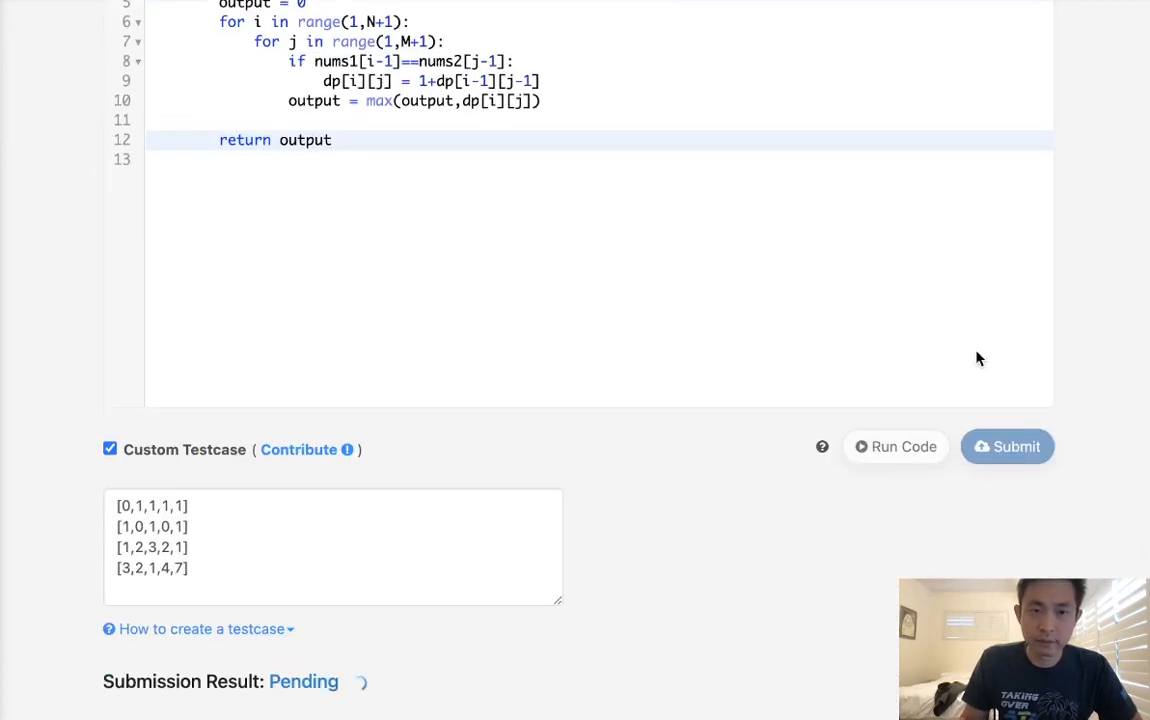
pyautogui.moveTo(920, 364)
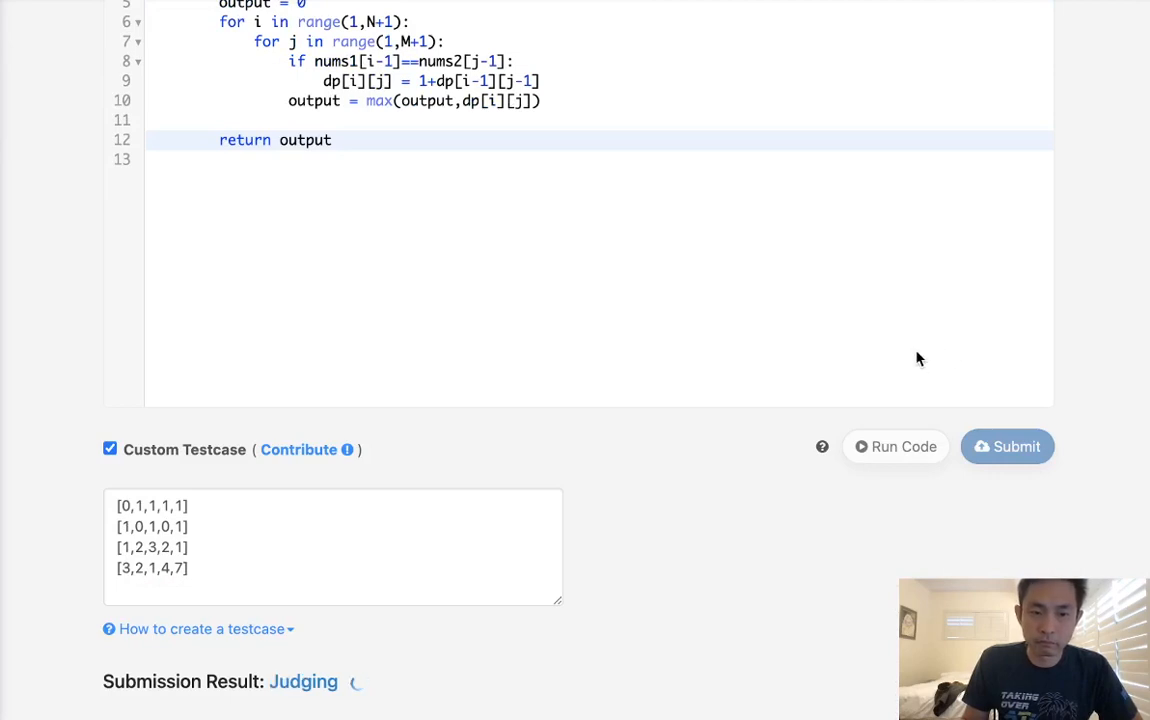
pyautogui.moveTo(810, 568)
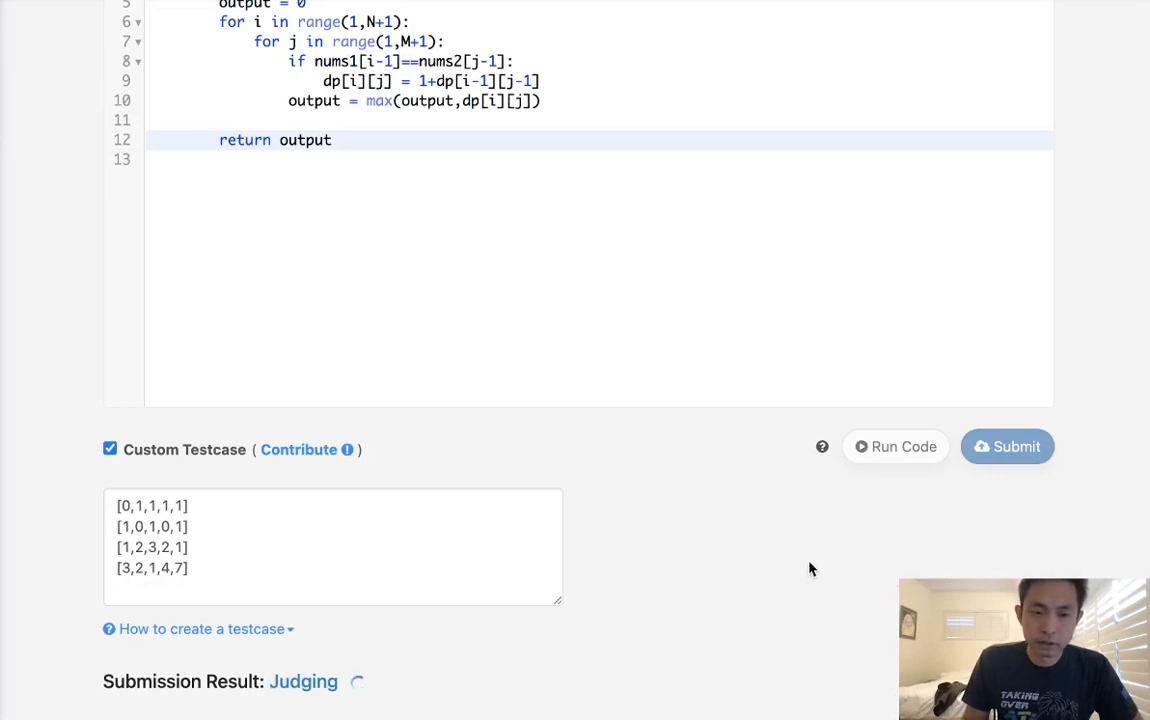
pyautogui.moveTo(364, 656)
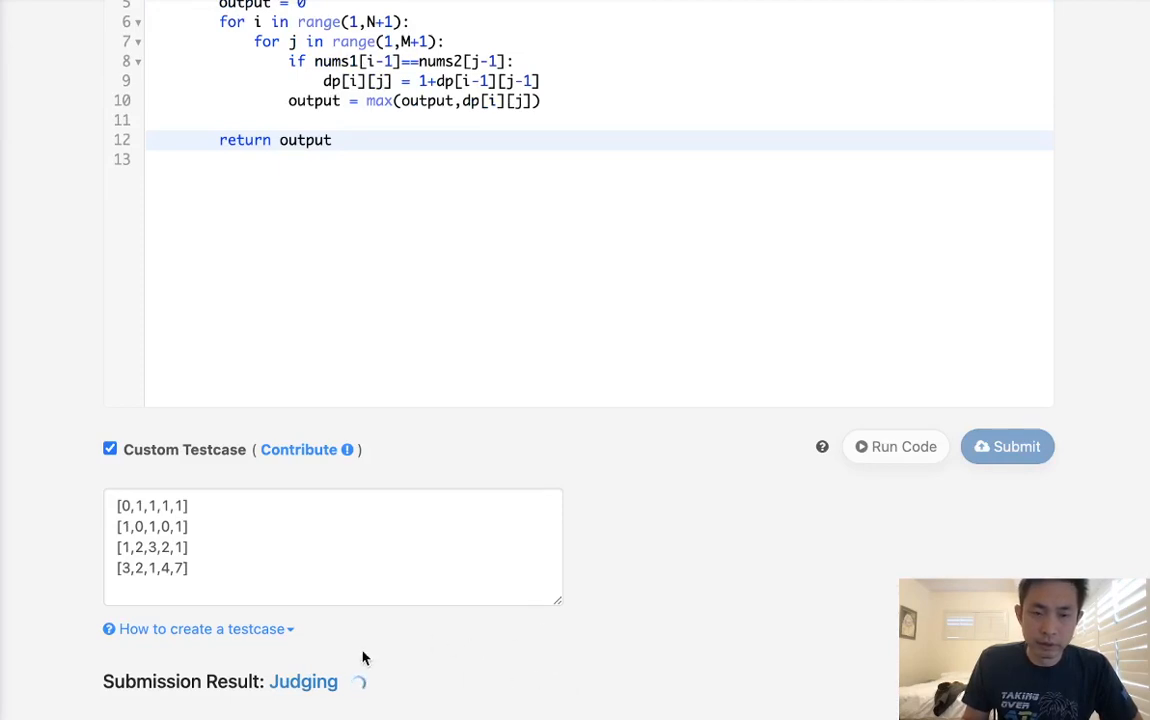
pyautogui.moveTo(562, 656)
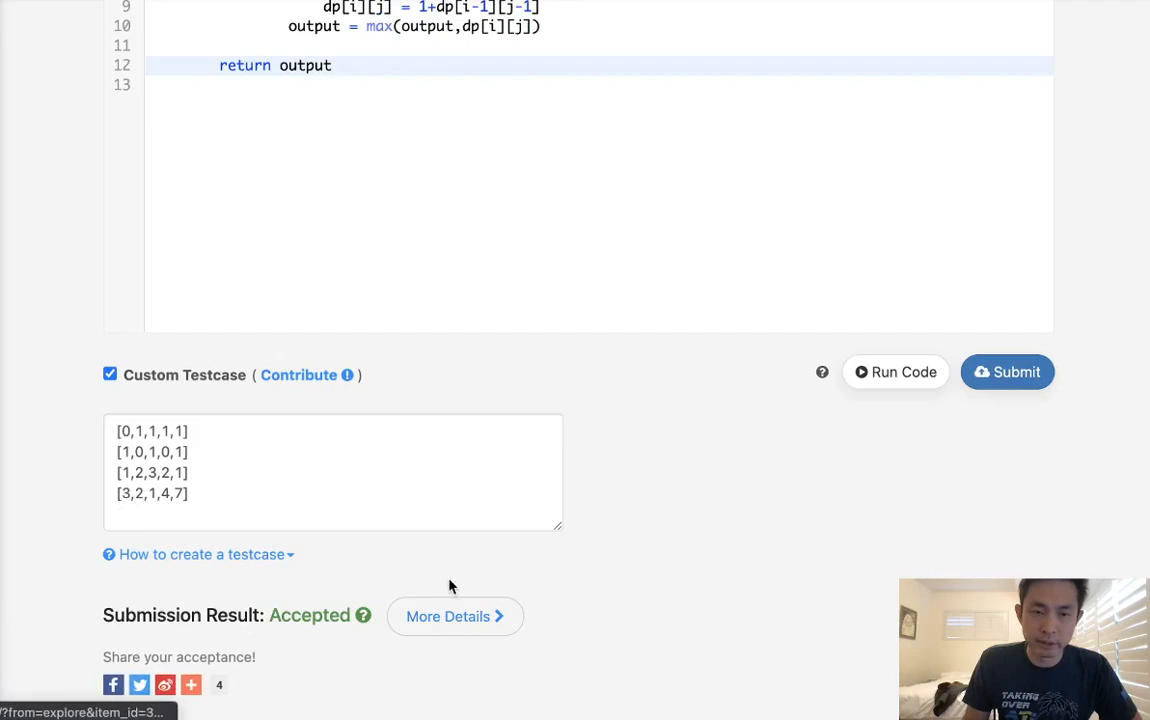
pyautogui.moveTo(456, 616)
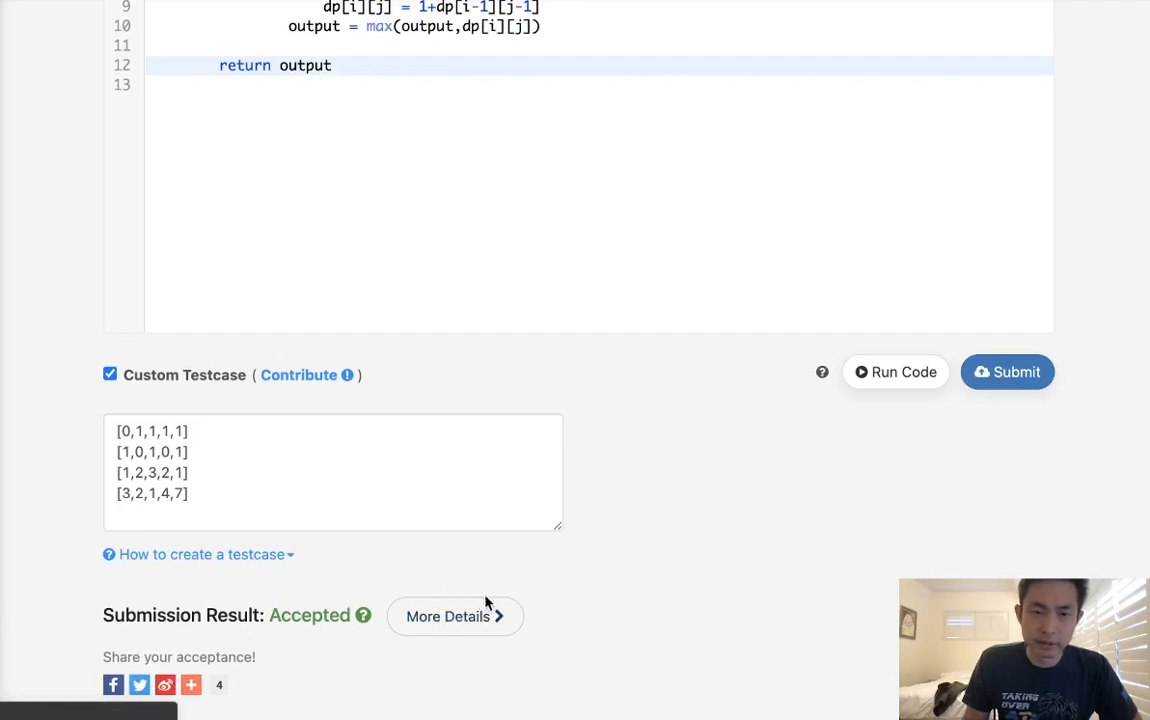
# View the accepted submission's details with the runtime distribution chart.
pyautogui.click(448, 616)
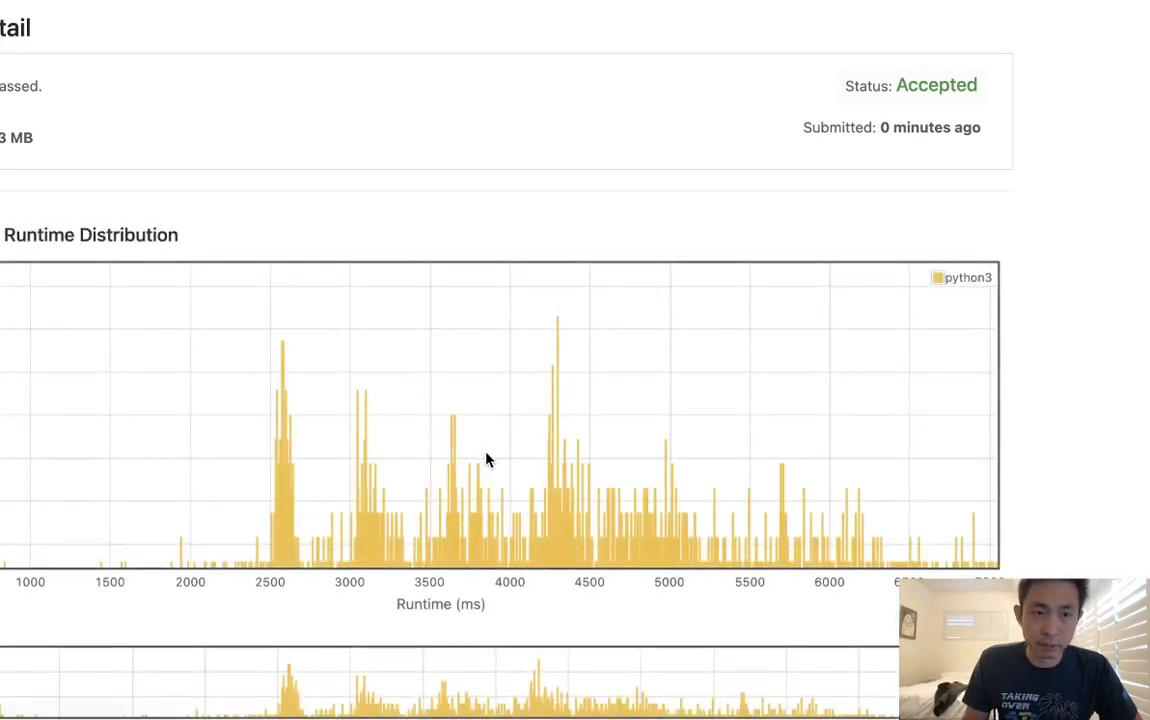
pyautogui.moveTo(836, 474)
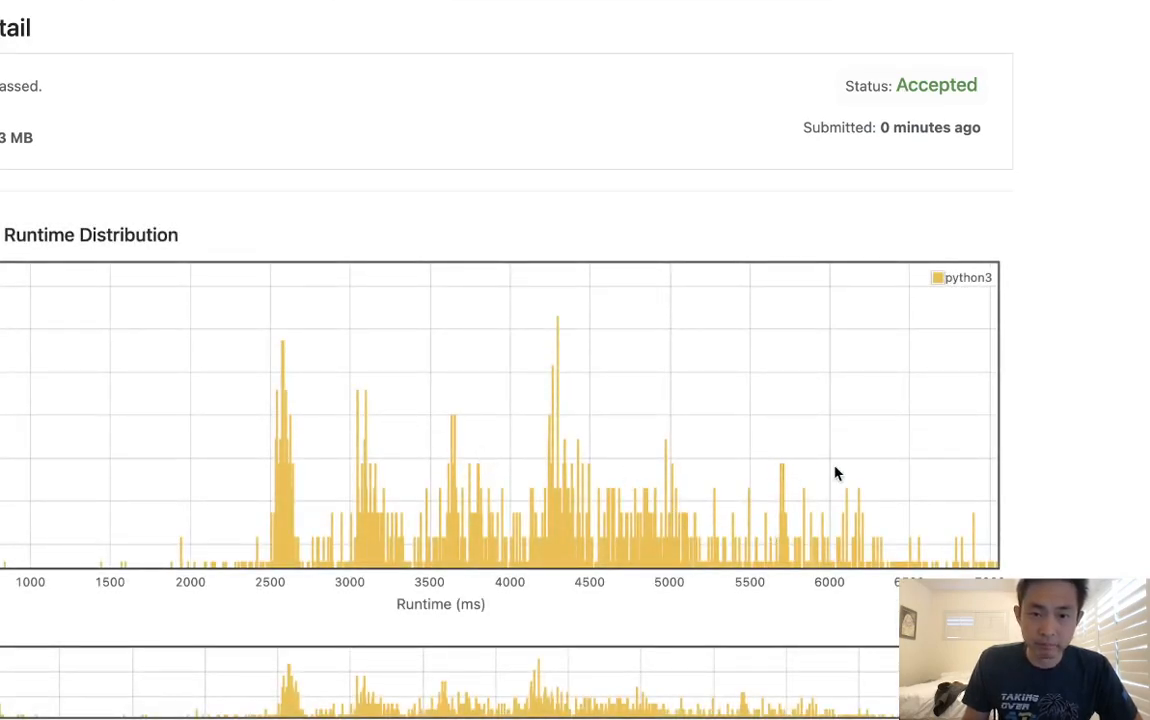
pyautogui.moveTo(324, 440)
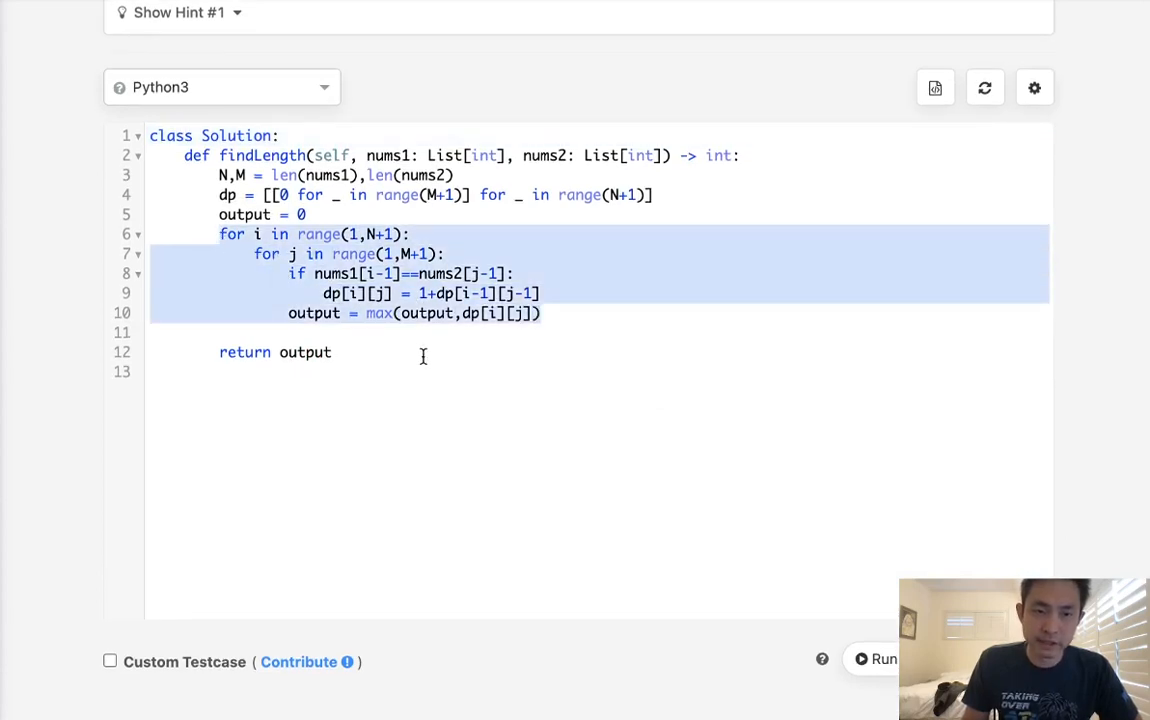
pyautogui.click(452, 352)
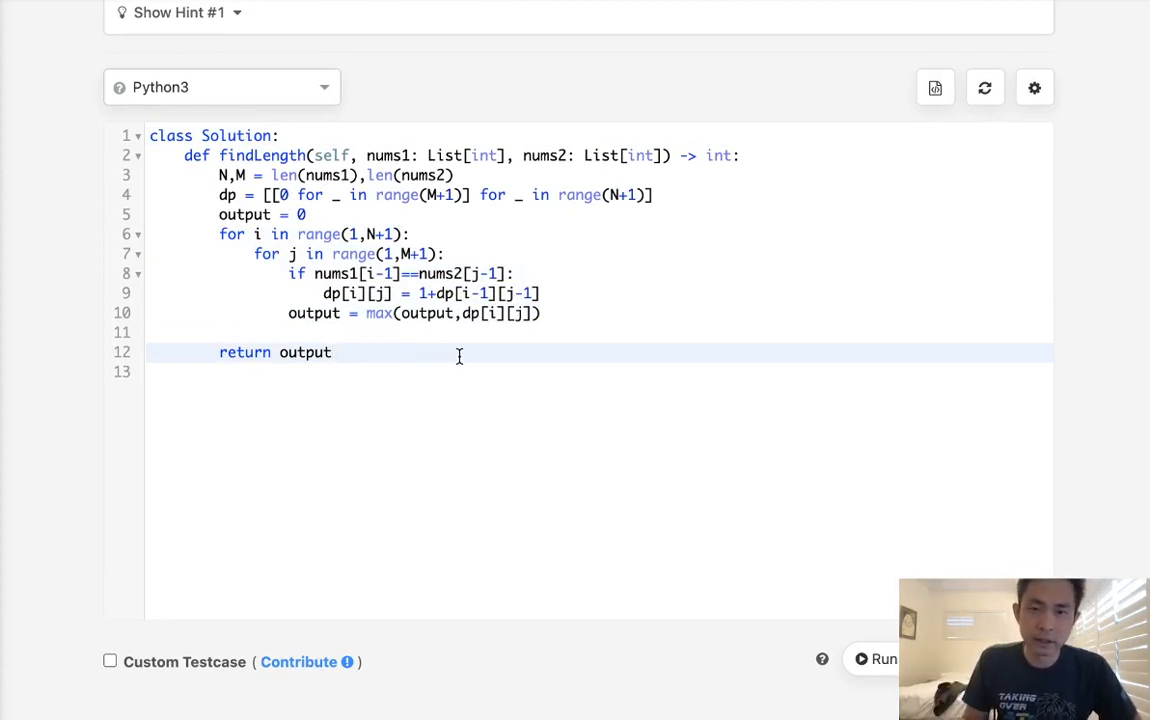
pyautogui.click(310, 214)
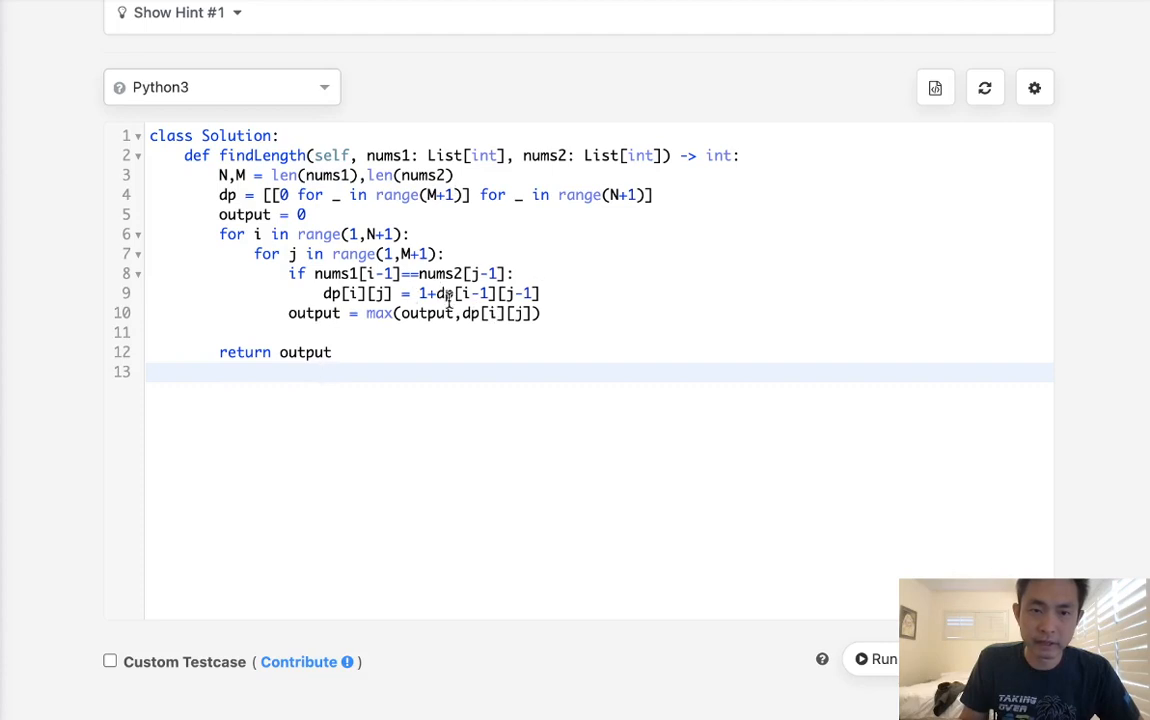
pyautogui.scroll(3)
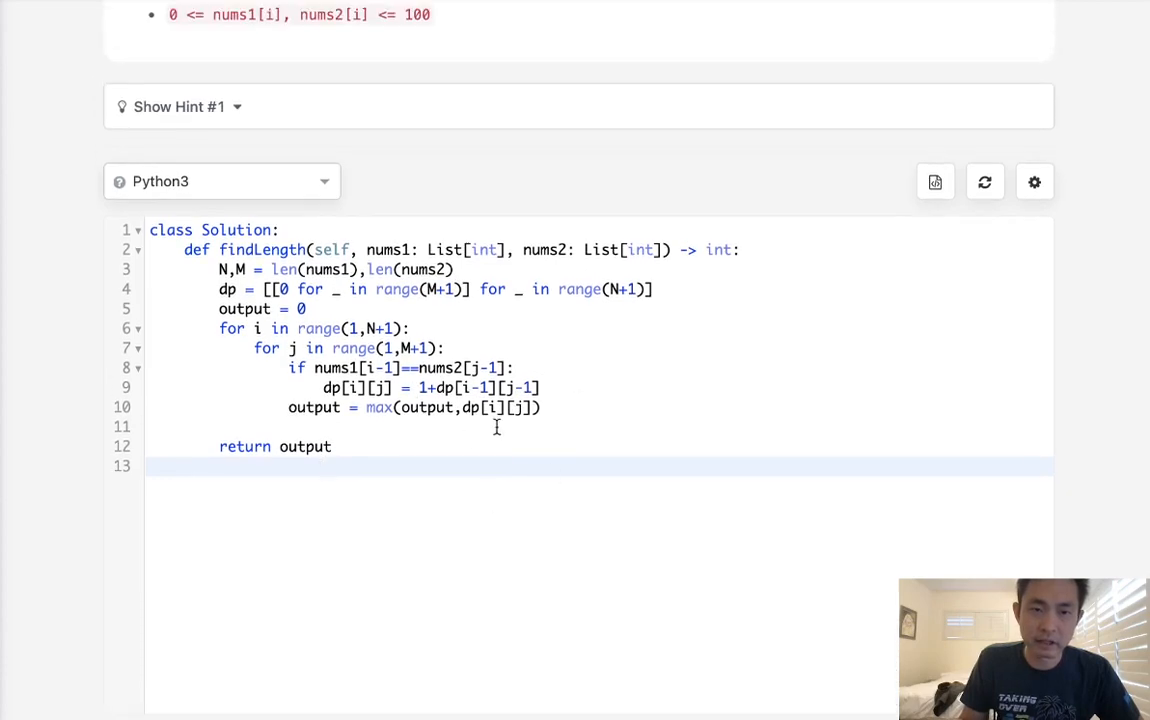
pyautogui.click(364, 464)
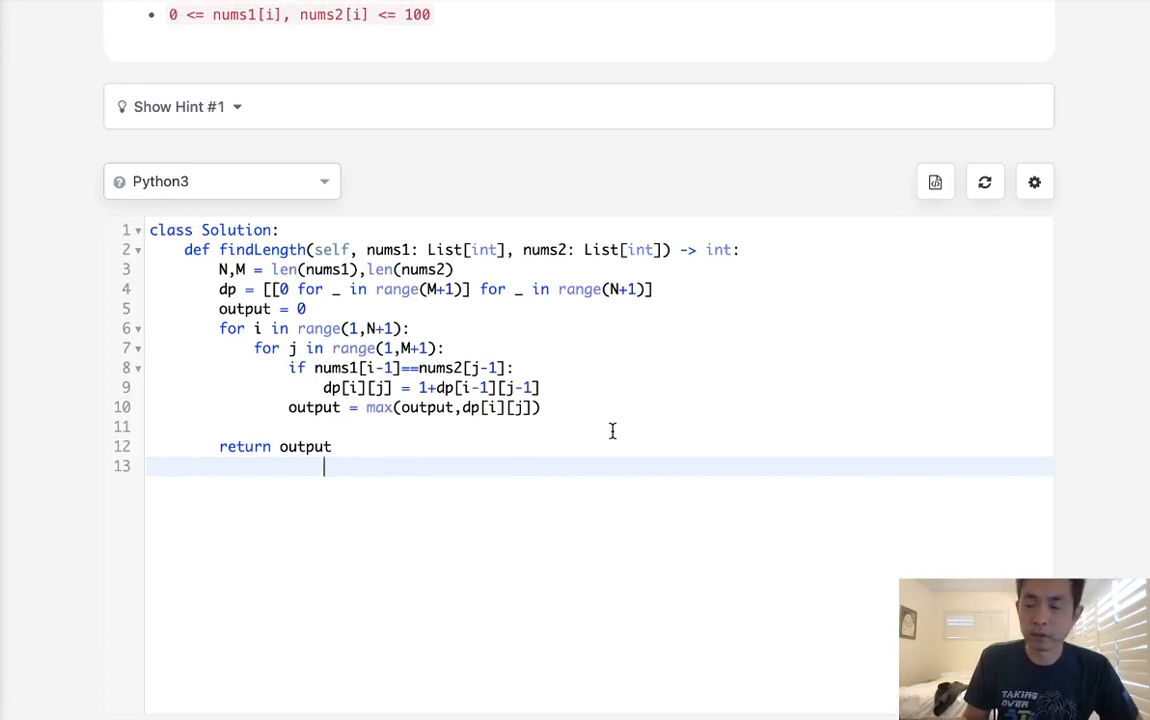
pyautogui.moveTo(568, 360)
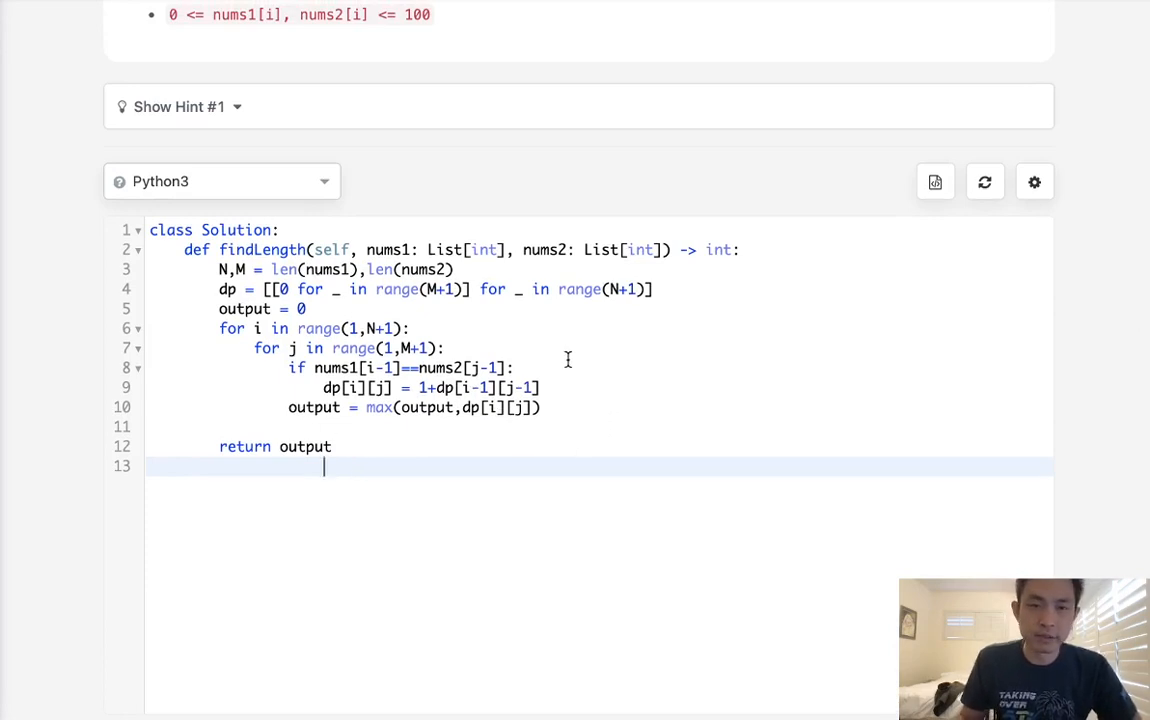